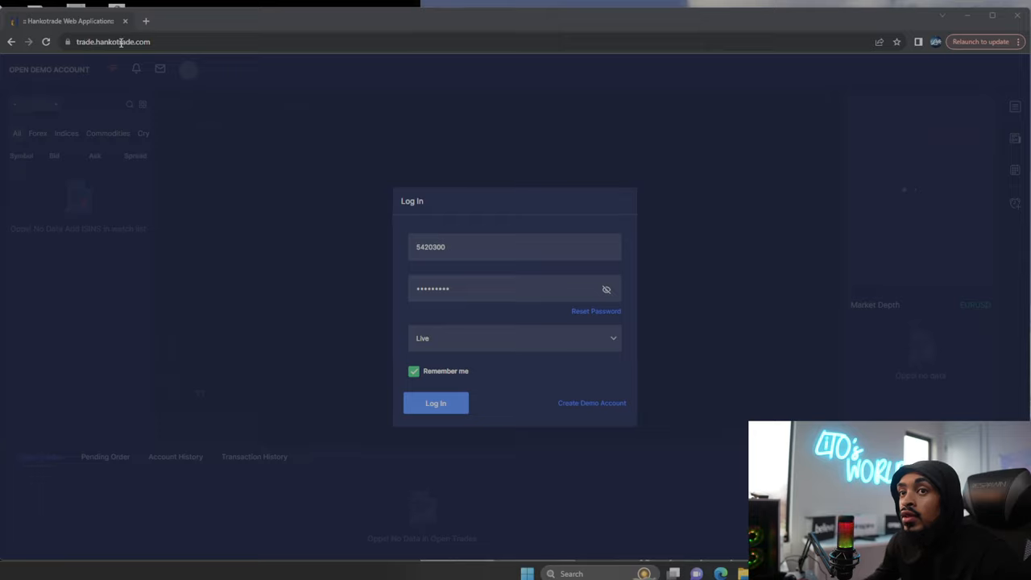
pyautogui.moveTo(111, 5)
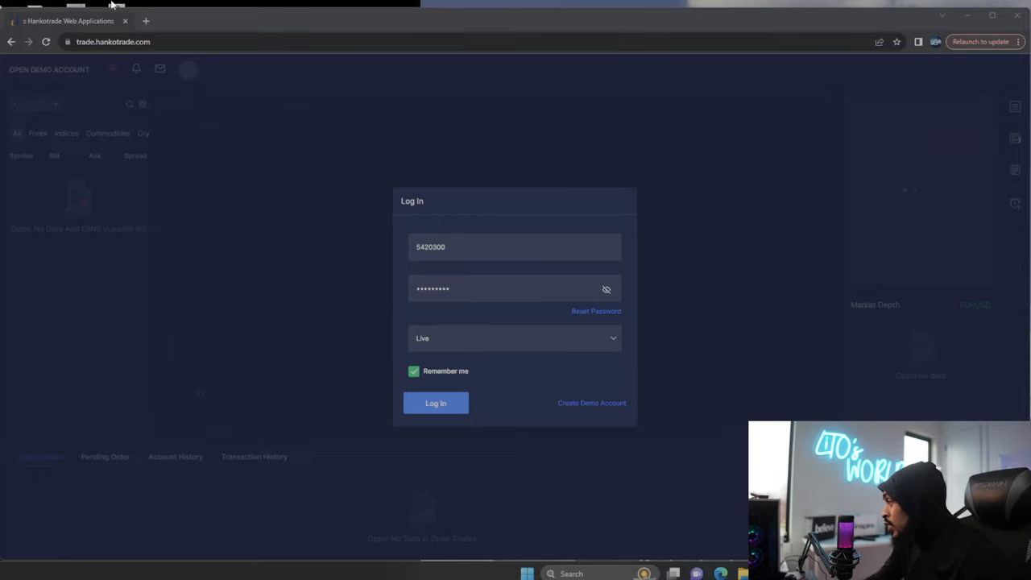
pyautogui.moveTo(660, 202)
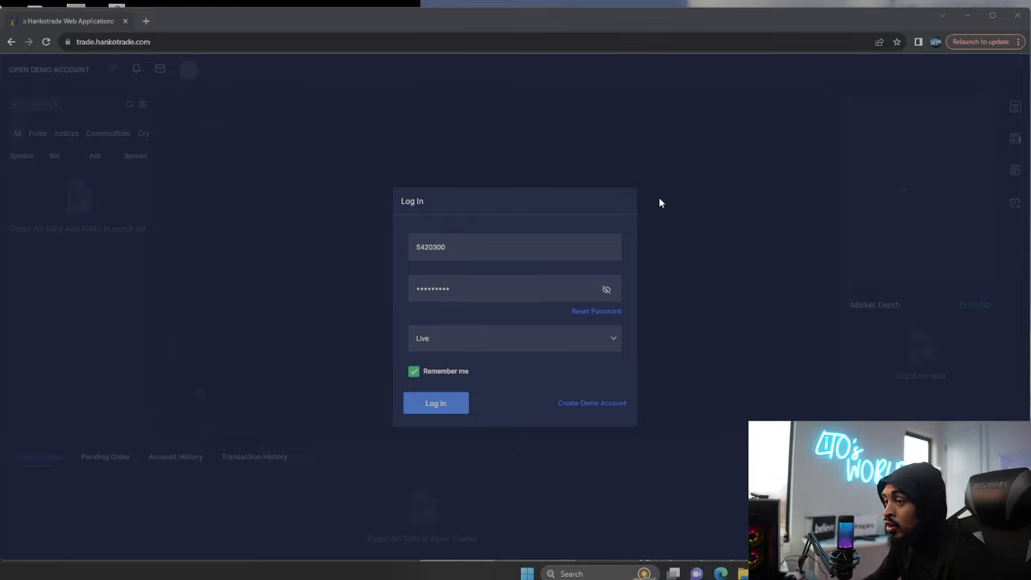
pyautogui.moveTo(606, 178)
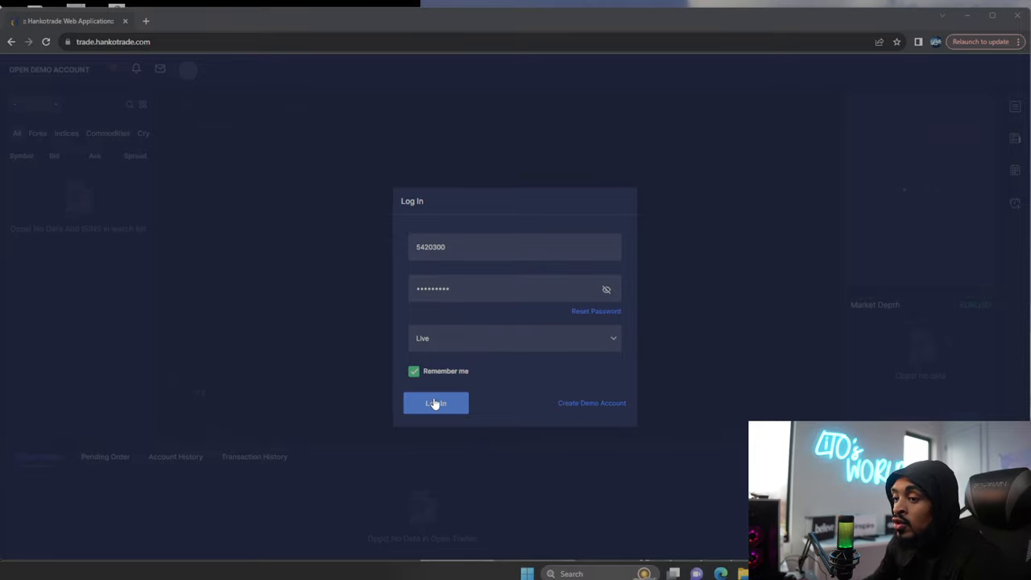
# - Log in to the live trading account with the saved credentials
pyautogui.click(434, 403)
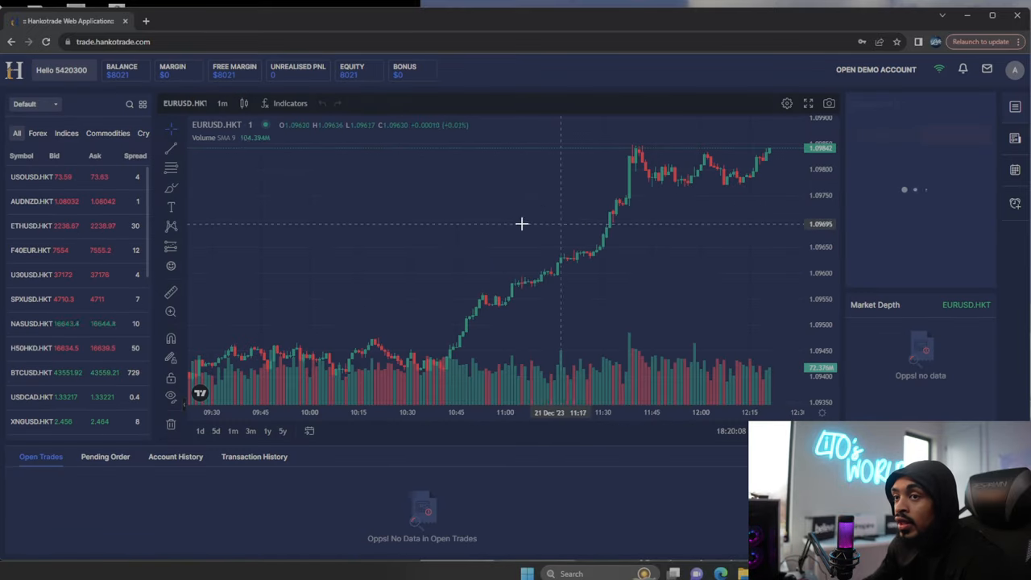
# - Filter the watch list to the Crypto category and bring up the symbol search
pyautogui.click(32, 176)
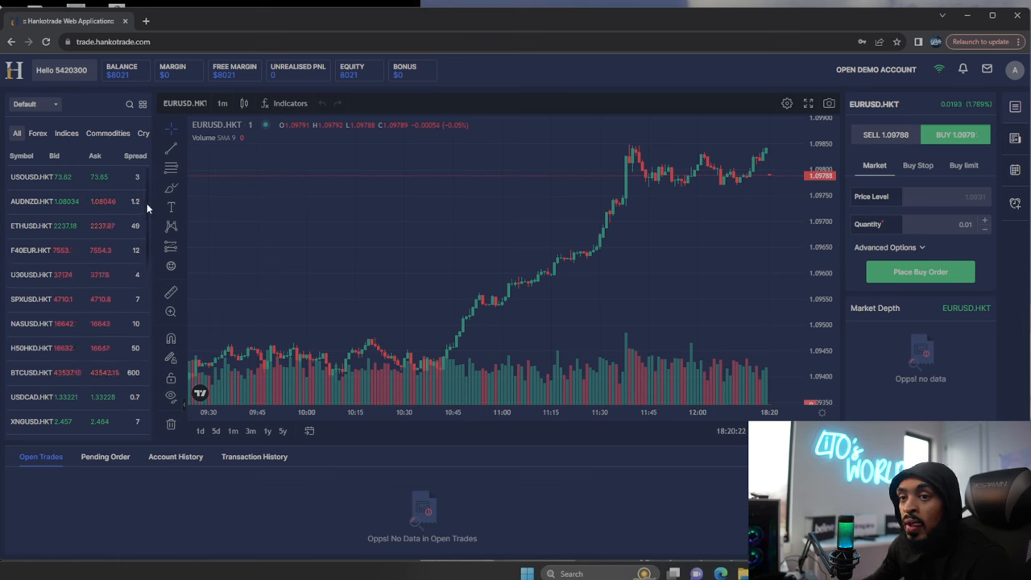
pyautogui.scroll(-3)
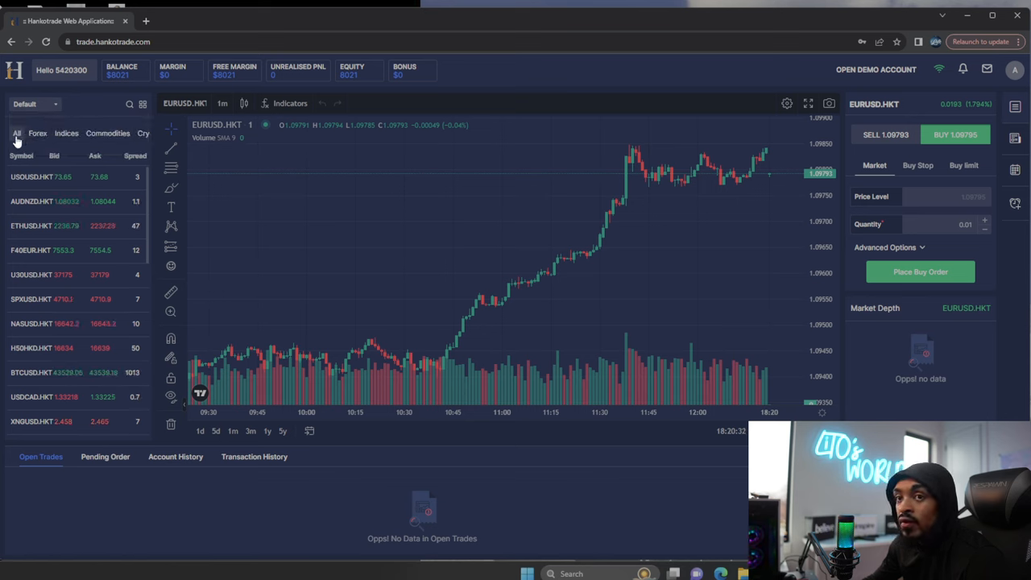
pyautogui.click(39, 132)
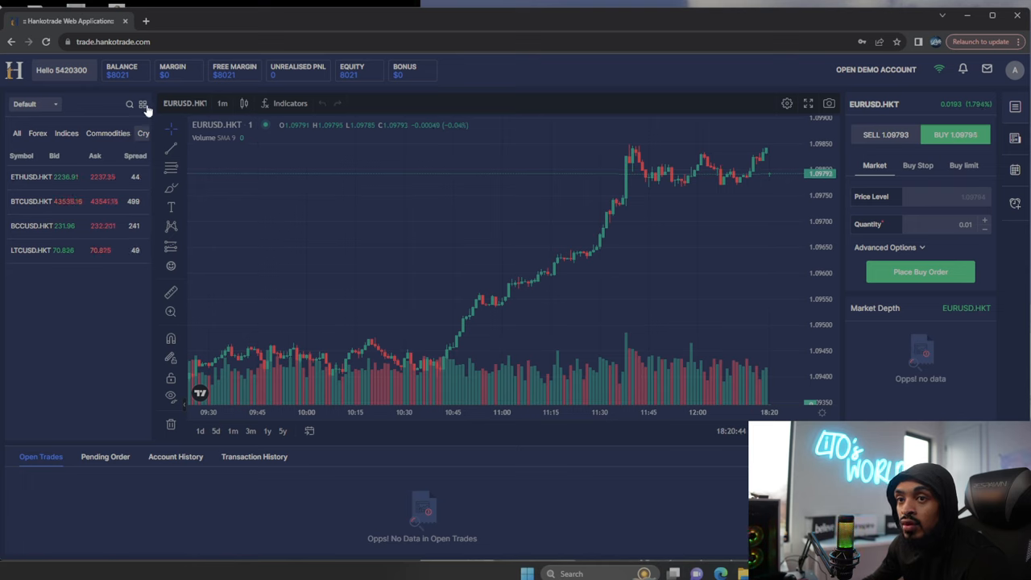
pyautogui.click(141, 103)
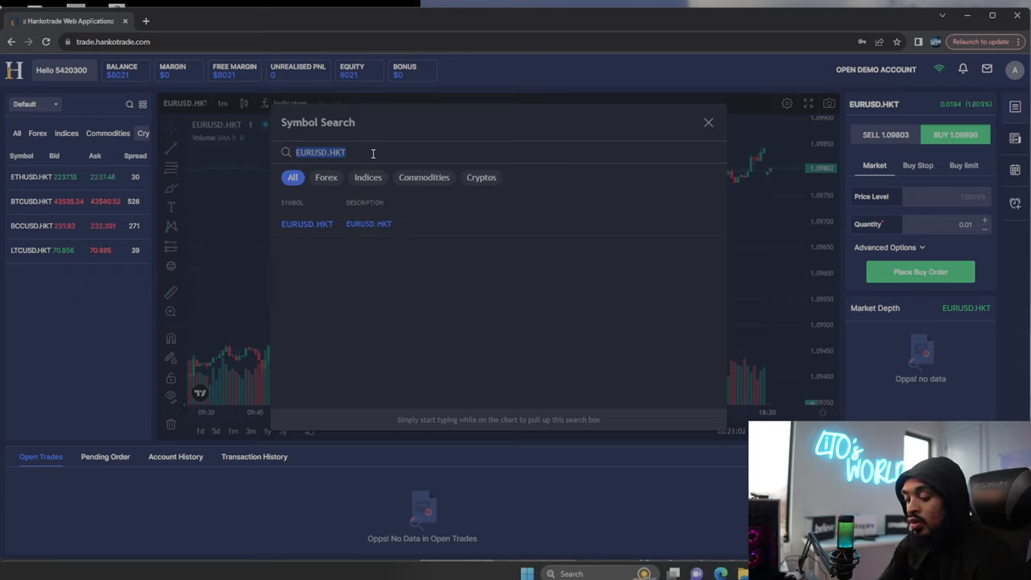
# - Load the XAUUSD.HKT chart via search for XAU and set 30-minute candles
pyautogui.write('XAU')
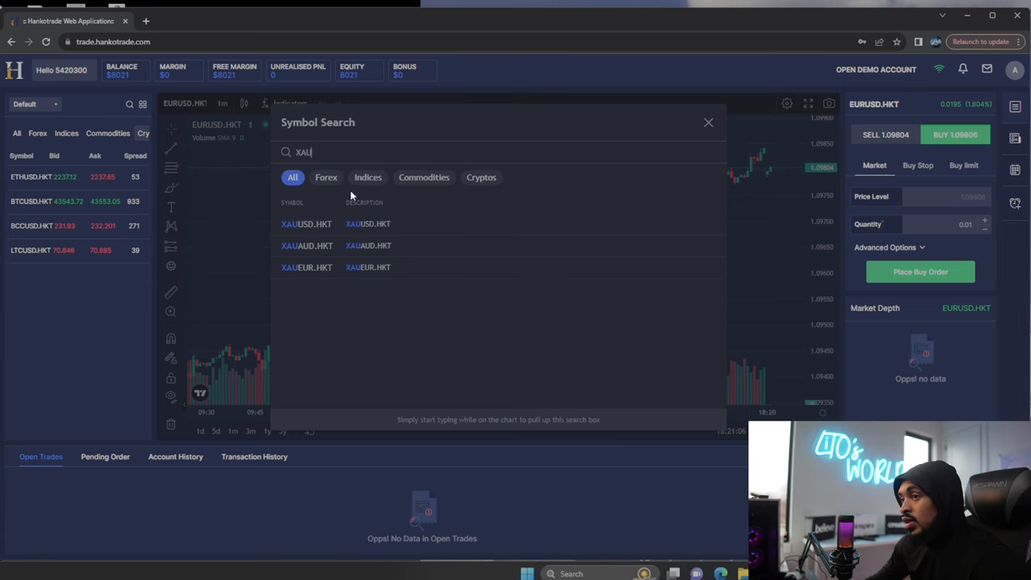
pyautogui.click(306, 224)
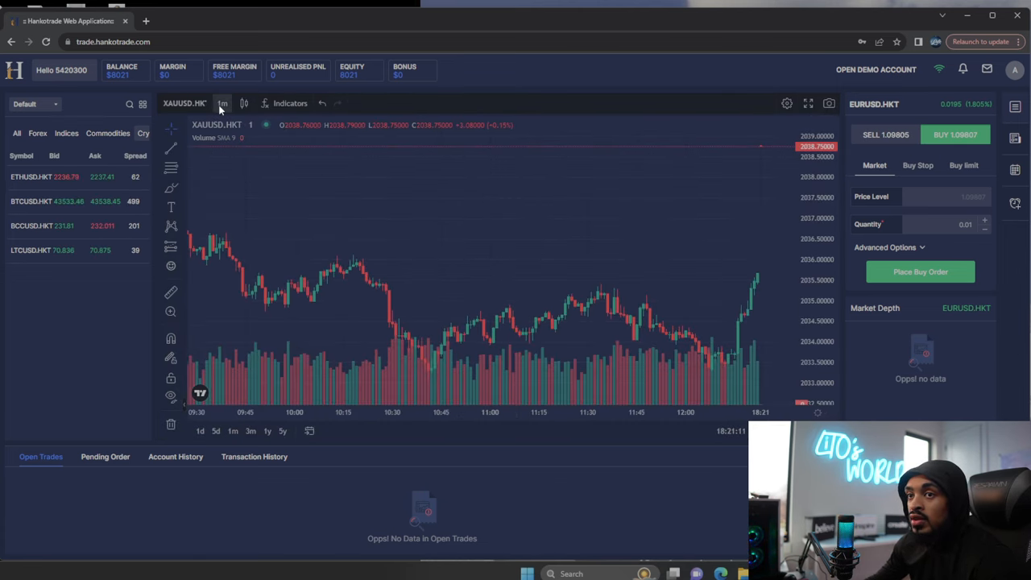
pyautogui.click(223, 103)
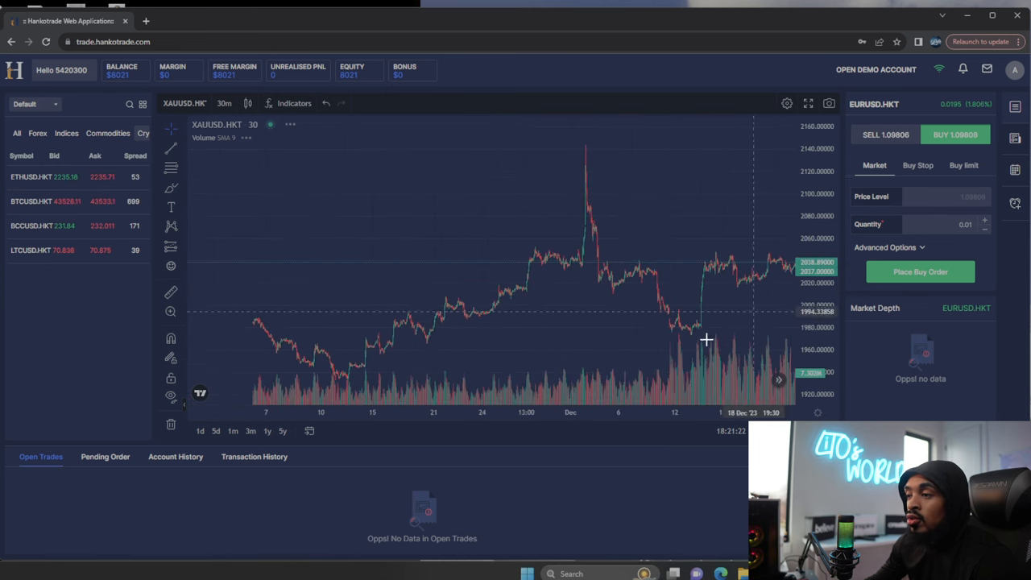
# - Hide the volume study from the gold chart
pyautogui.rightClick(705, 338)
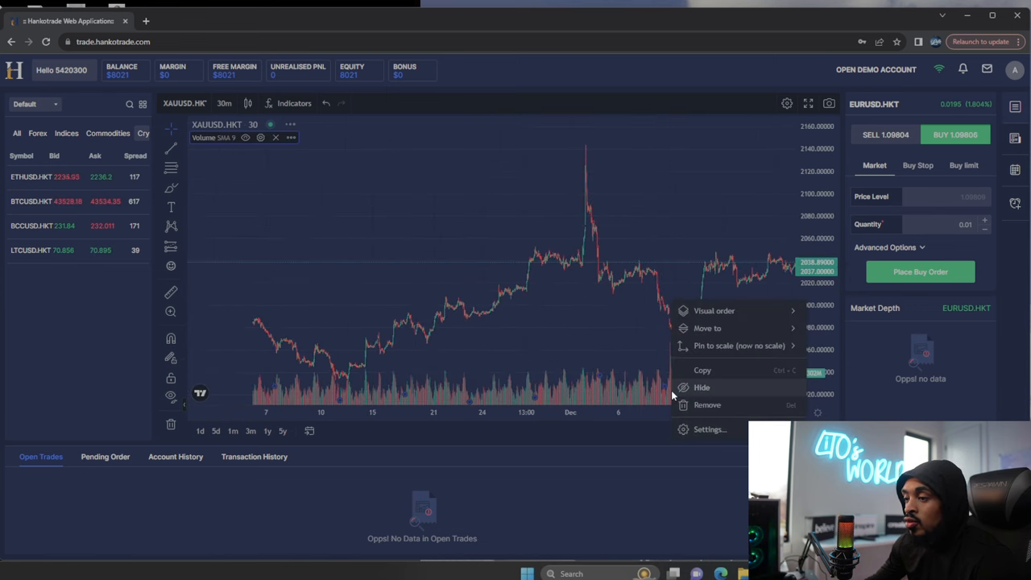
pyautogui.click(707, 405)
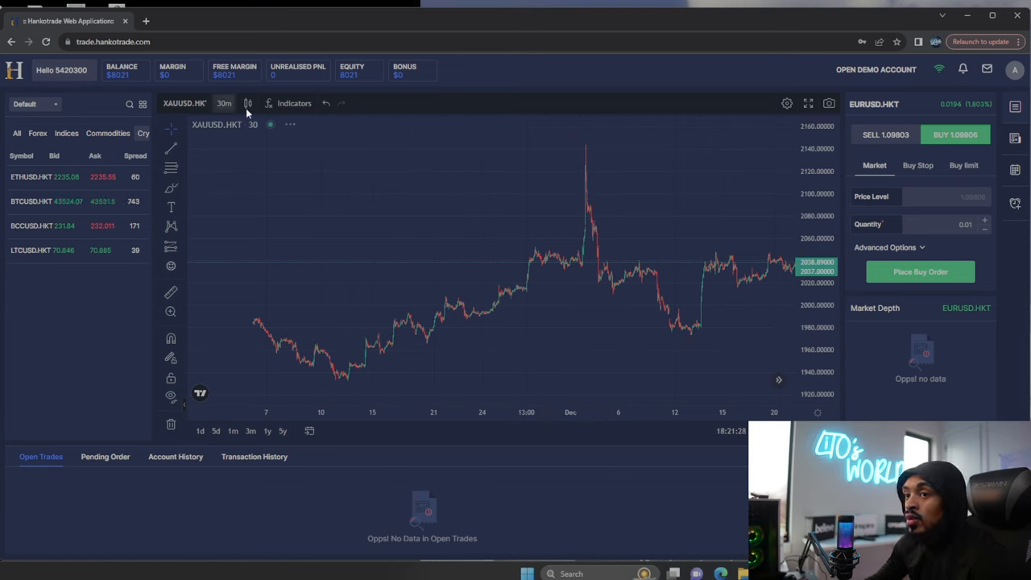
pyautogui.moveTo(277, 103)
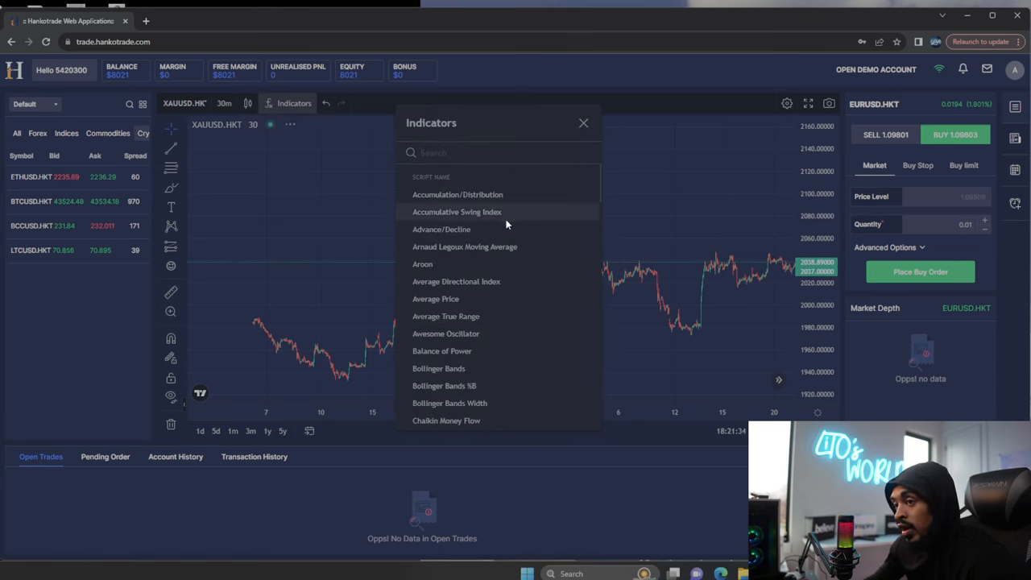
# - Add a Relative Strength Index pane beneath the XAUUSD.HKT price chart from the indicator list
pyautogui.scroll(-3)
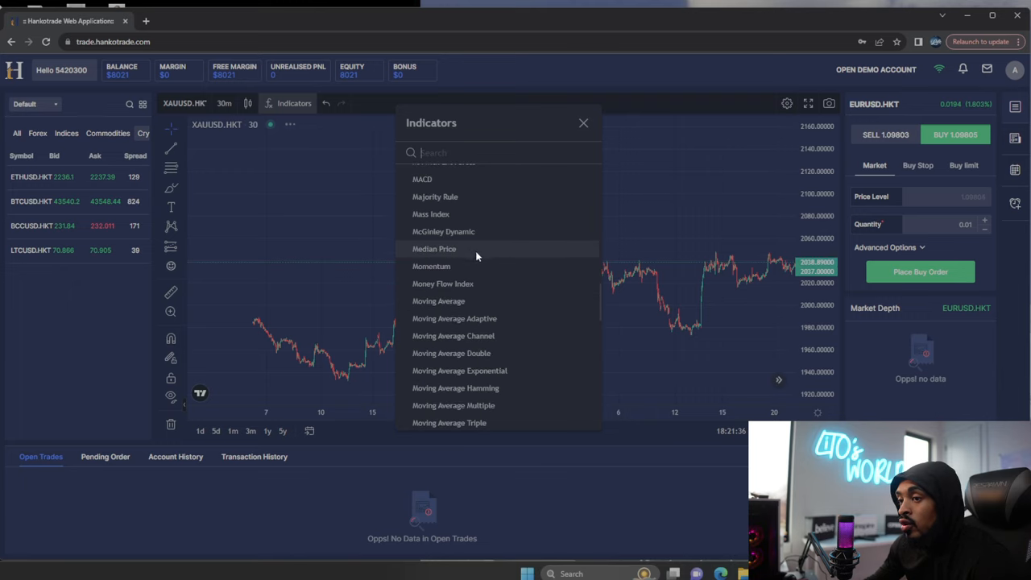
pyautogui.scroll(3)
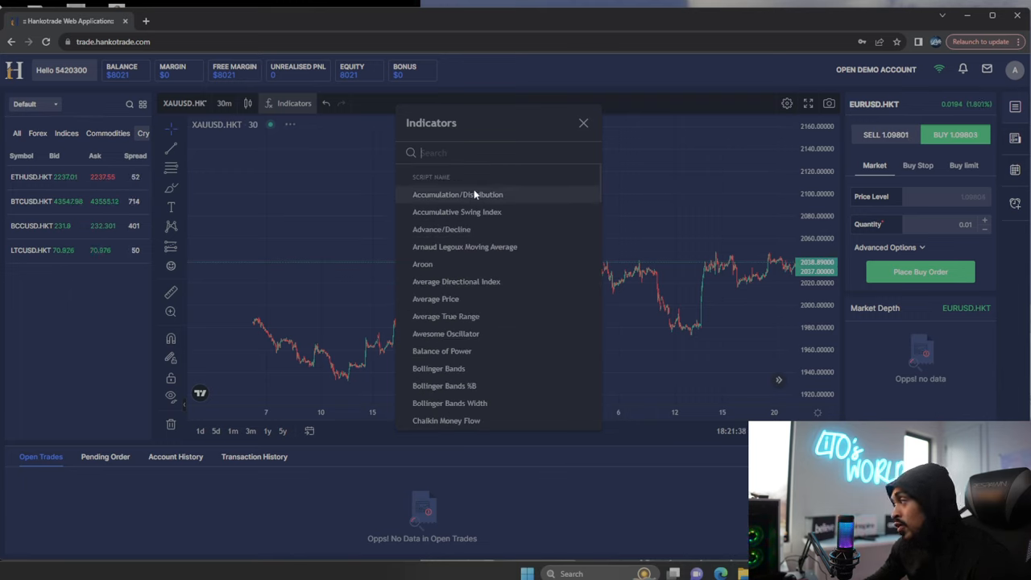
pyautogui.moveTo(506, 271)
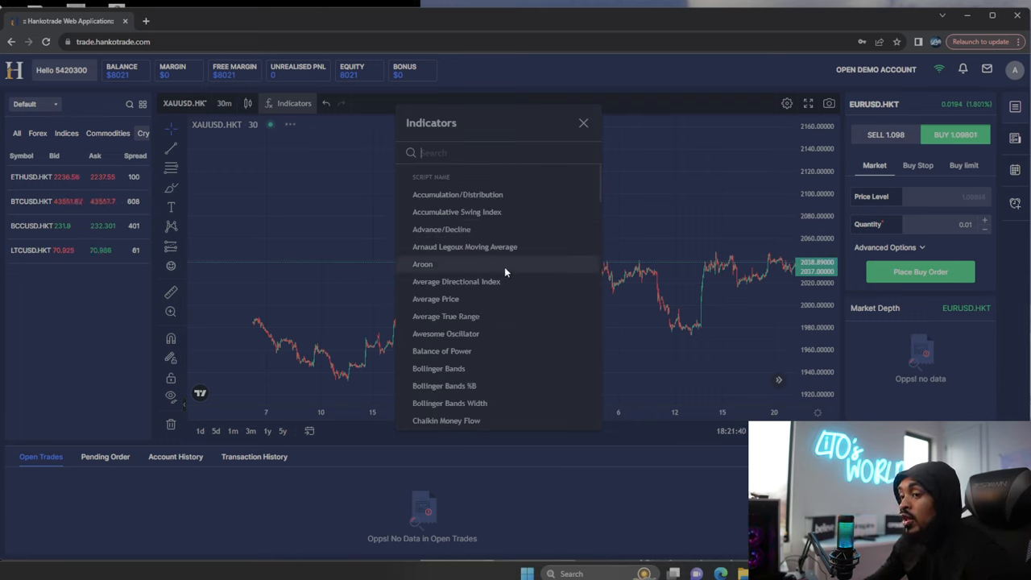
pyautogui.scroll(-3)
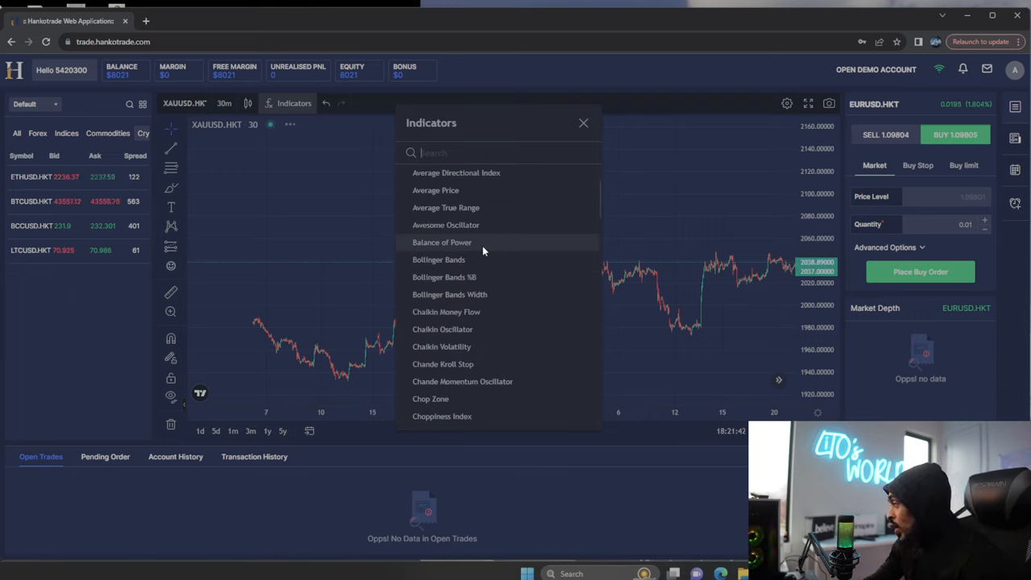
pyautogui.scroll(-3)
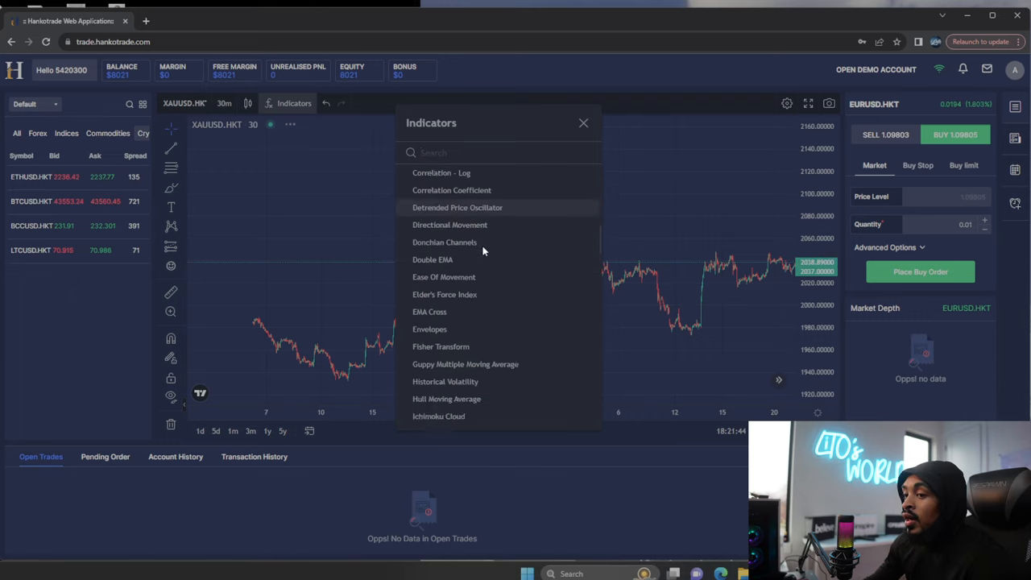
pyautogui.scroll(-3)
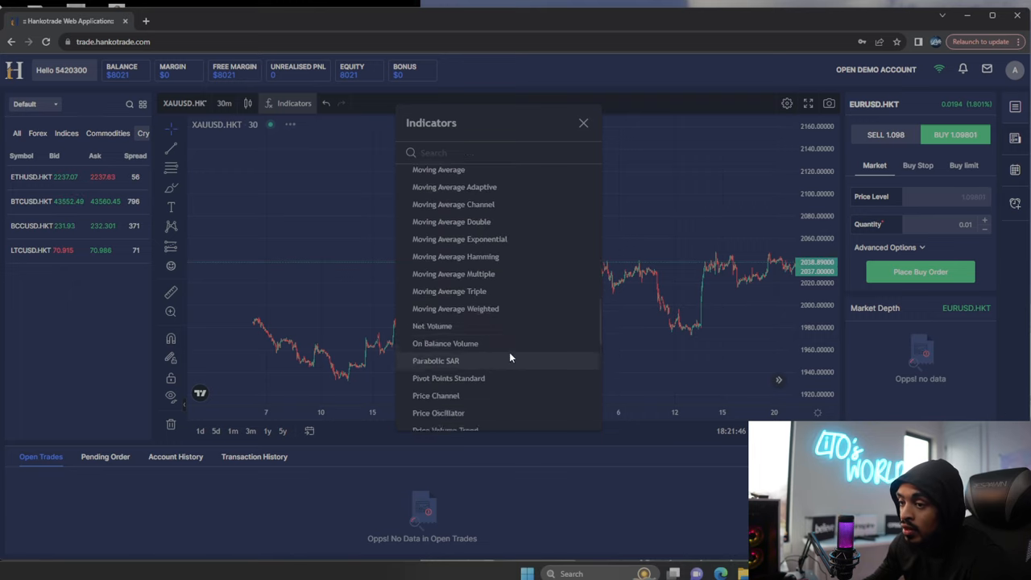
pyautogui.scroll(-3)
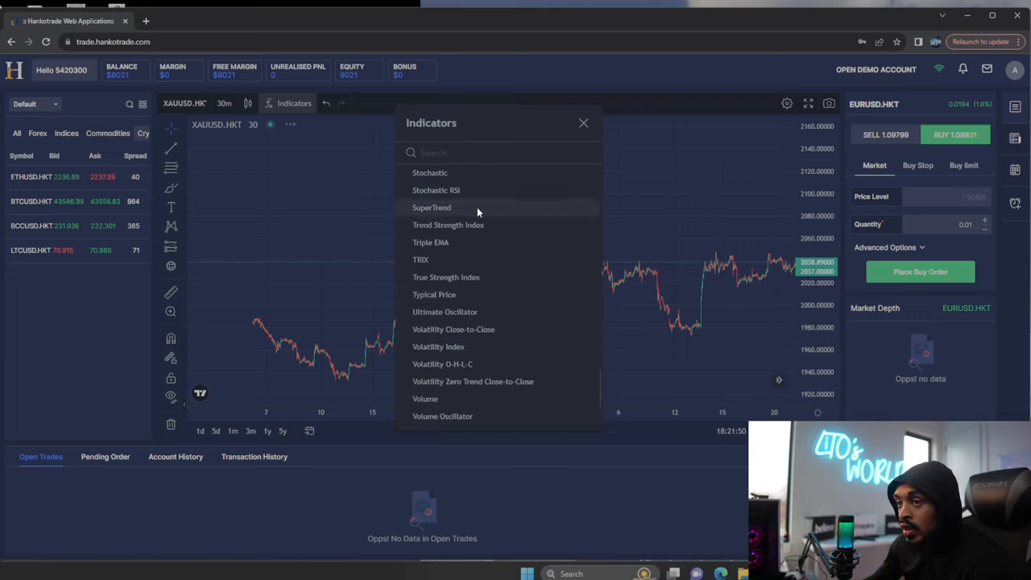
pyautogui.moveTo(496, 356)
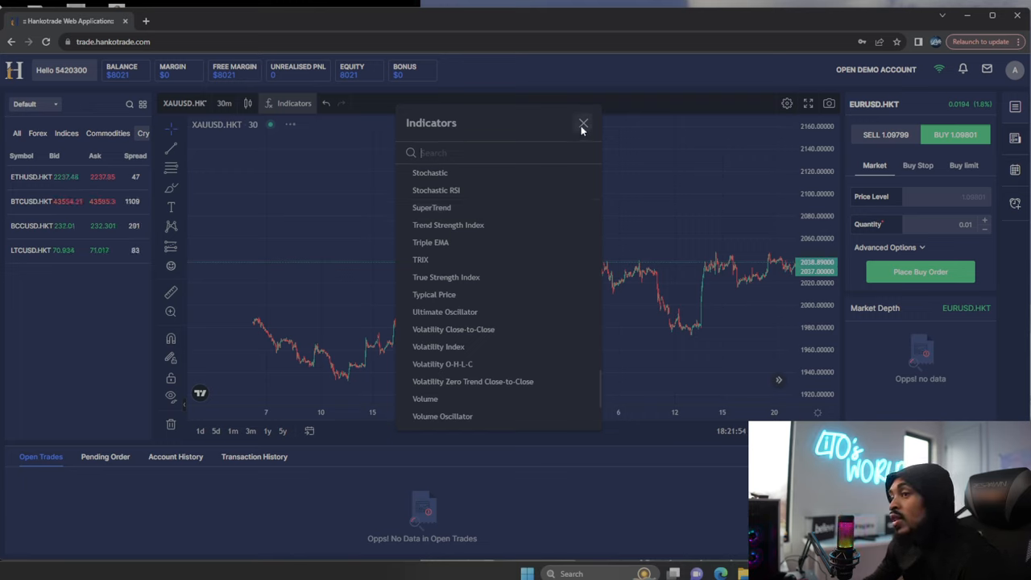
pyautogui.scroll(3)
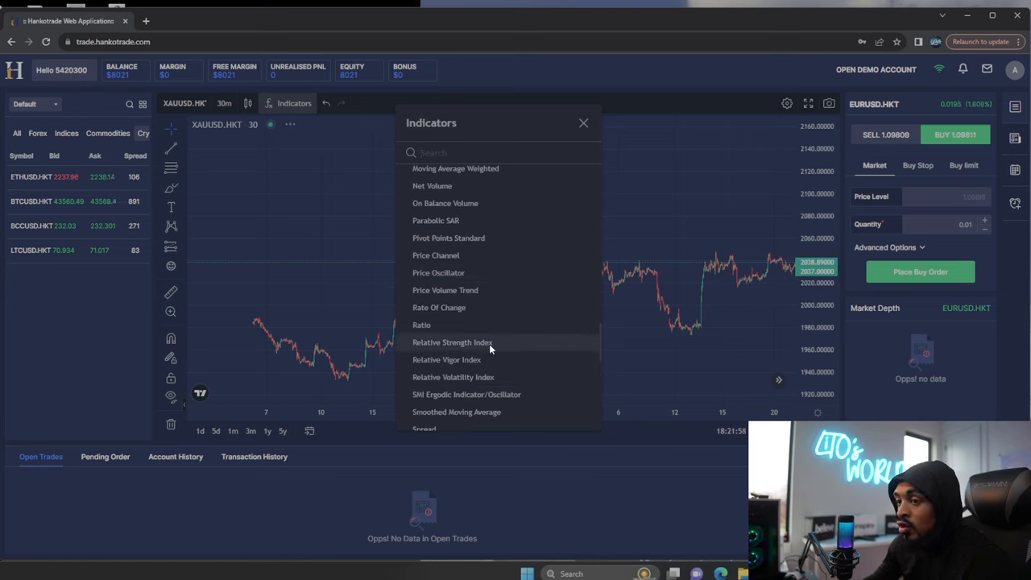
pyautogui.click(451, 342)
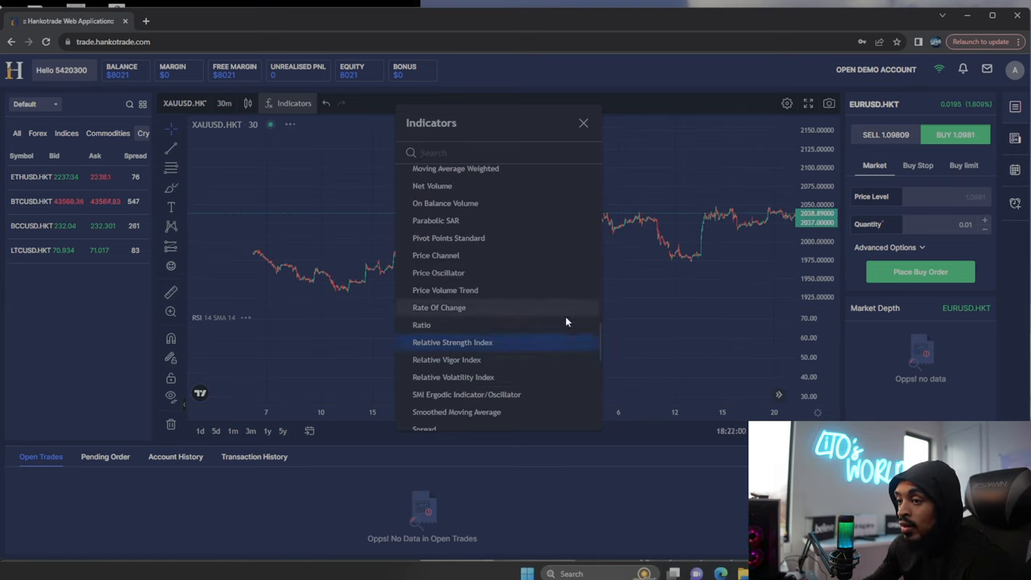
pyautogui.click(583, 122)
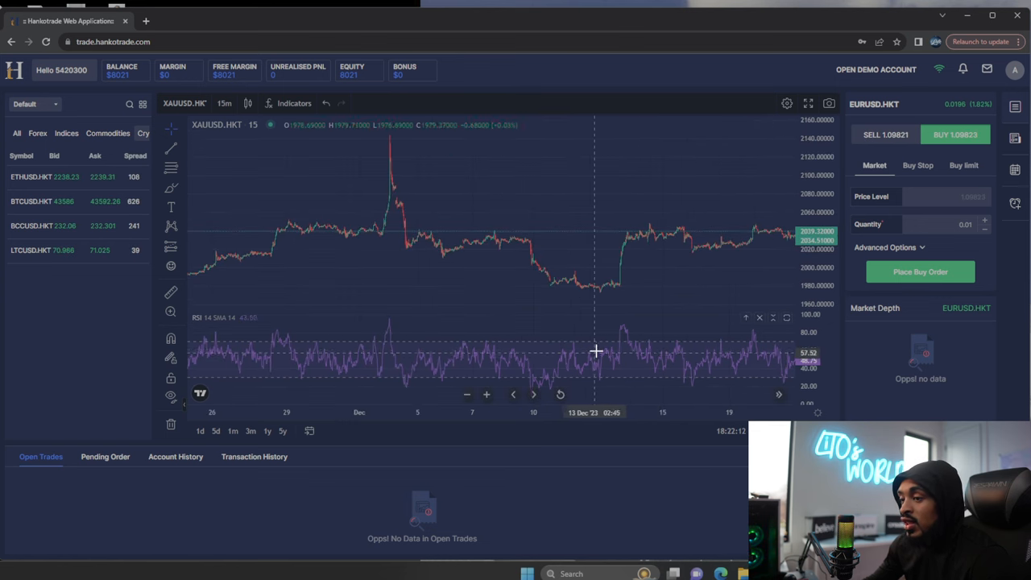
pyautogui.moveTo(636, 356)
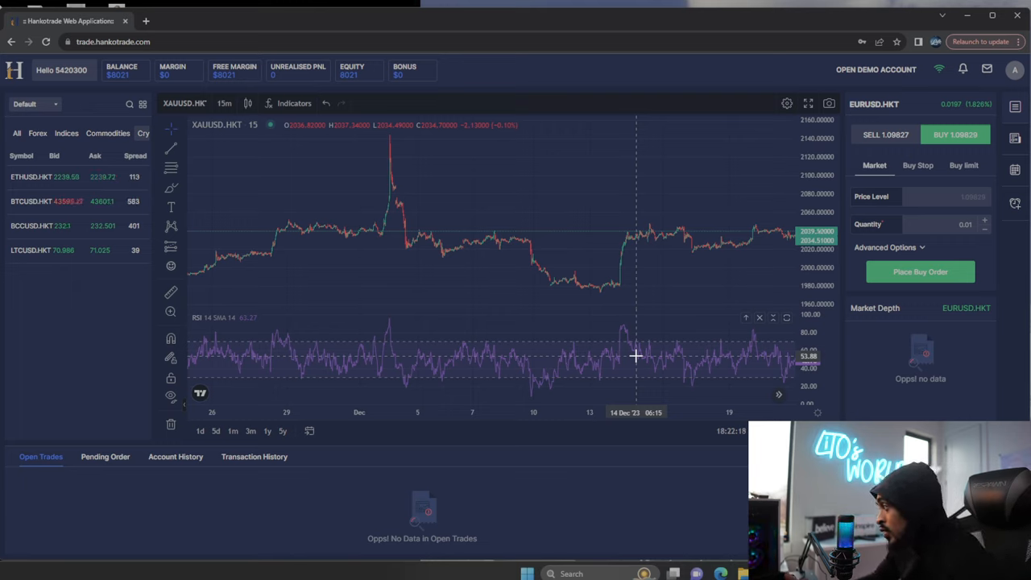
pyautogui.moveTo(638, 252)
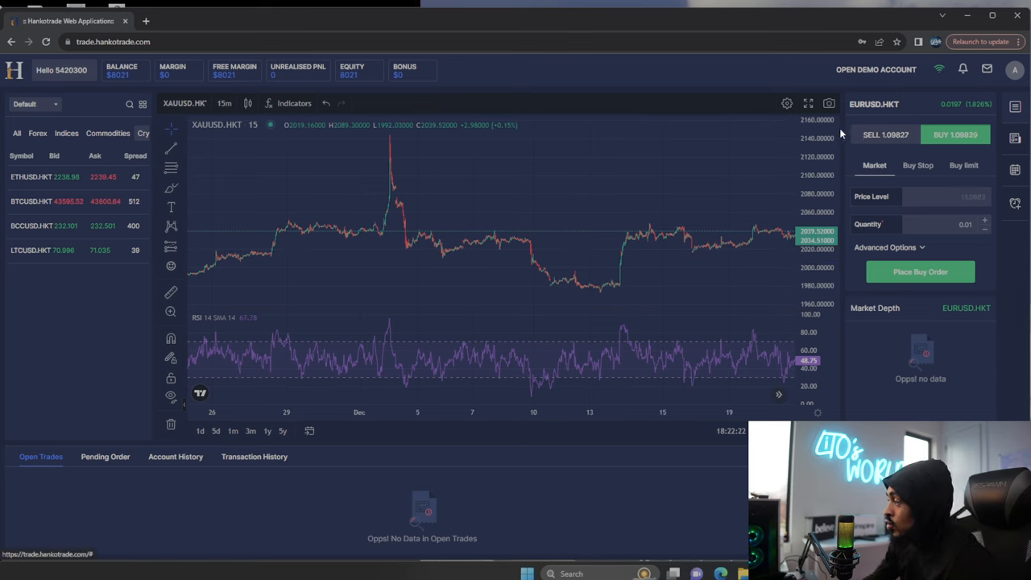
pyautogui.moveTo(723, 200)
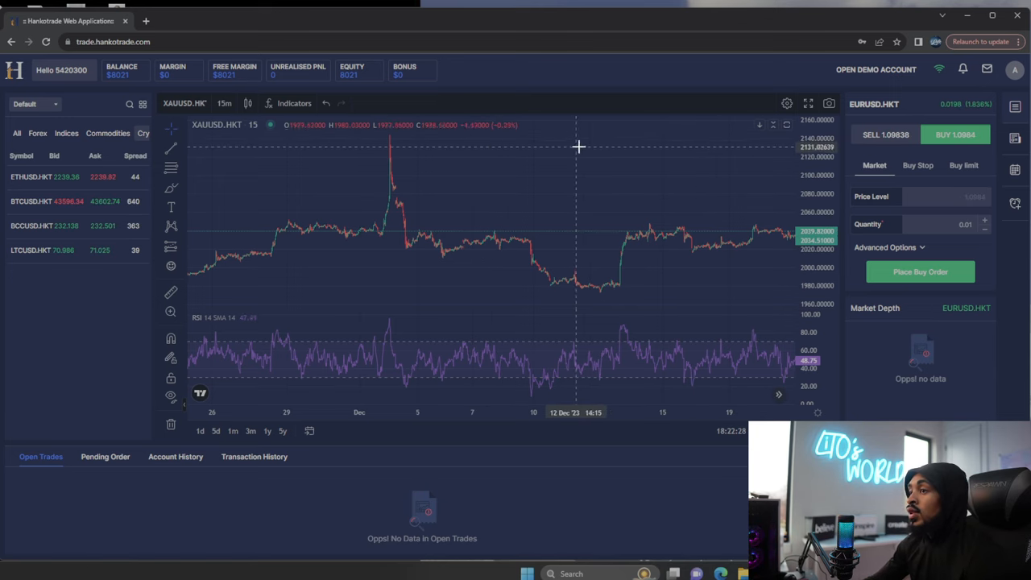
pyautogui.moveTo(603, 153)
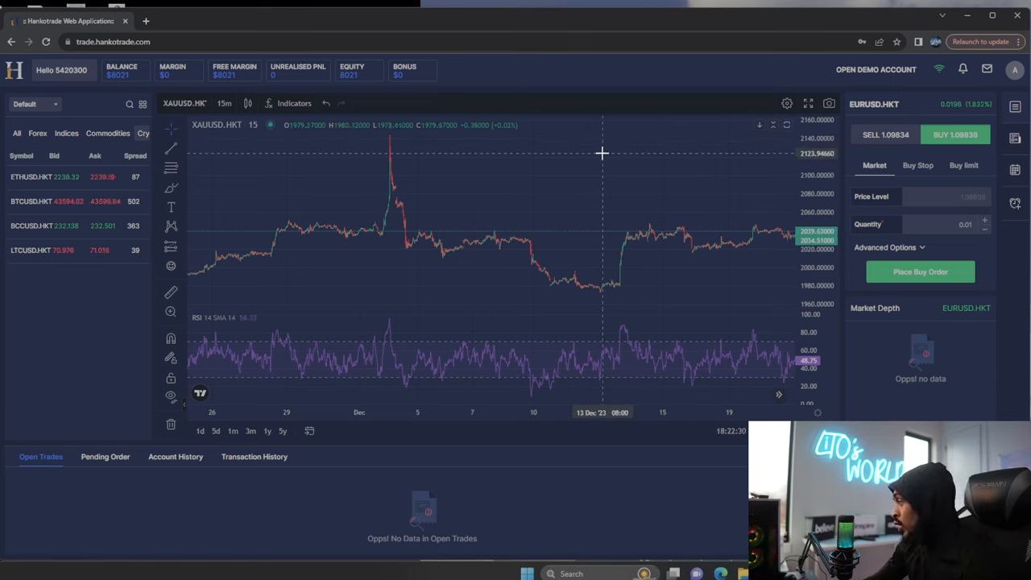
pyautogui.moveTo(577, 197)
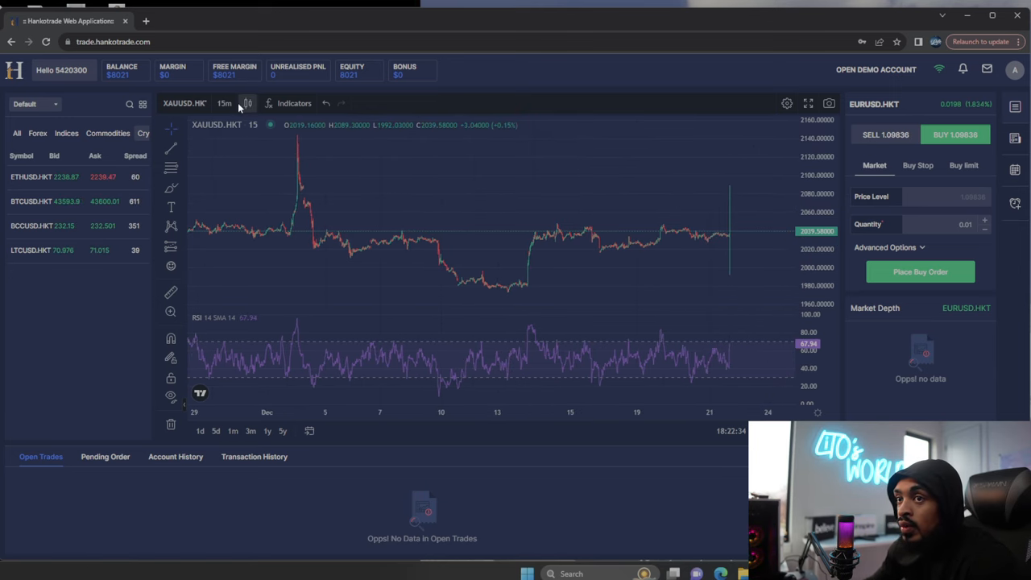
# - Switch the XAUUSD chart to 1-hour candles
pyautogui.click(222, 103)
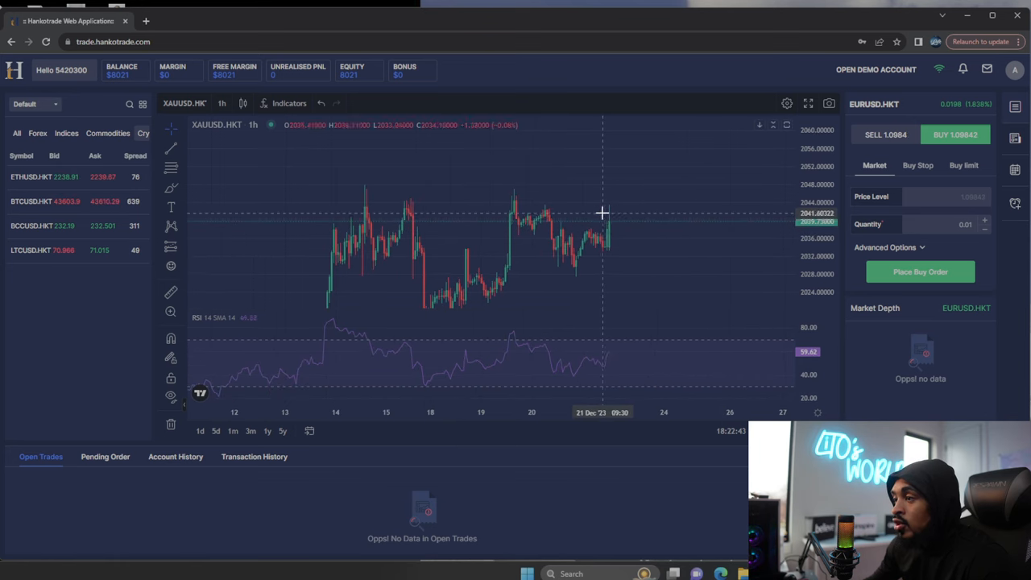
pyautogui.moveTo(653, 222)
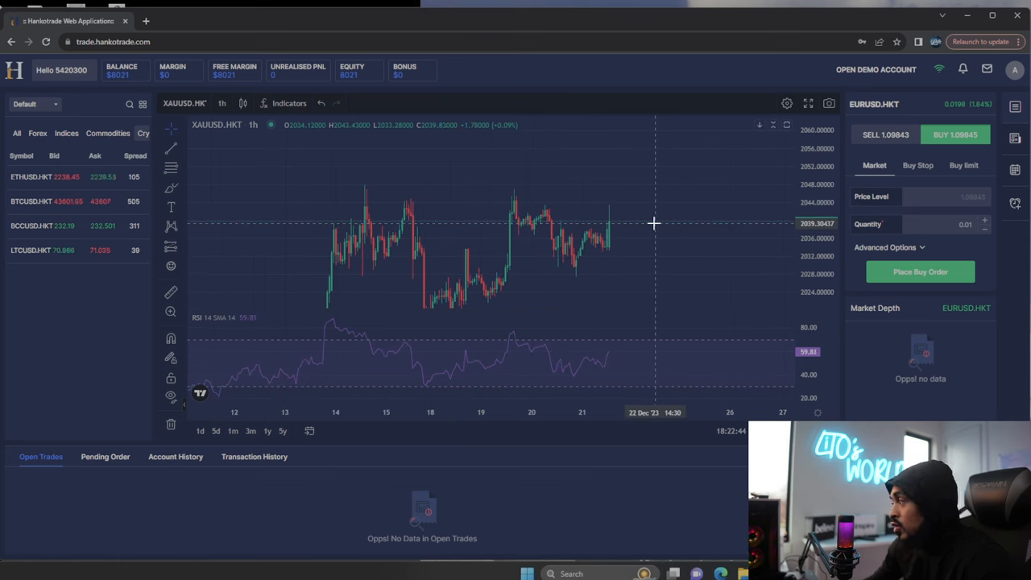
pyautogui.moveTo(624, 229)
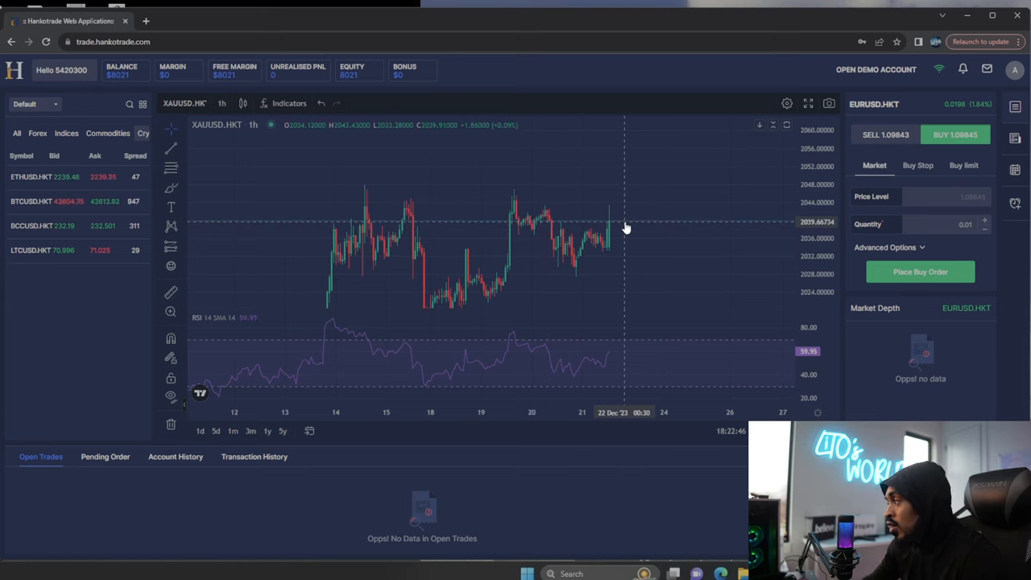
pyautogui.moveTo(608, 227)
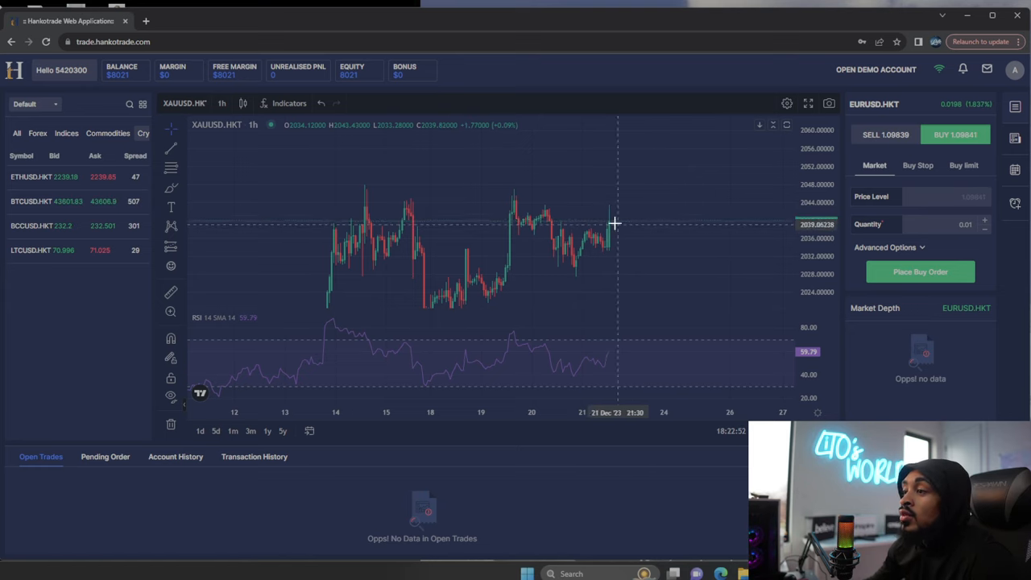
pyautogui.moveTo(638, 209)
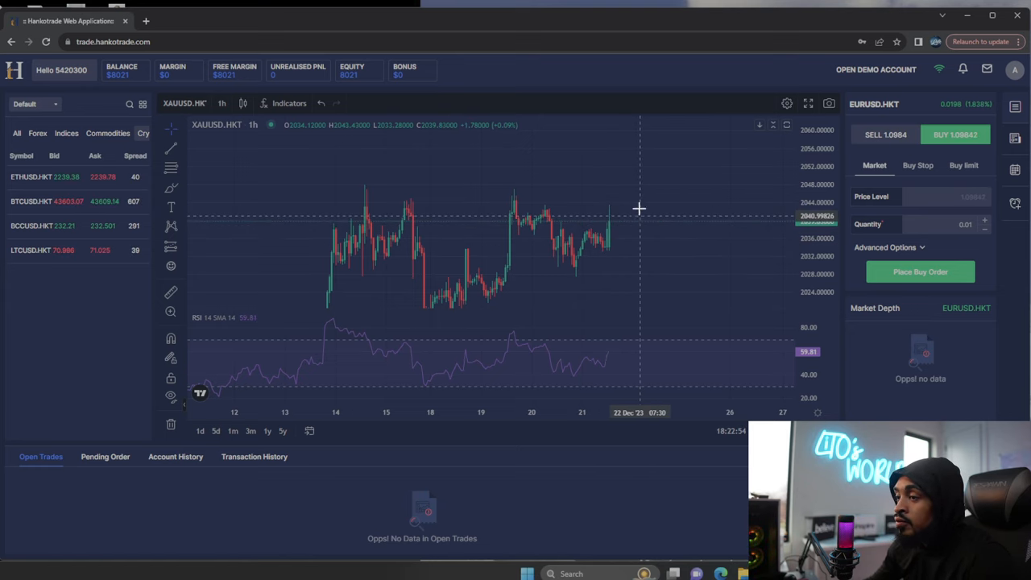
pyautogui.moveTo(609, 228)
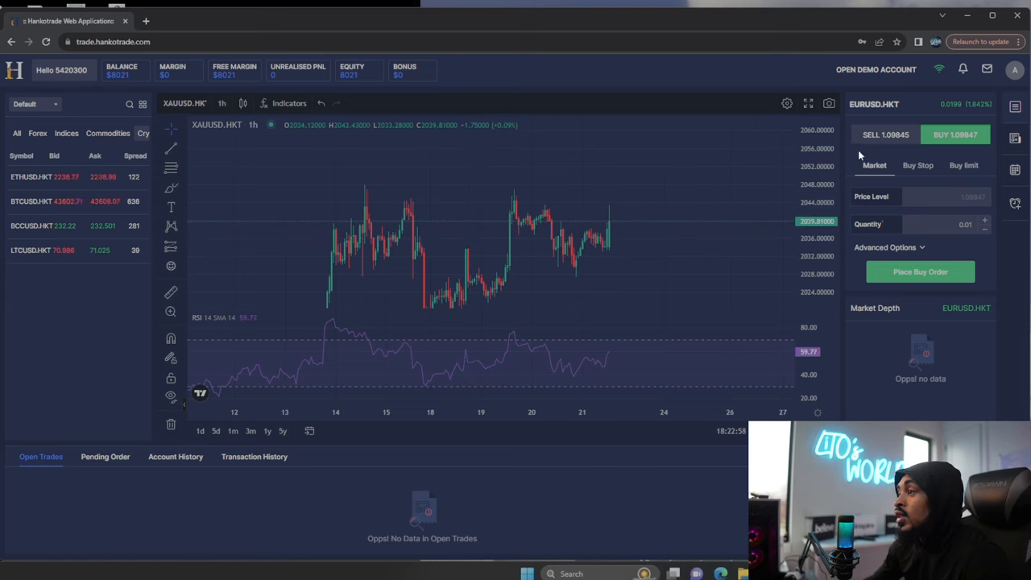
pyautogui.moveTo(699, 233)
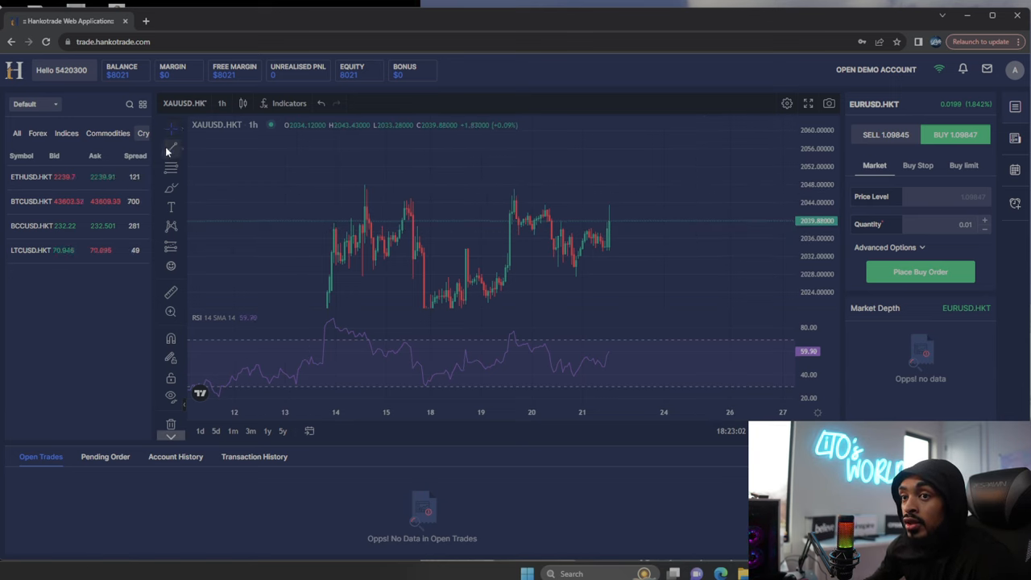
# - Draw trend lines across the mid-December highs and under the recent lows, forming a triangle
pyautogui.click(171, 148)
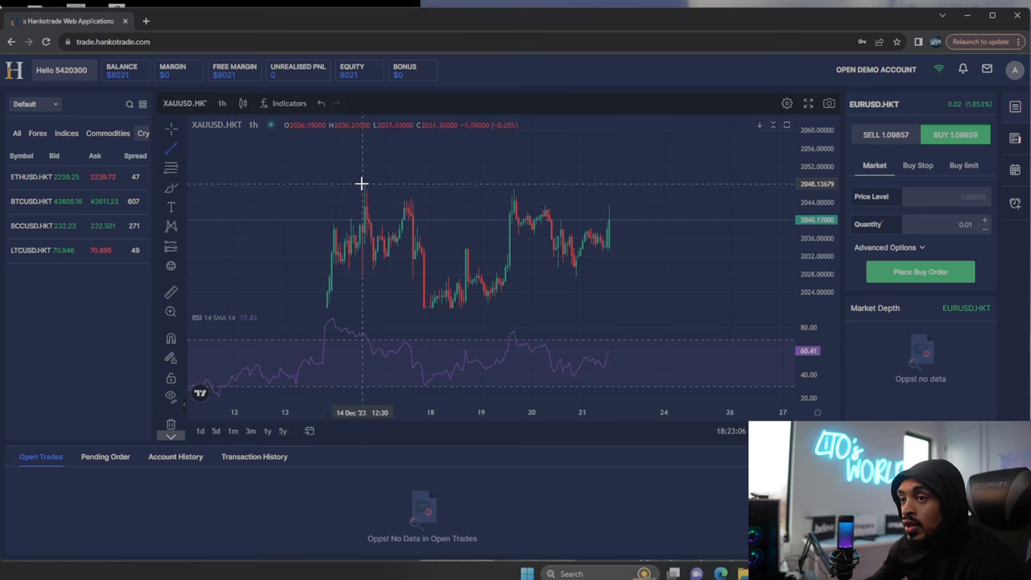
pyautogui.moveTo(361, 184); pyautogui.dragTo(723, 197)
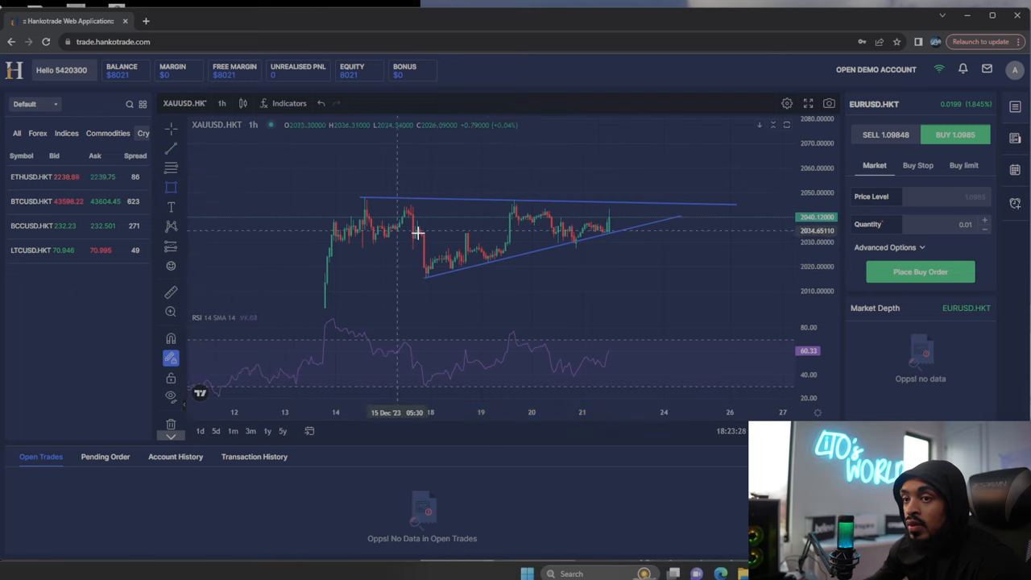
pyautogui.moveTo(306, 274); pyautogui.dragTo(715, 280)
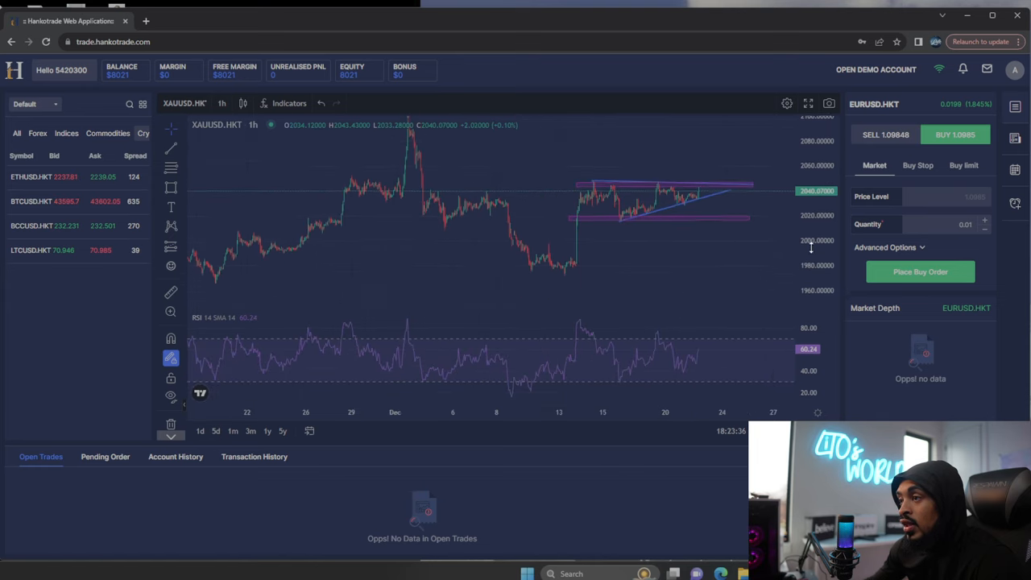
pyautogui.moveTo(683, 211)
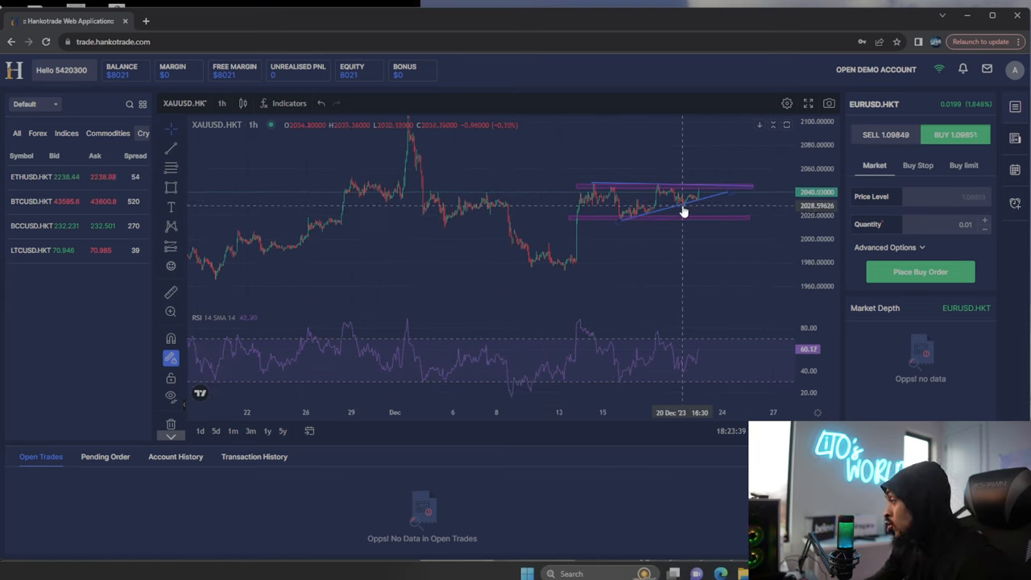
pyautogui.moveTo(812, 269)
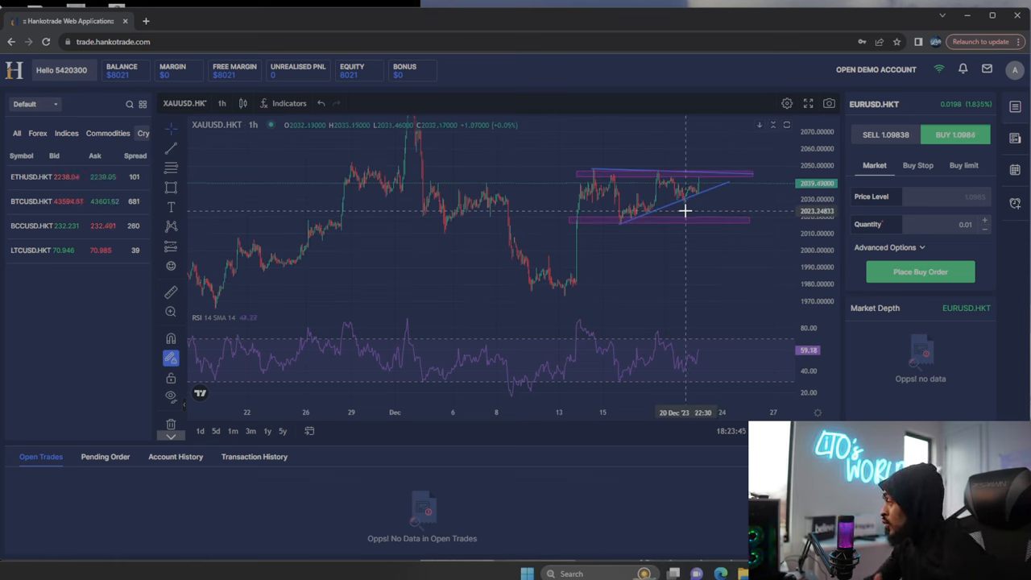
pyautogui.moveTo(667, 211)
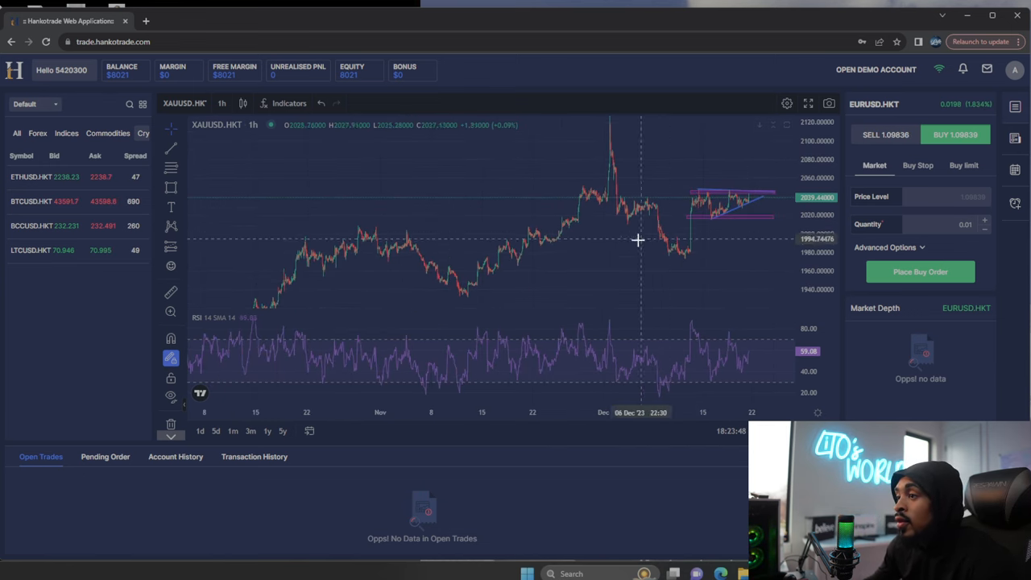
pyautogui.moveTo(689, 268)
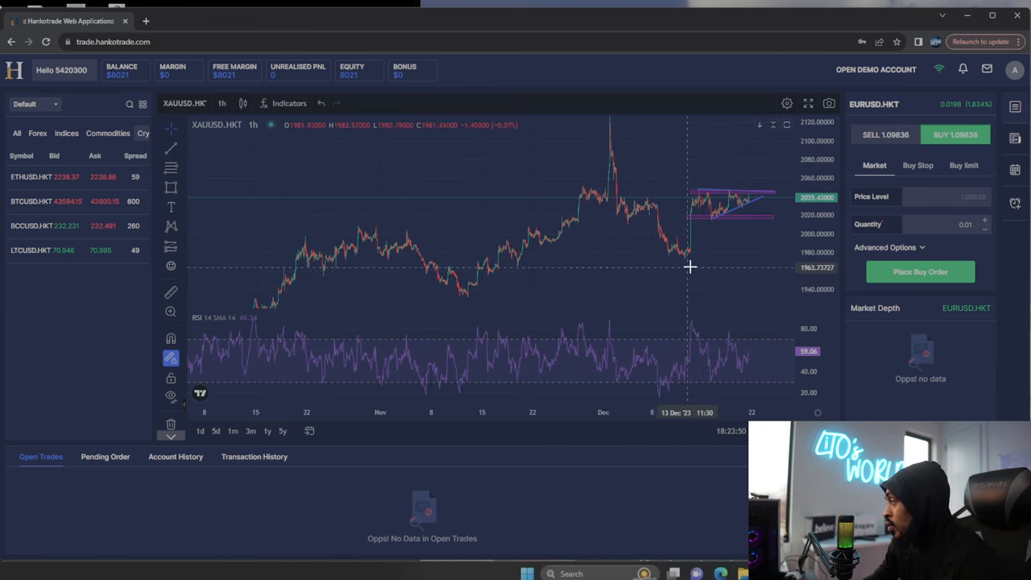
pyautogui.moveTo(567, 212)
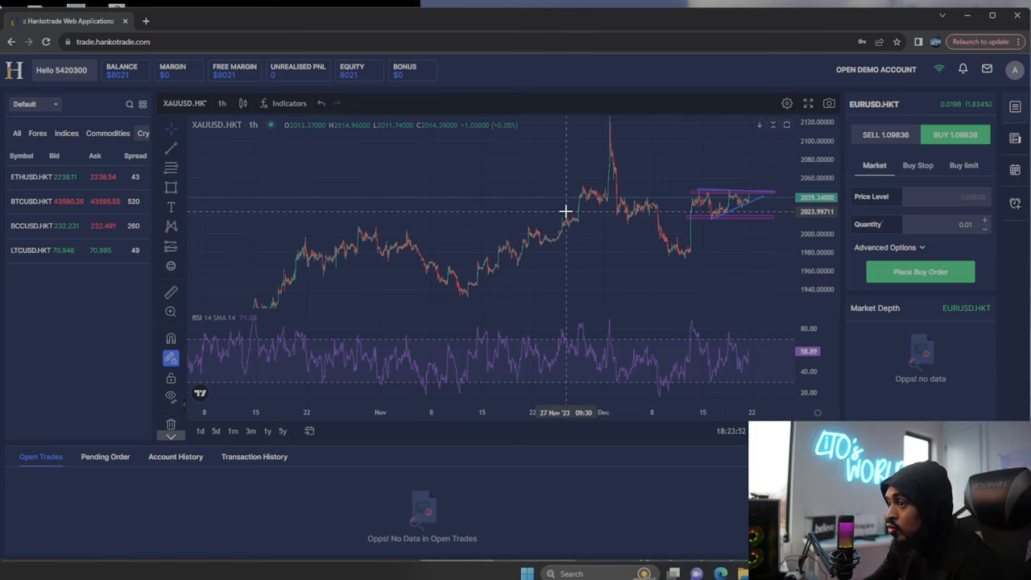
pyautogui.moveTo(555, 180)
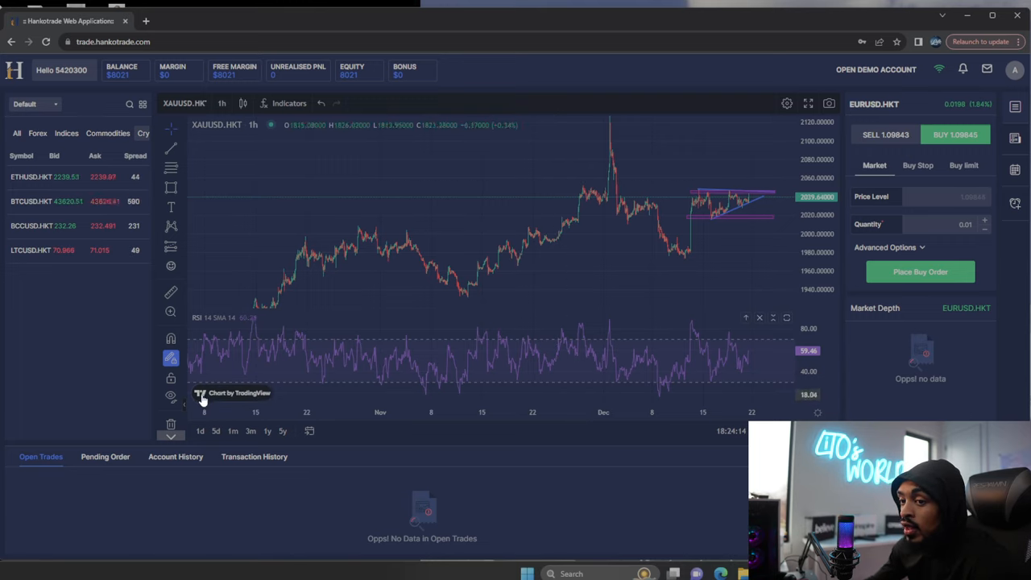
pyautogui.moveTo(401, 340)
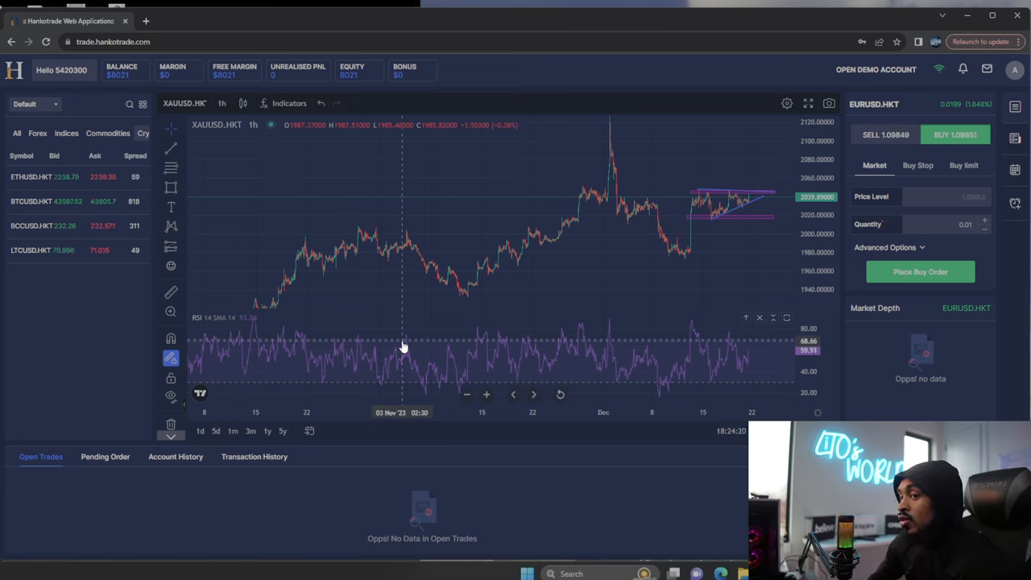
pyautogui.moveTo(386, 280)
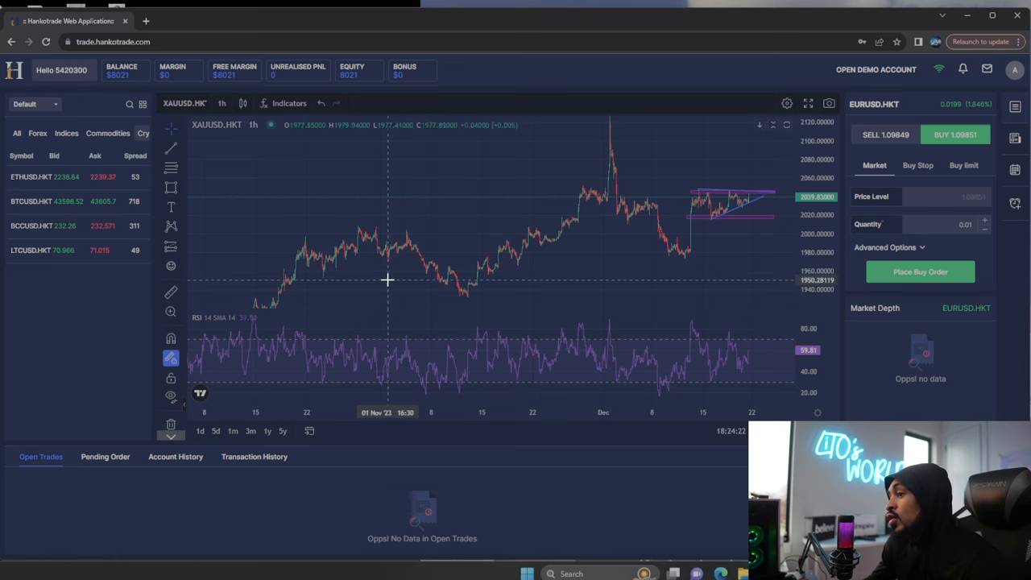
pyautogui.moveTo(594, 256)
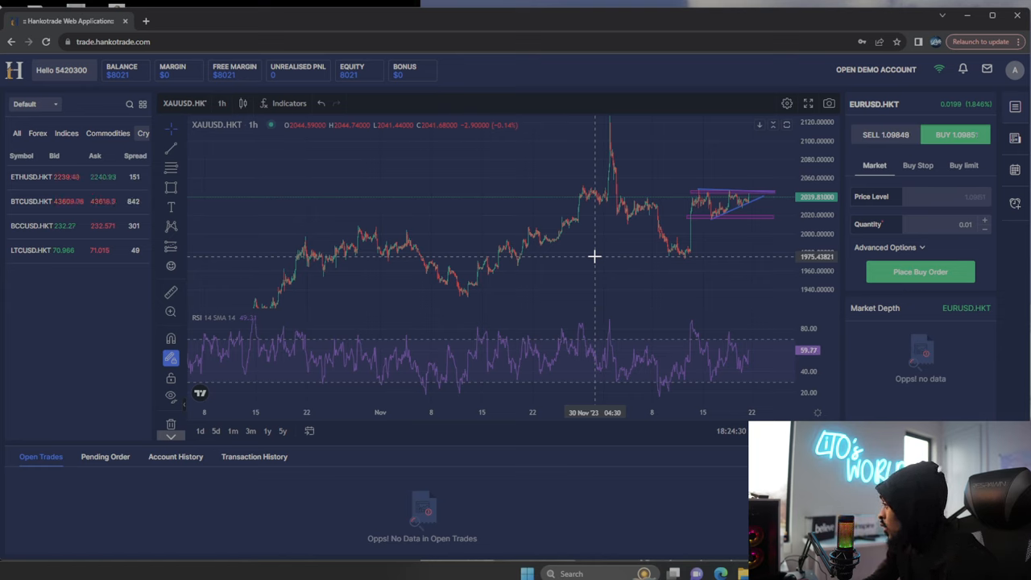
pyautogui.moveTo(686, 172)
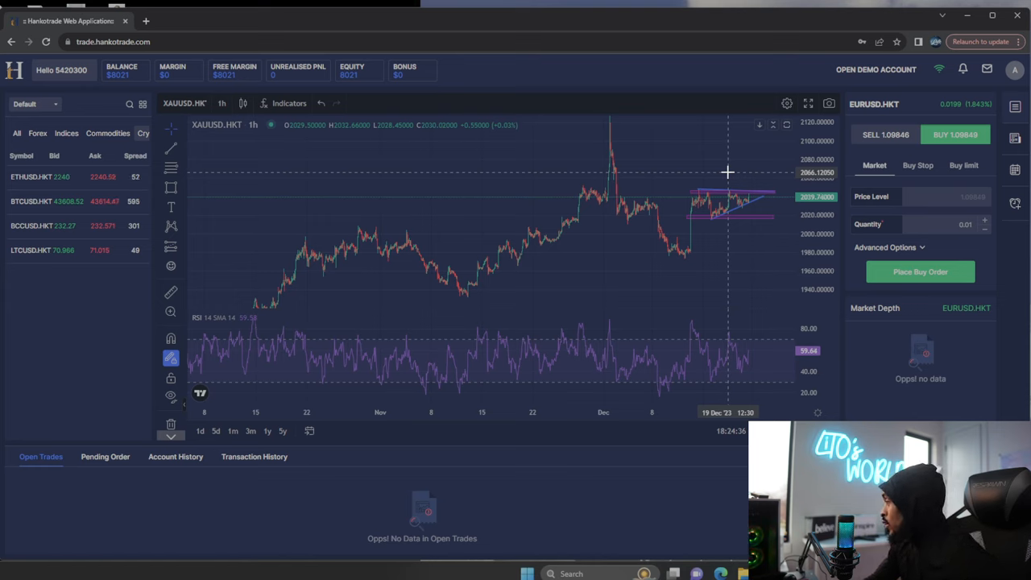
pyautogui.moveTo(652, 243)
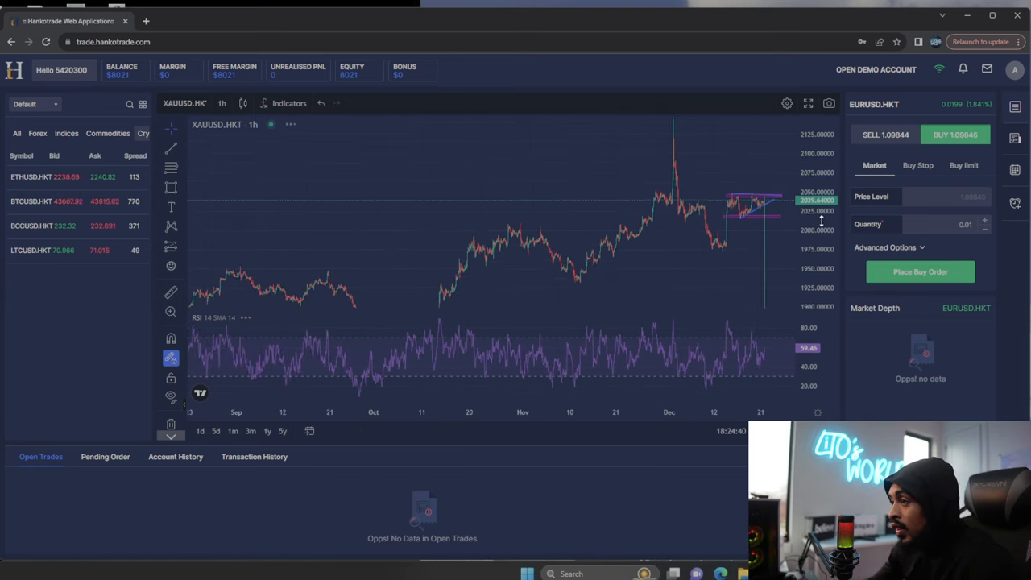
# - Switch the gold chart to 30-minute candles from the timeframe list
pyautogui.click(222, 103)
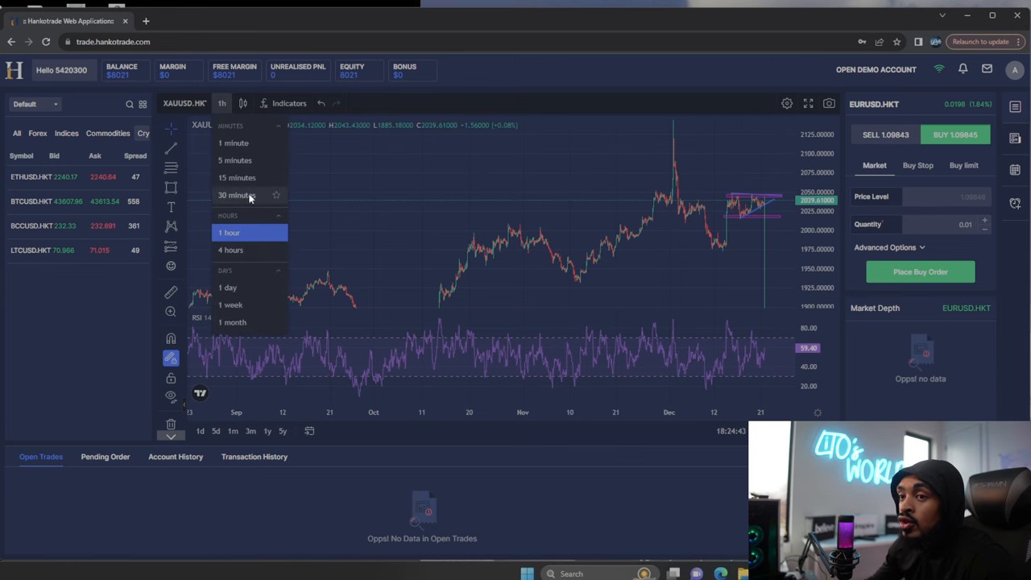
pyautogui.click(235, 195)
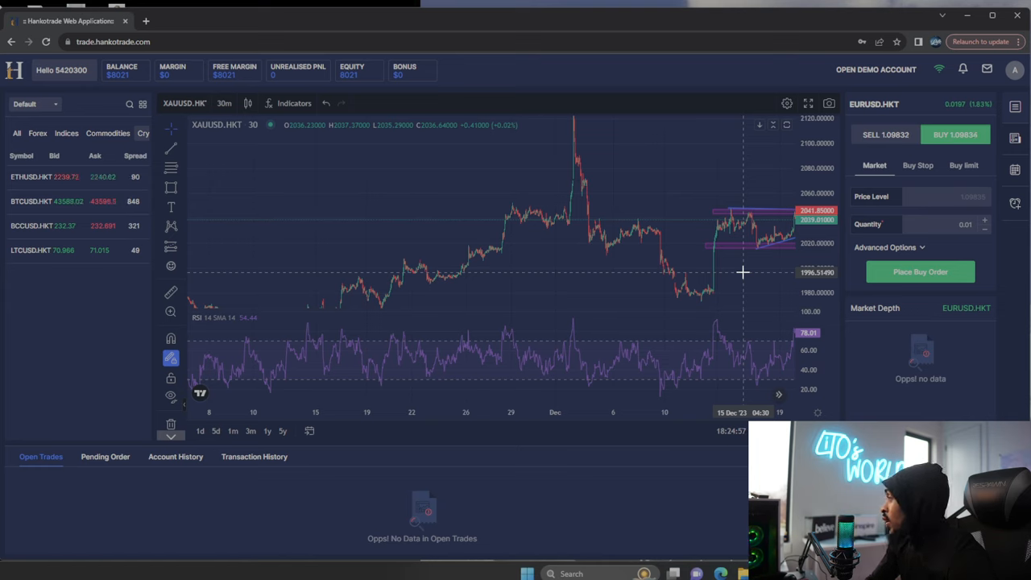
pyautogui.moveTo(568, 236)
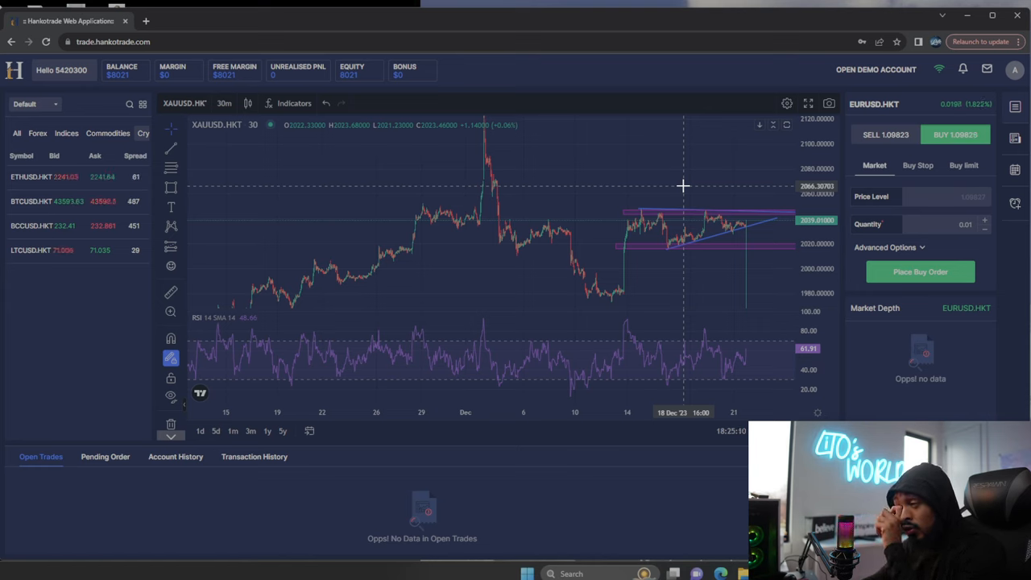
pyautogui.moveTo(617, 174)
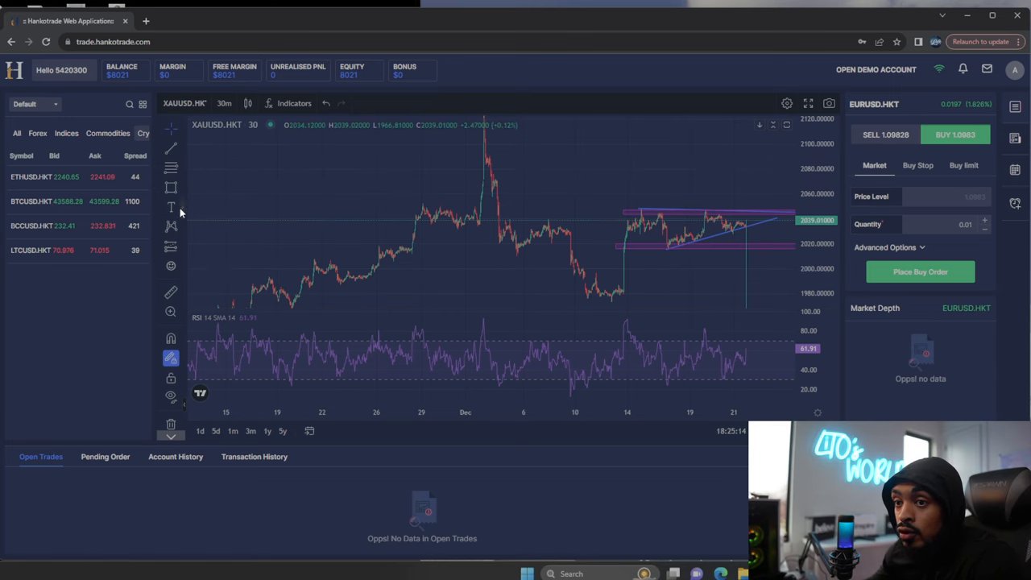
pyautogui.moveTo(689, 329)
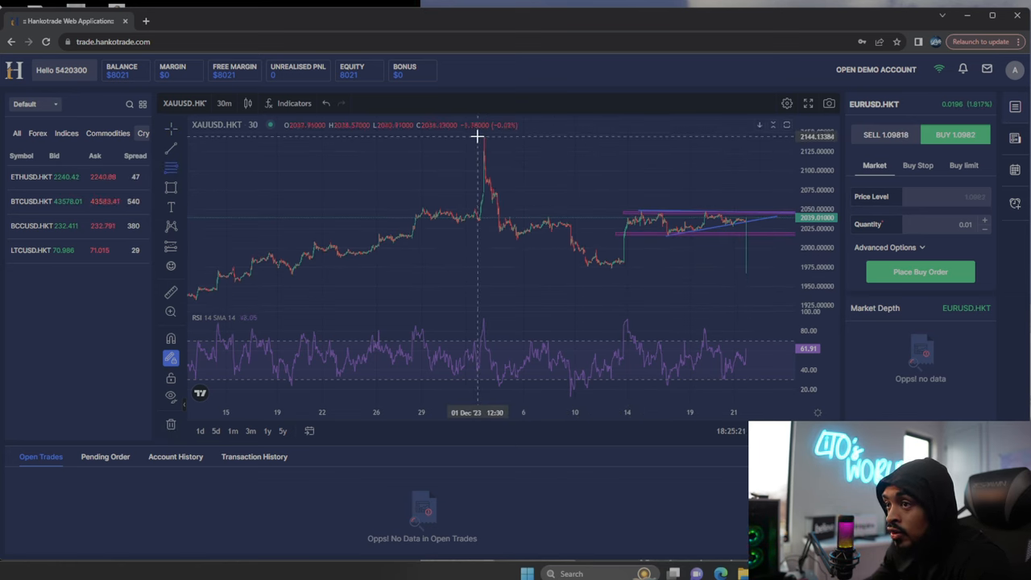
# - Draw a Fib Retracement from the early December peak and start editing its level values
pyautogui.moveTo(477, 135); pyautogui.dragTo(621, 239)
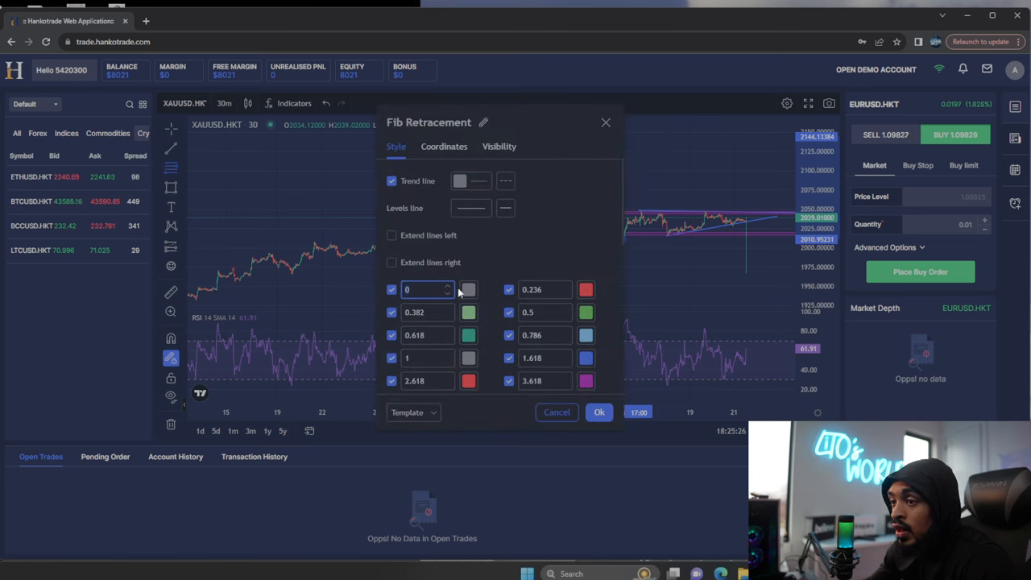
pyautogui.click(422, 313)
pyautogui.write('-')
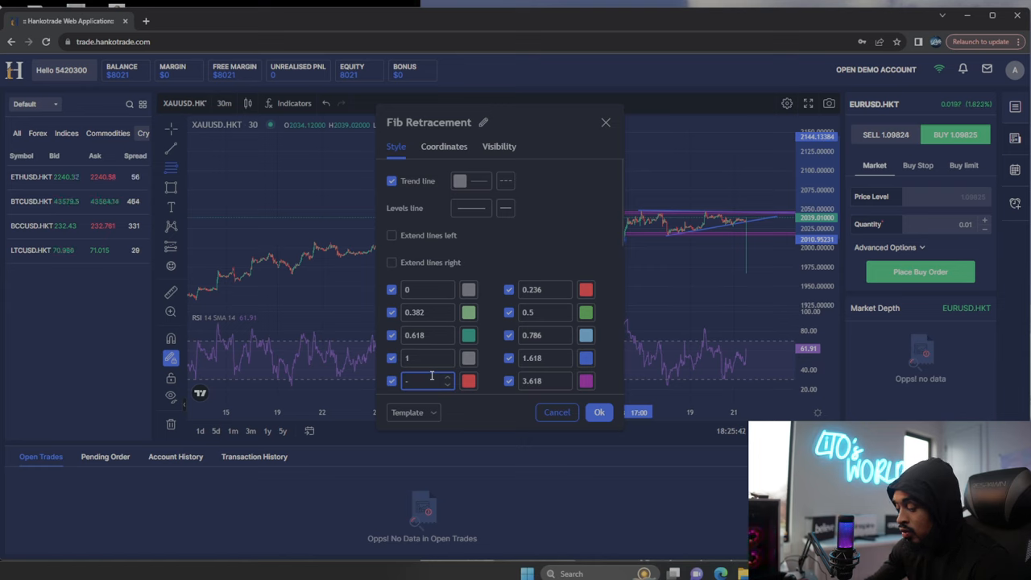
pyautogui.write('61.8')
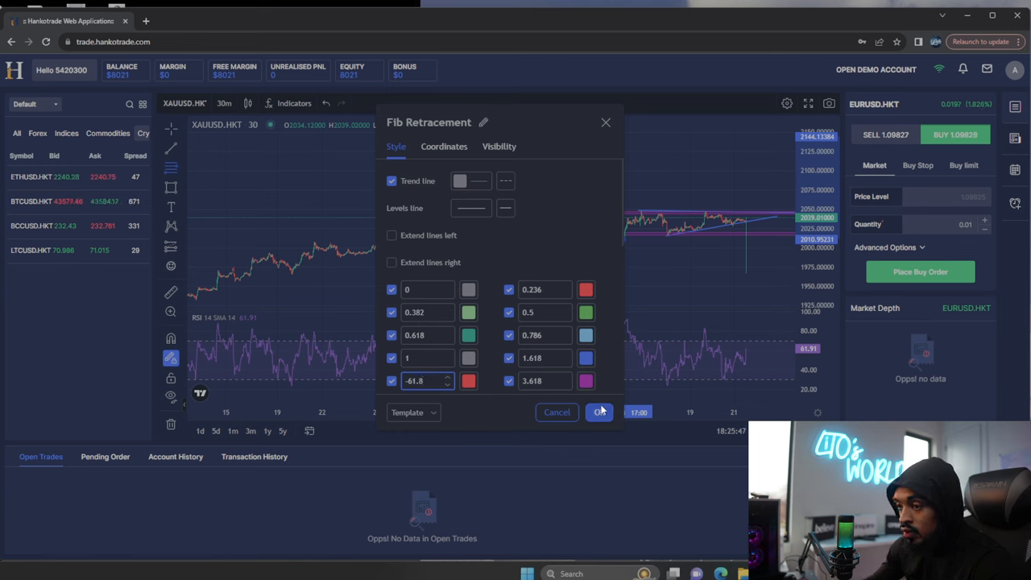
pyautogui.click(599, 412)
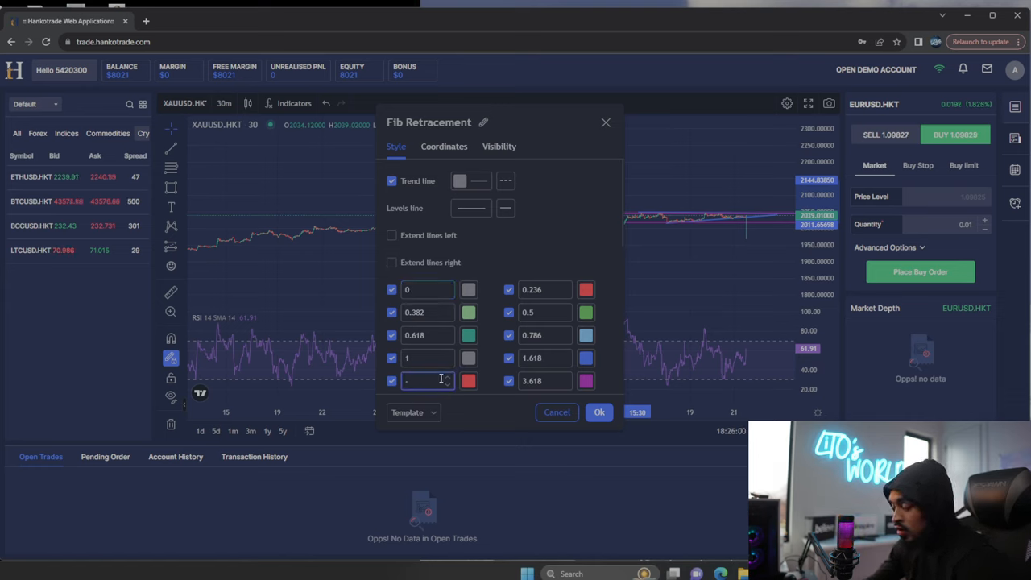
# - Set retracement levels -0.618, -0.2786 and 0.886 and apply the settings
pyautogui.write('-0.618')
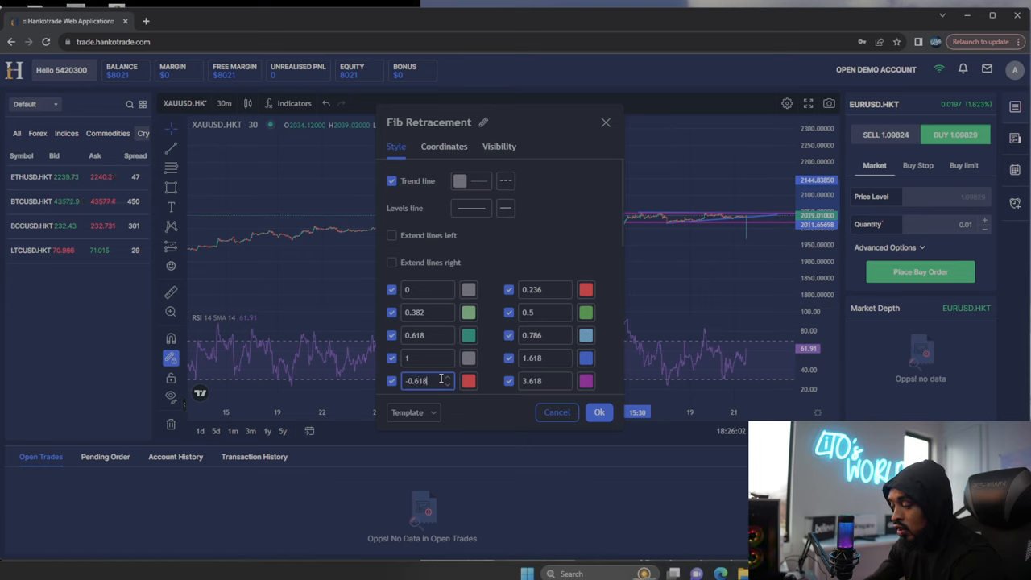
pyautogui.click(544, 380)
pyautogui.write('-')
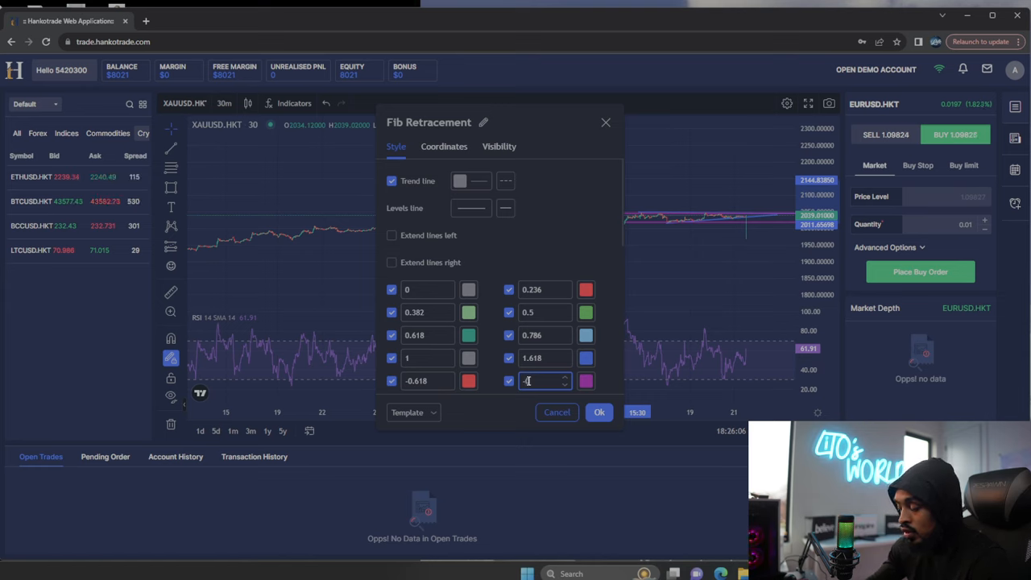
pyautogui.write('1.2786')
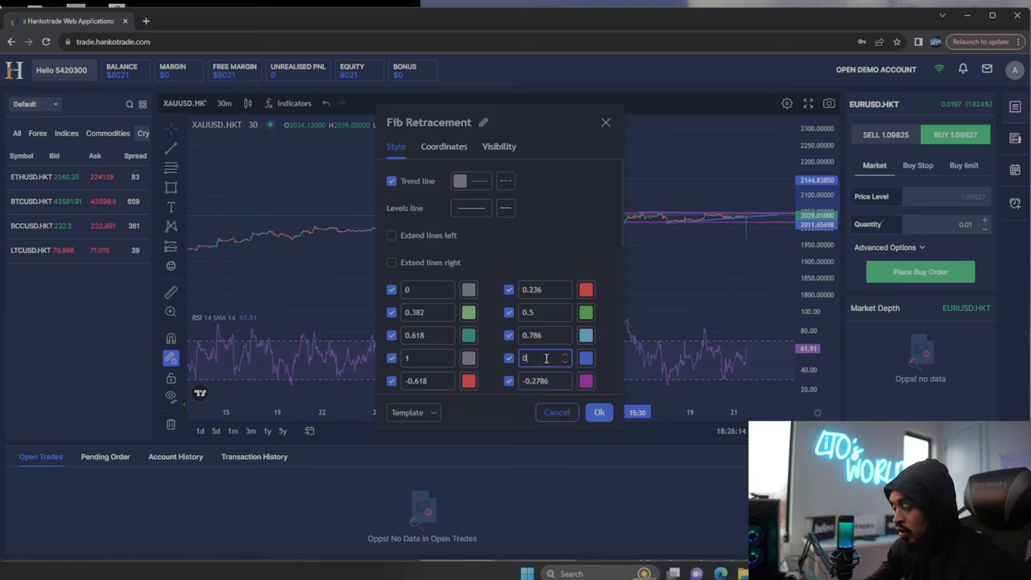
pyautogui.write('0.886')
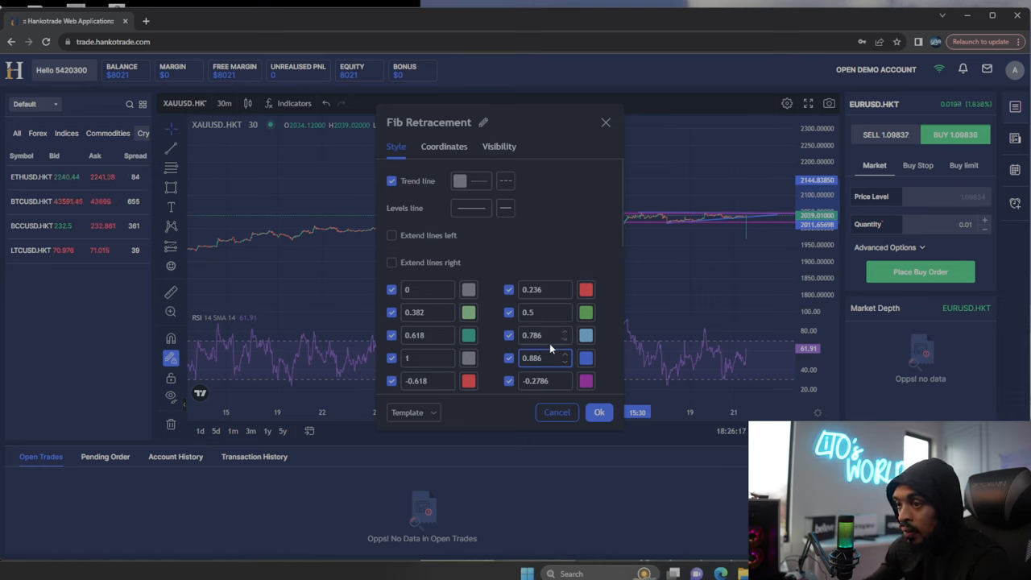
pyautogui.click(599, 413)
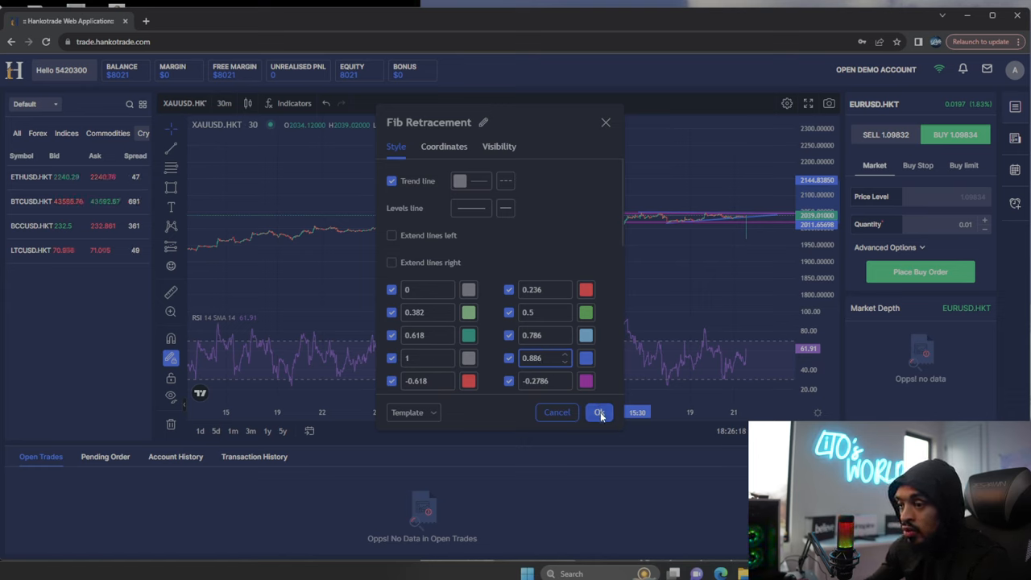
pyautogui.click(599, 412)
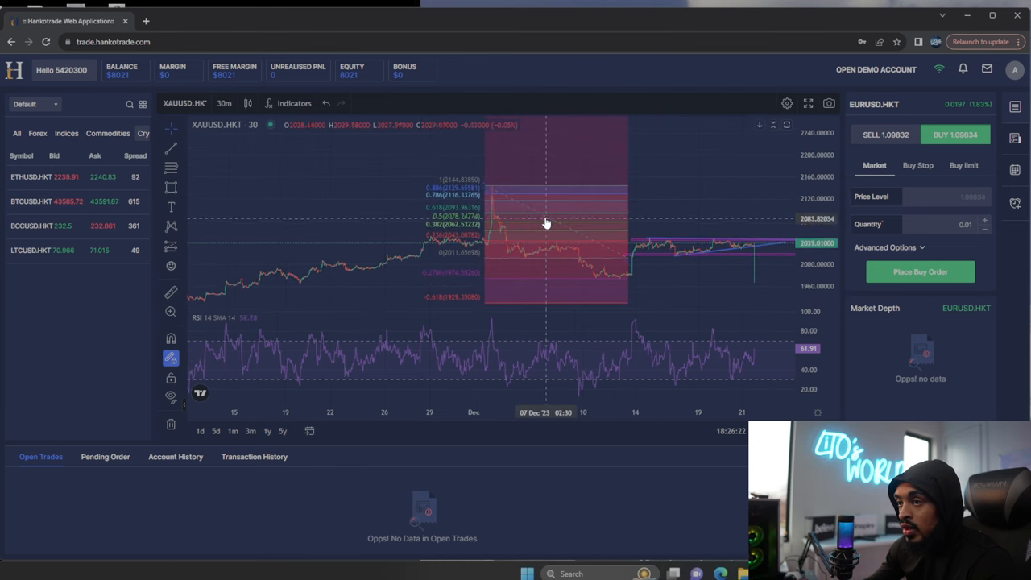
# - Turn off the Fib Retracement's trend line in its Style settings and confirm
pyautogui.doubleClick(546, 224)
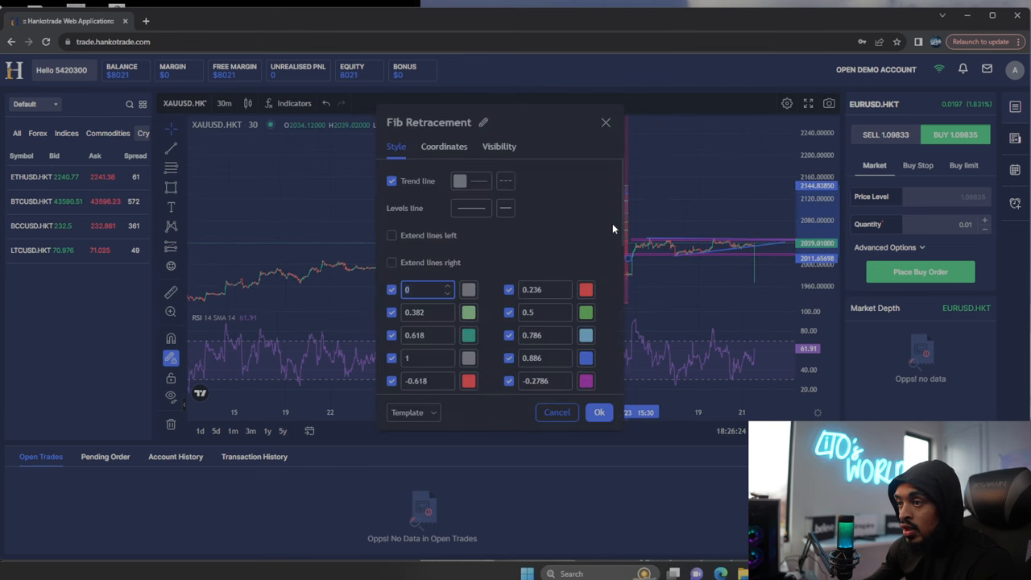
pyautogui.moveTo(600, 237)
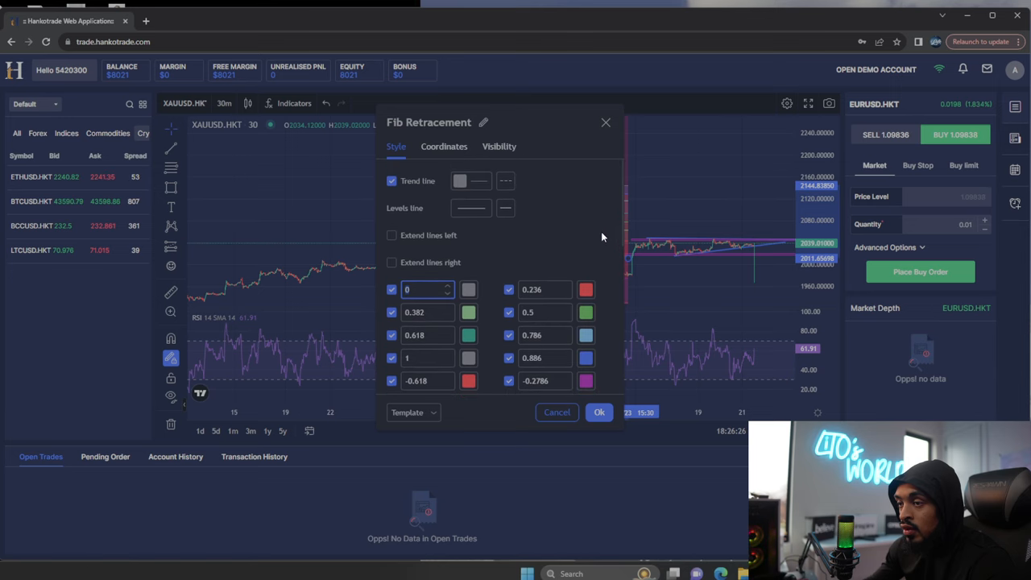
pyautogui.moveTo(620, 232)
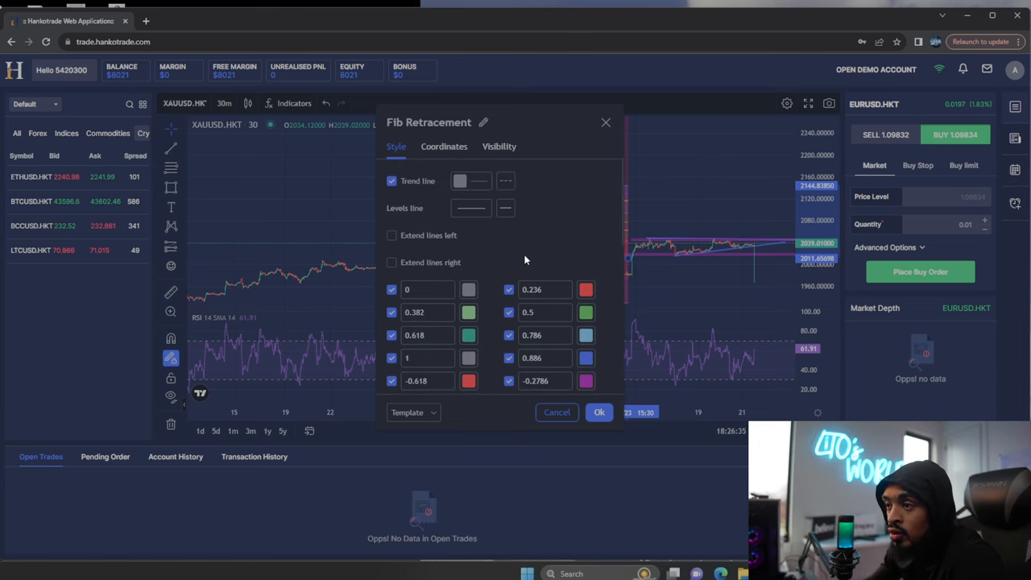
pyautogui.moveTo(621, 225)
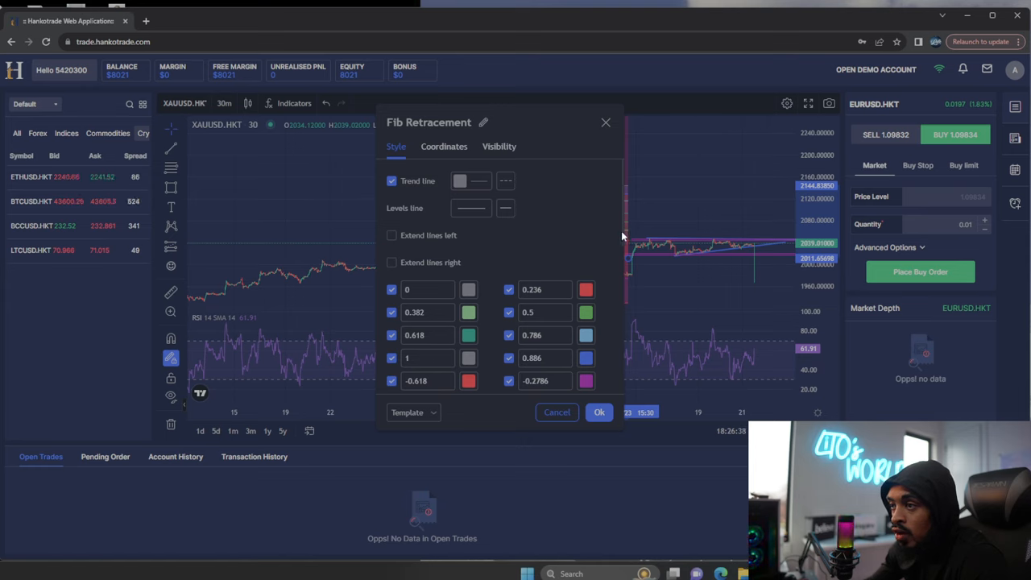
pyautogui.scroll(-3)
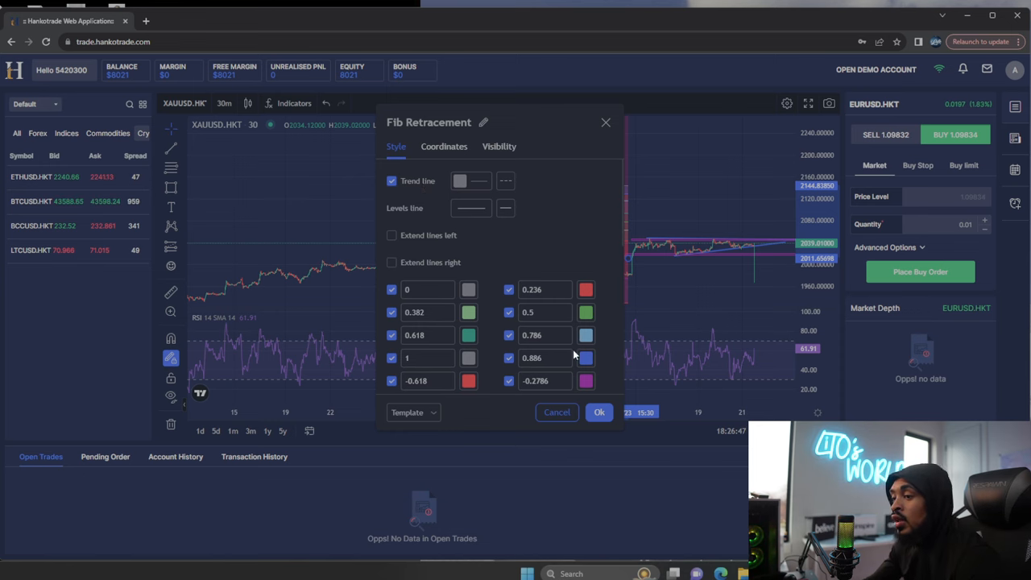
pyautogui.click(599, 412)
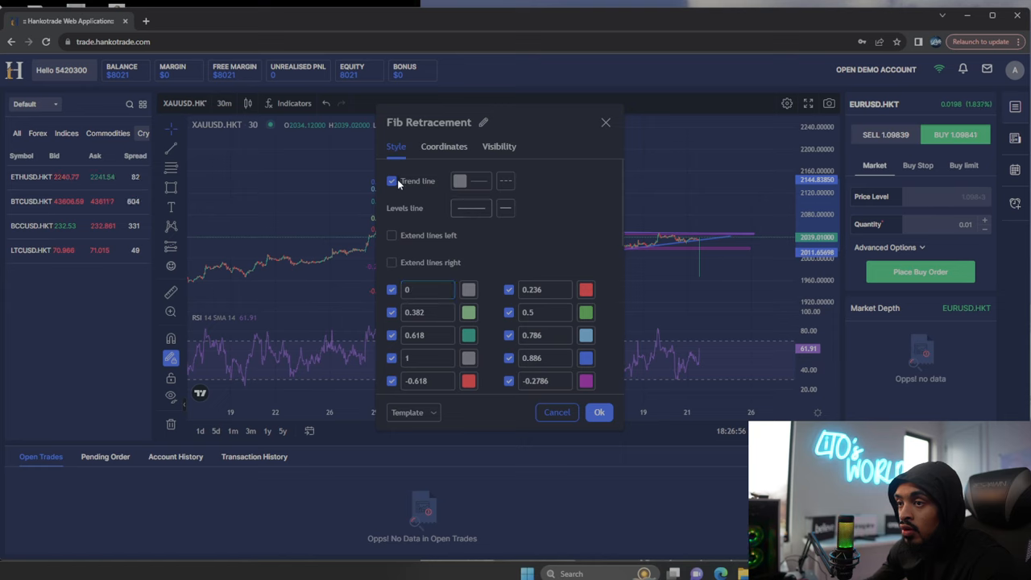
pyautogui.click(393, 181)
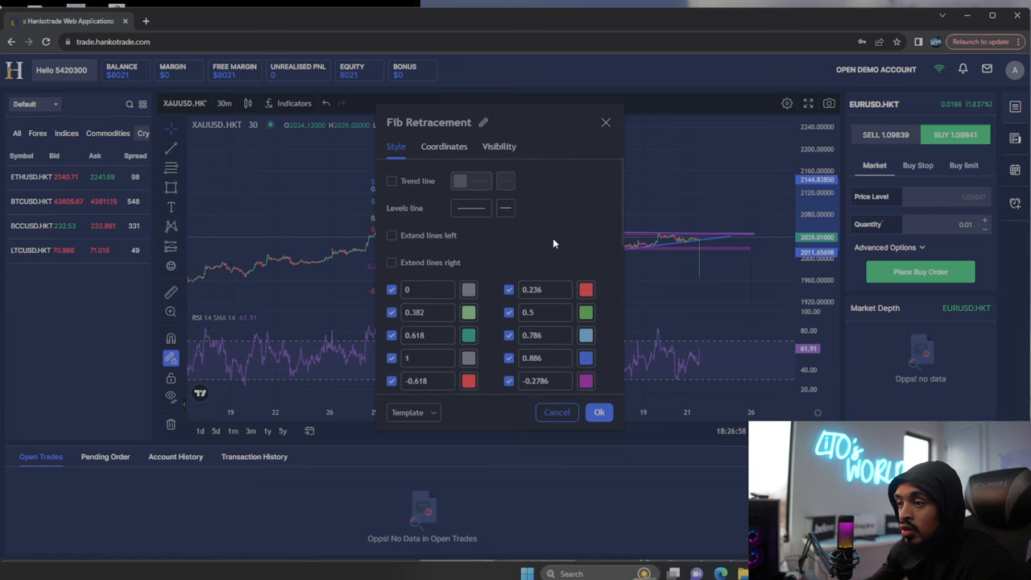
pyautogui.click(599, 412)
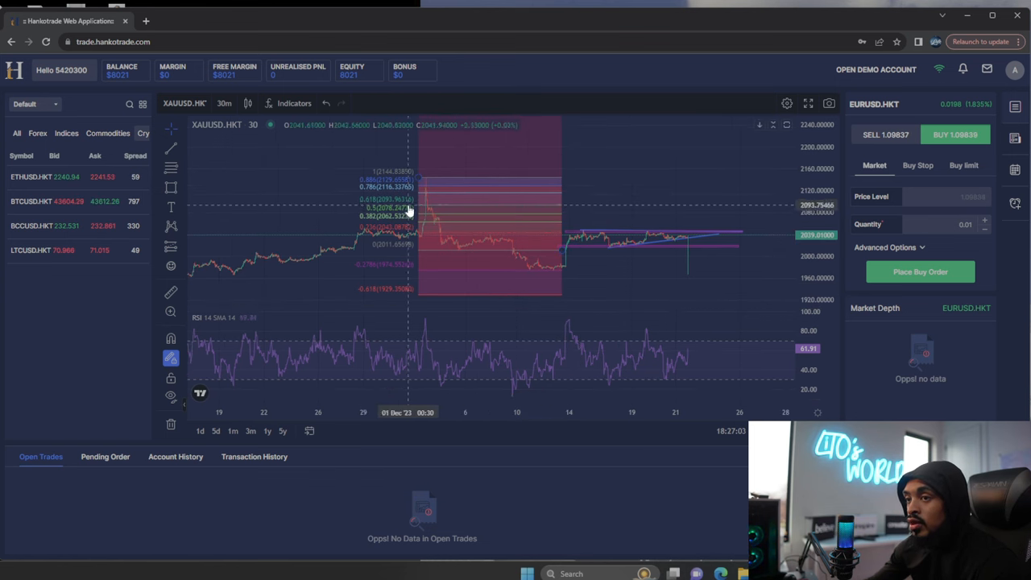
pyautogui.moveTo(338, 255)
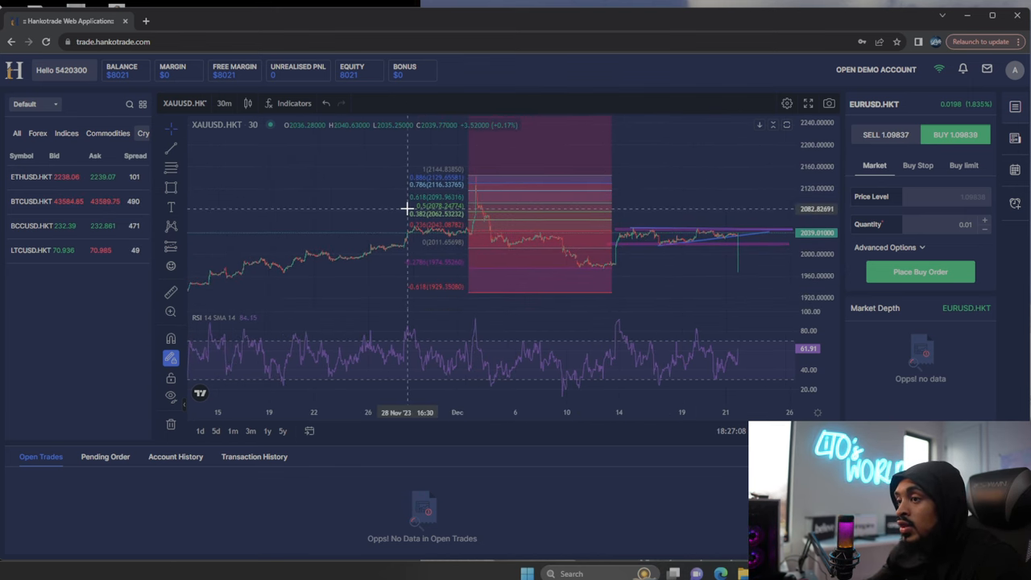
pyautogui.moveTo(588, 271)
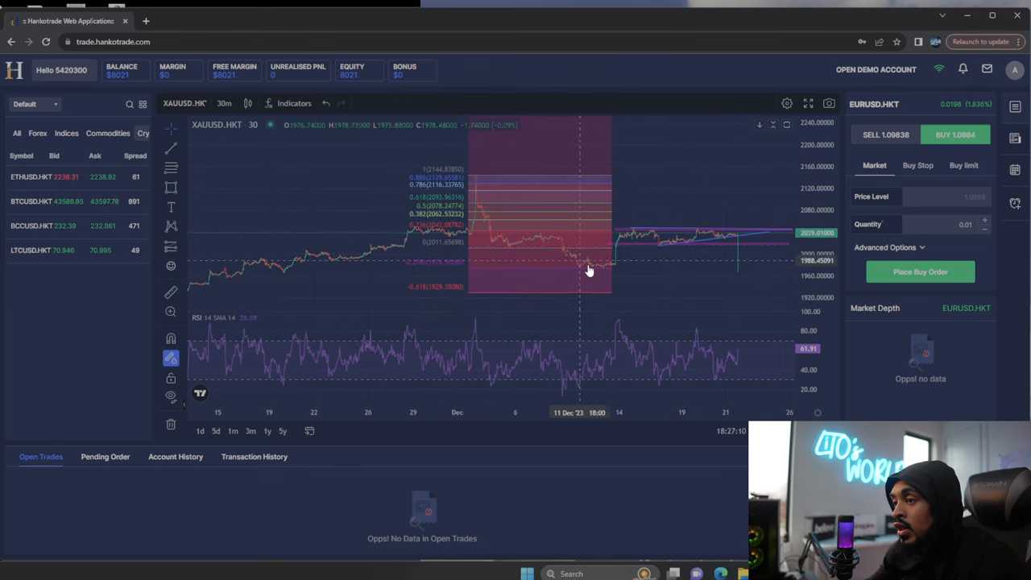
pyautogui.moveTo(535, 242)
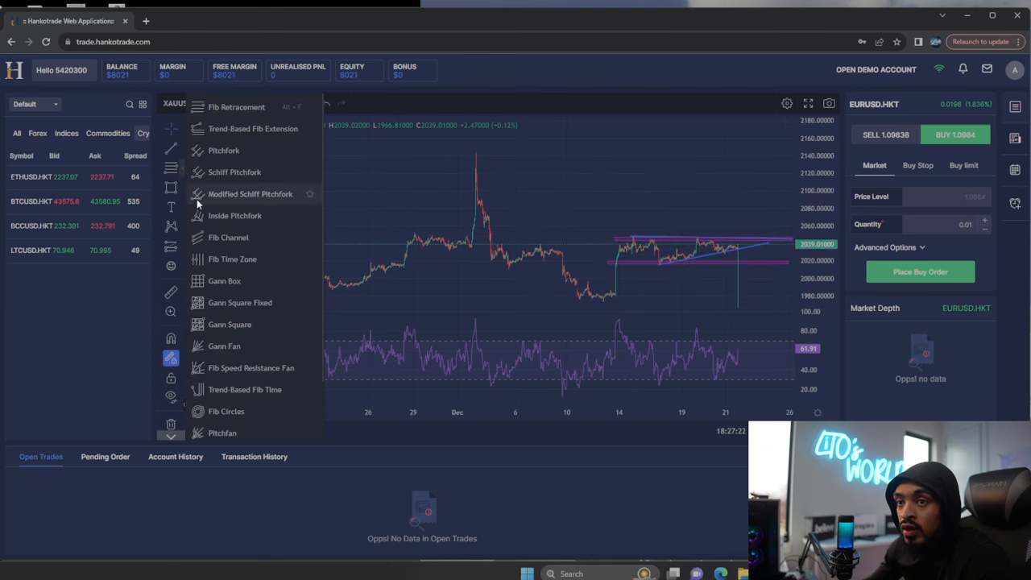
pyautogui.moveTo(258, 222)
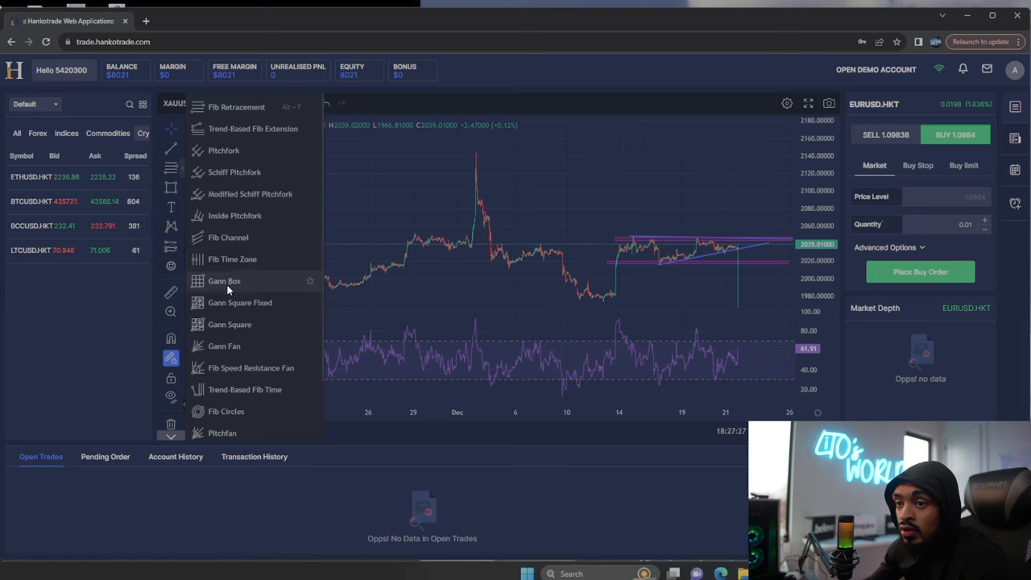
# - Scroll through the Fibonacci, pitchfork and Gann drawing tools flyout
pyautogui.scroll(-3)
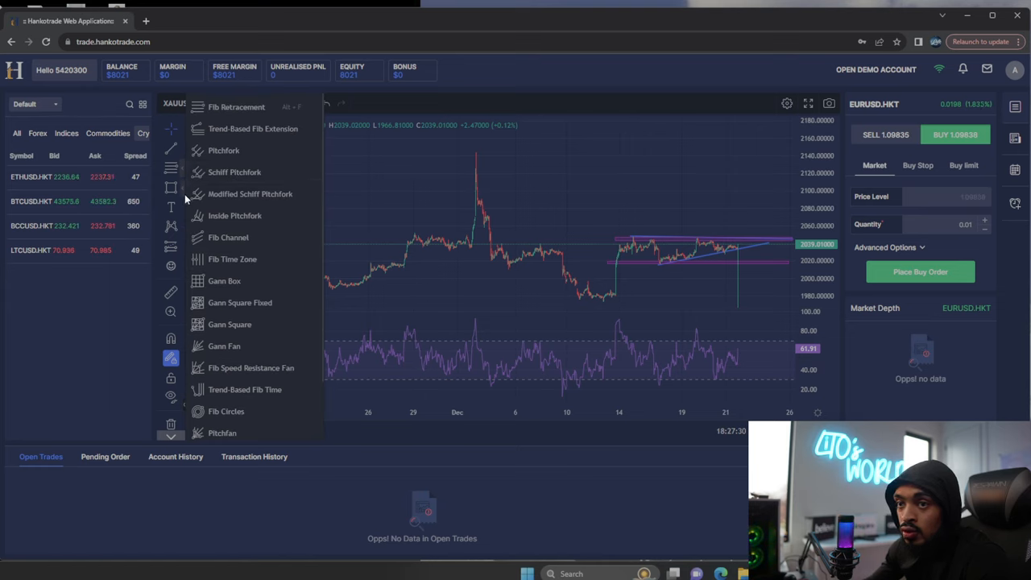
# - Add a text label reading 'Example' to the XAUUSD chart, adjust its font size and confirm it
pyautogui.click(171, 208)
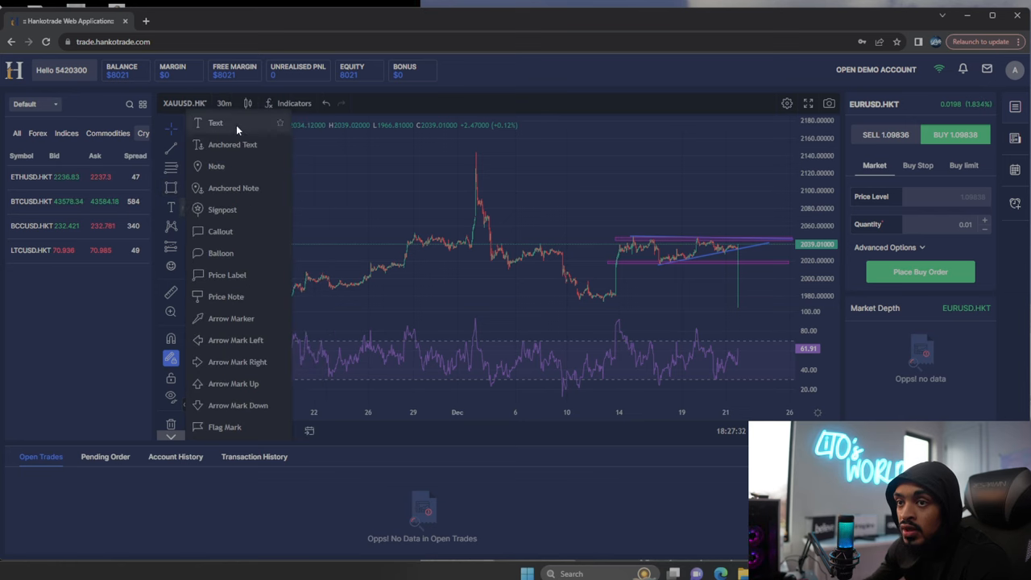
pyautogui.click(215, 122)
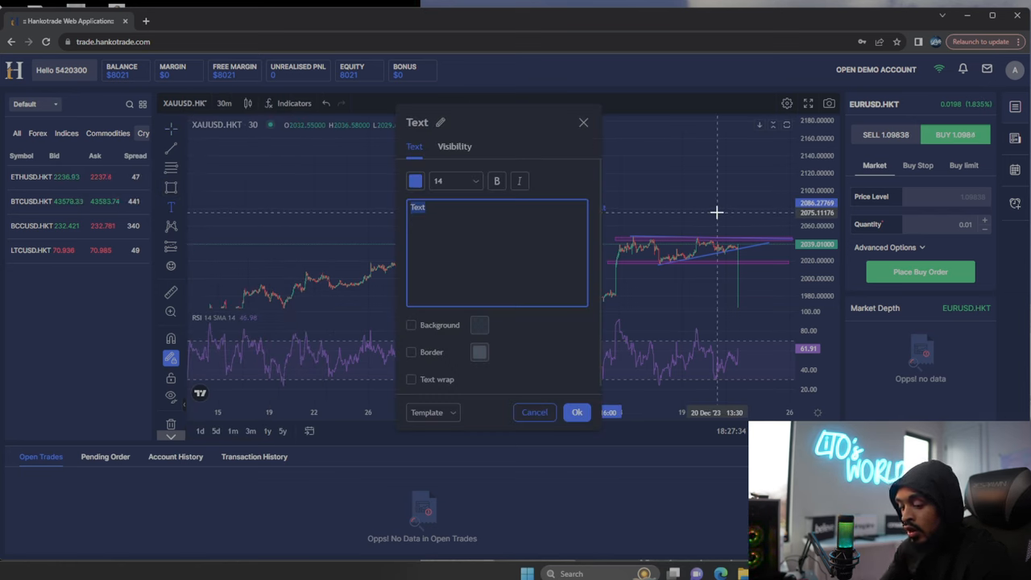
pyautogui.write('Example')
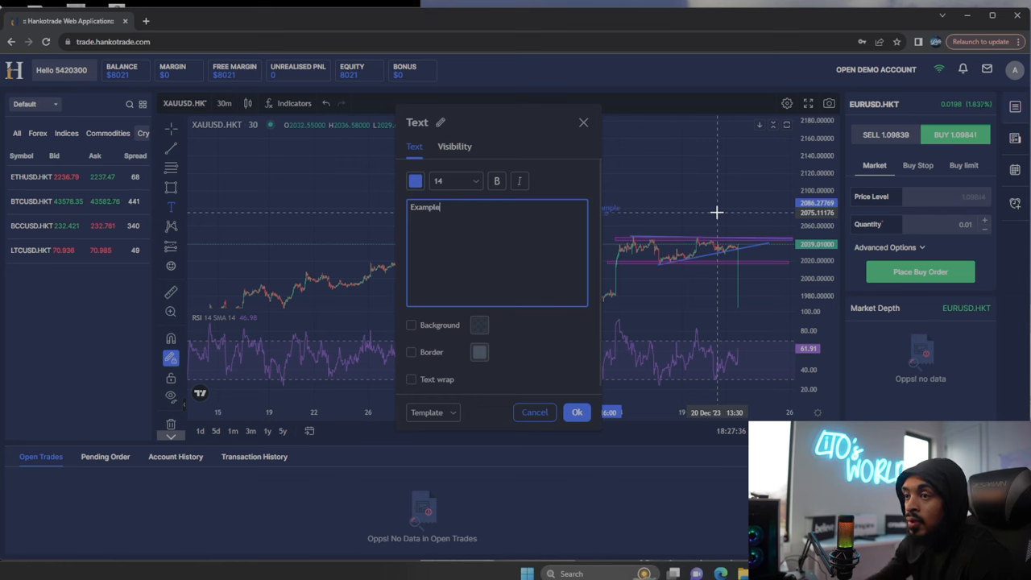
pyautogui.moveTo(500, 122); pyautogui.dragTo(394, 122)
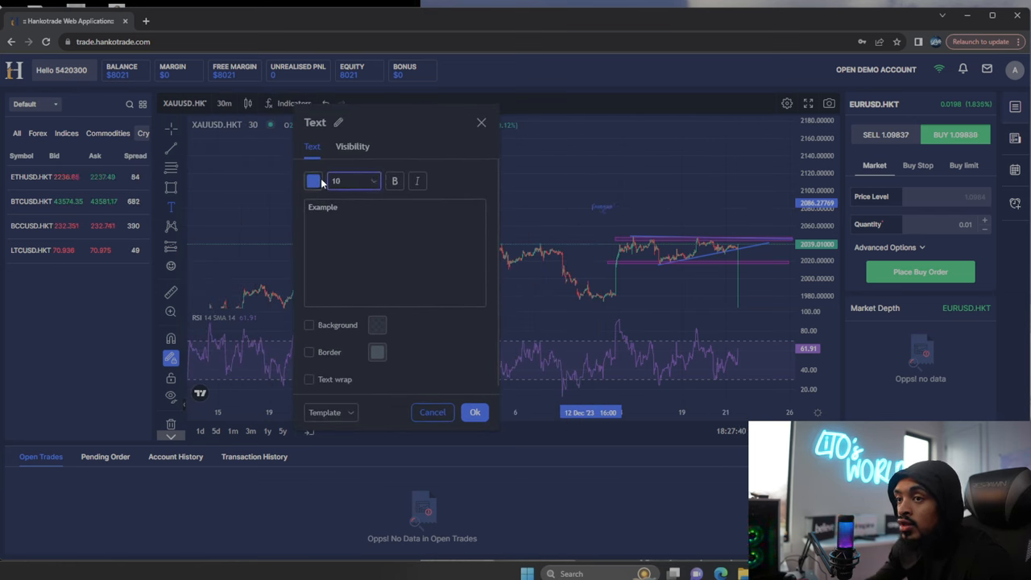
pyautogui.click(312, 181)
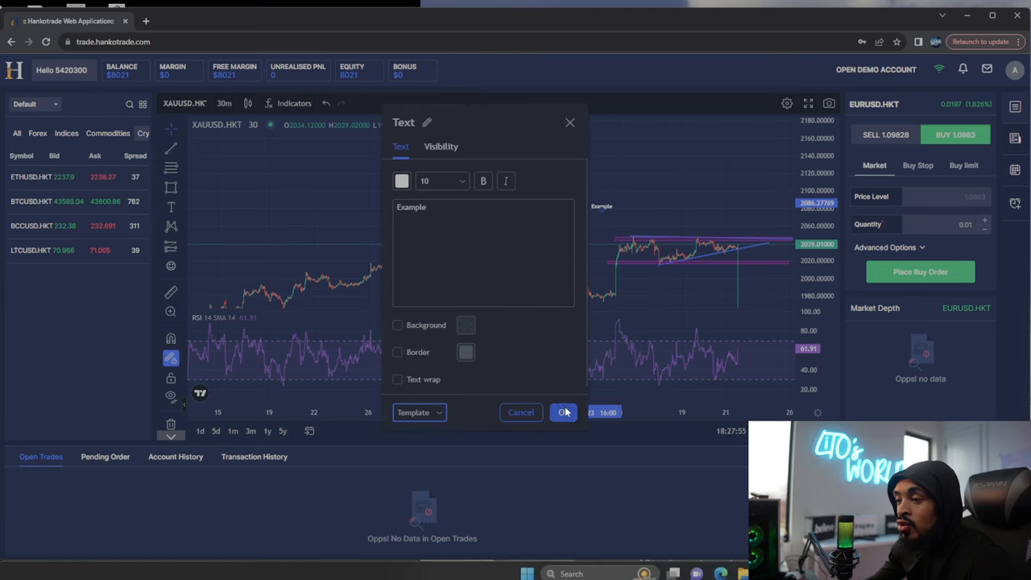
pyautogui.click(564, 413)
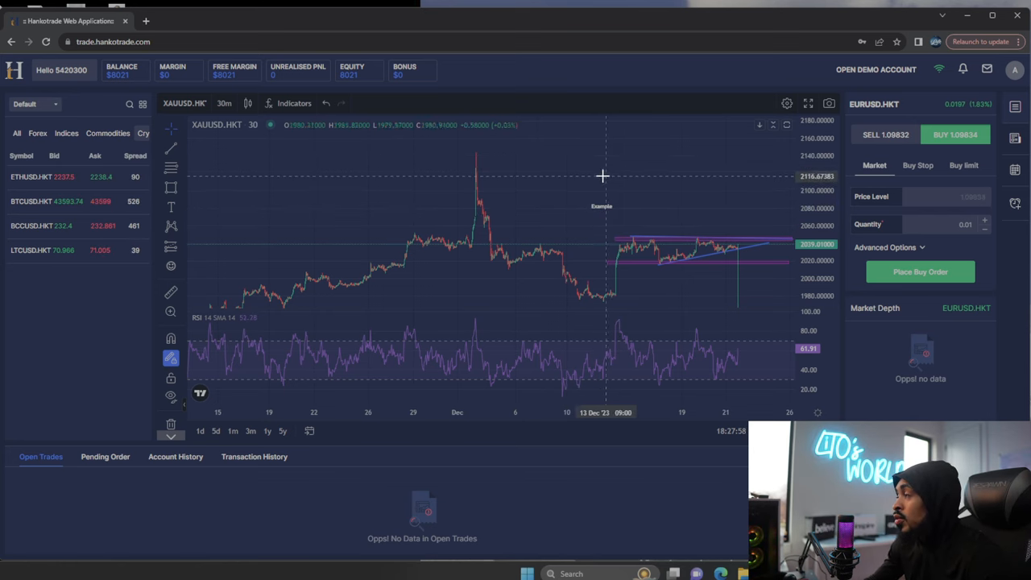
pyautogui.moveTo(596, 203)
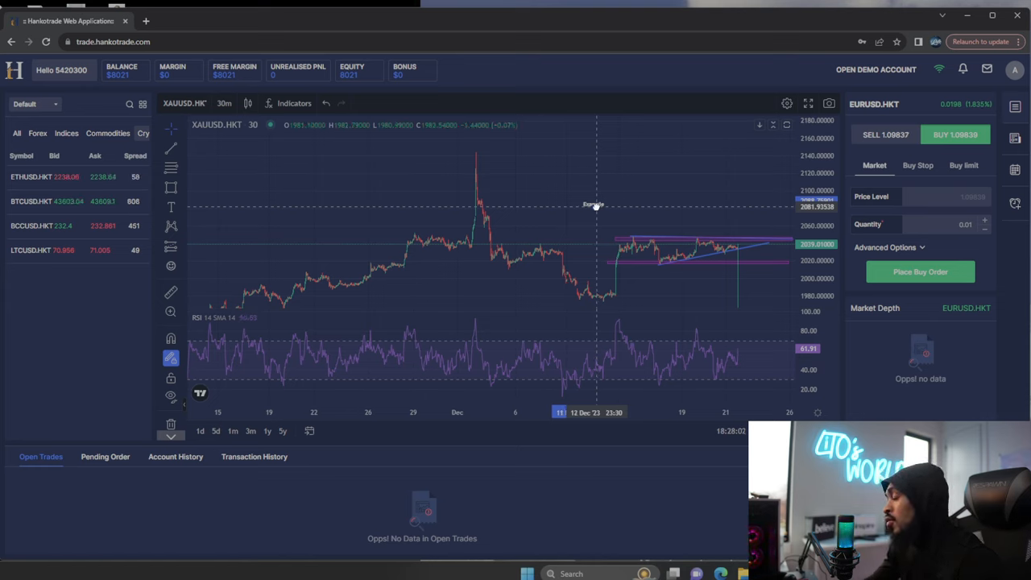
pyautogui.moveTo(685, 215)
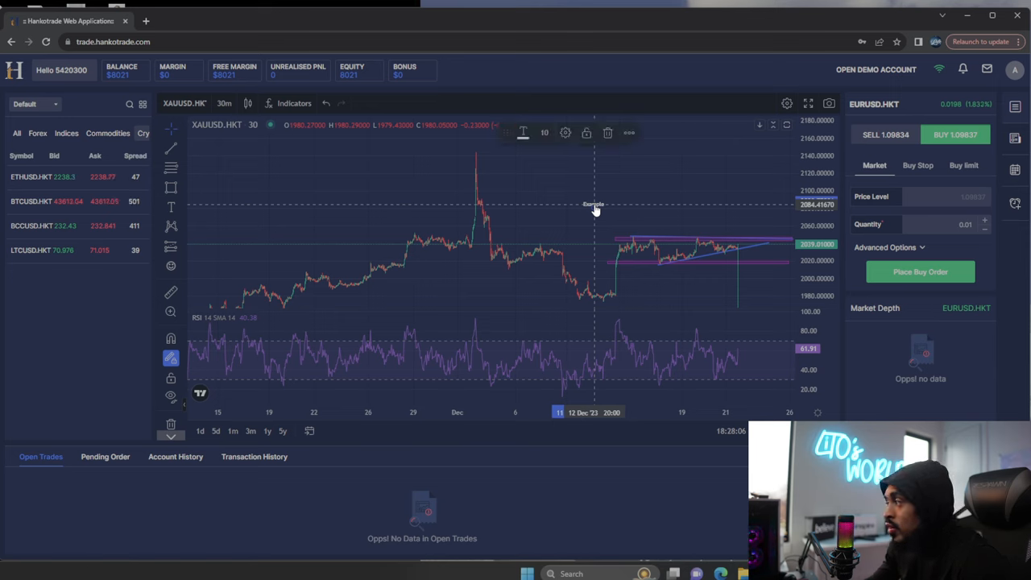
pyautogui.moveTo(593, 199)
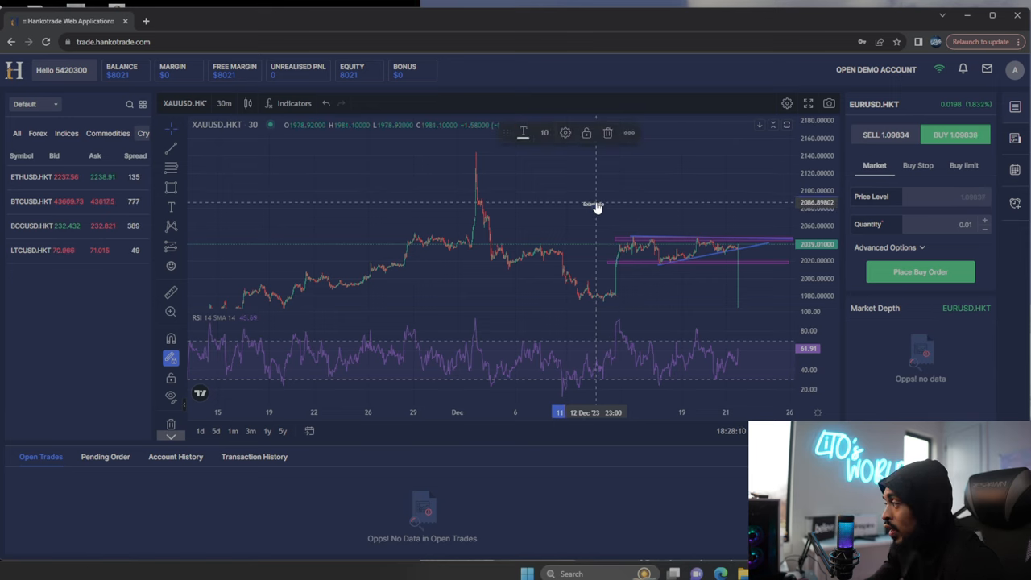
pyautogui.moveTo(599, 200)
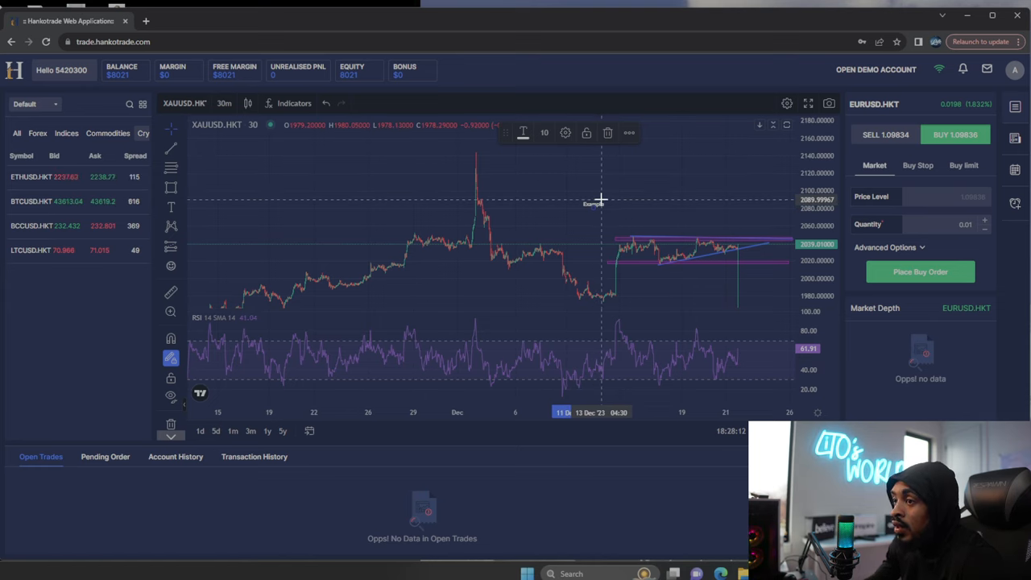
pyautogui.moveTo(631, 181)
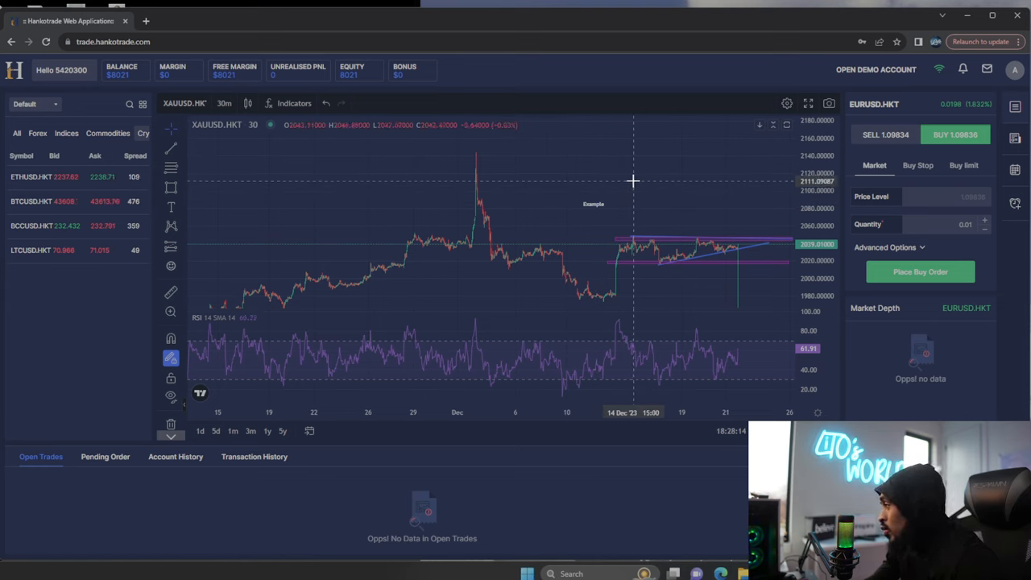
pyautogui.moveTo(599, 207)
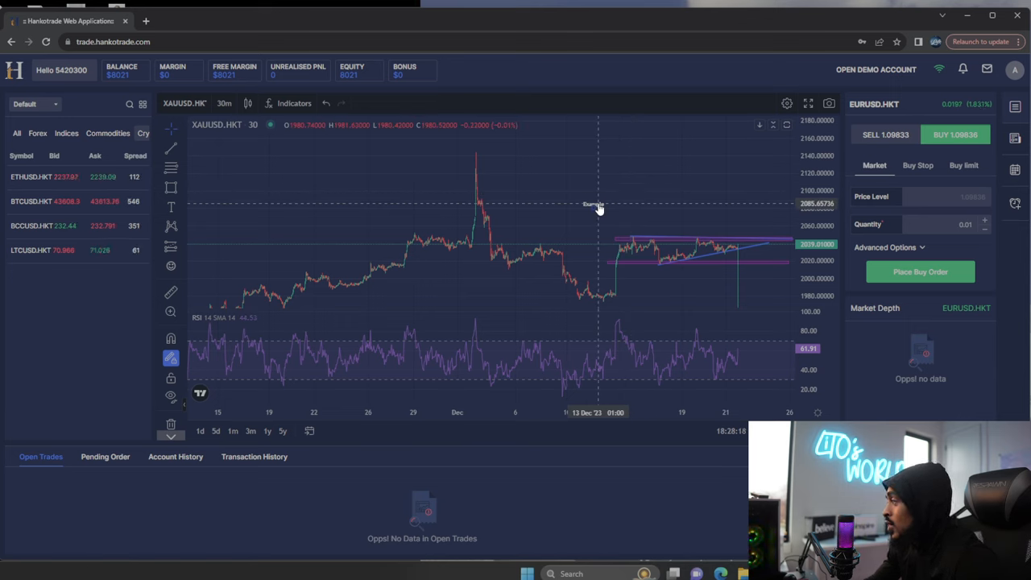
pyautogui.moveTo(599, 207)
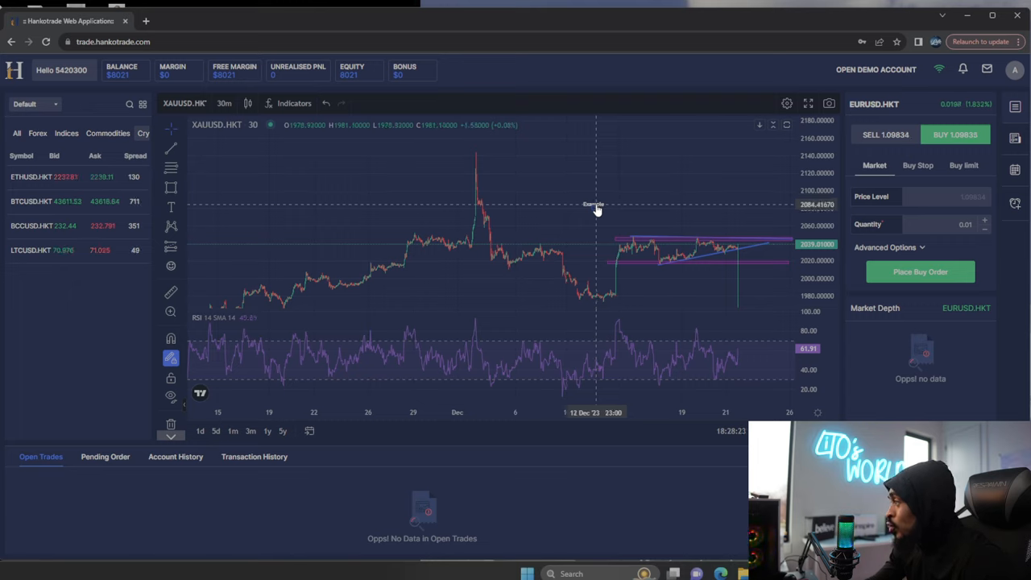
pyautogui.moveTo(589, 212)
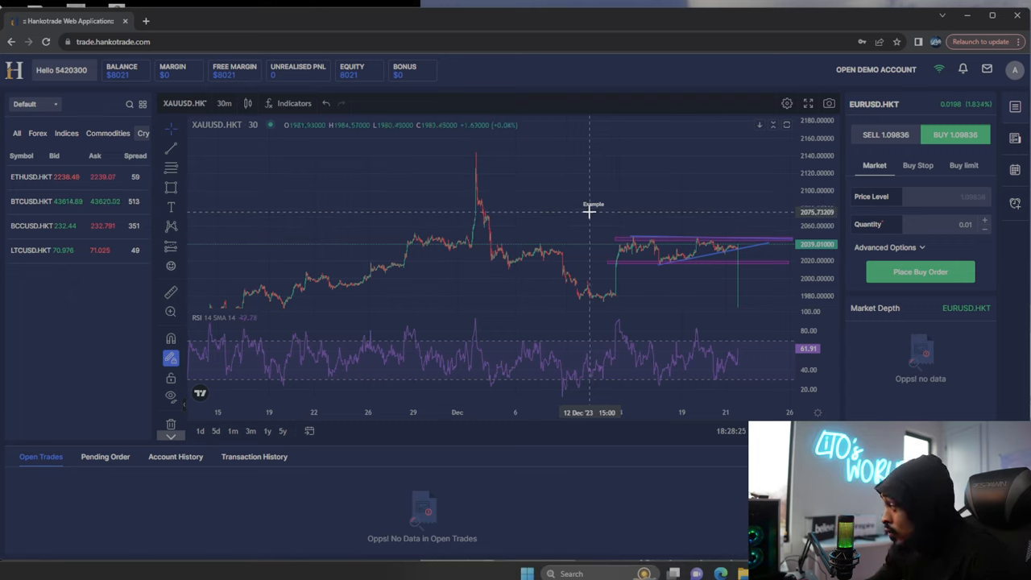
pyautogui.moveTo(637, 219)
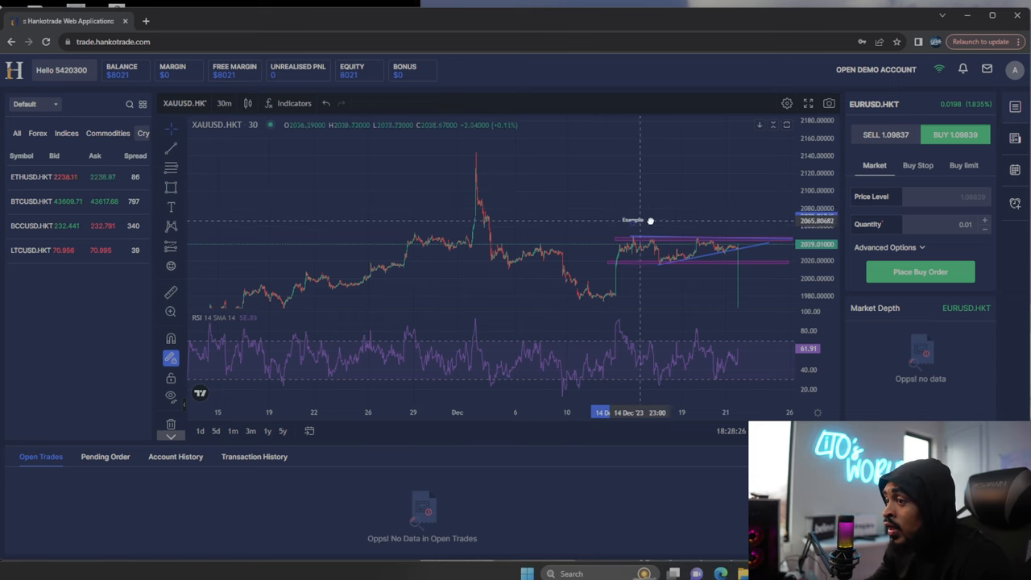
pyautogui.moveTo(190, 206)
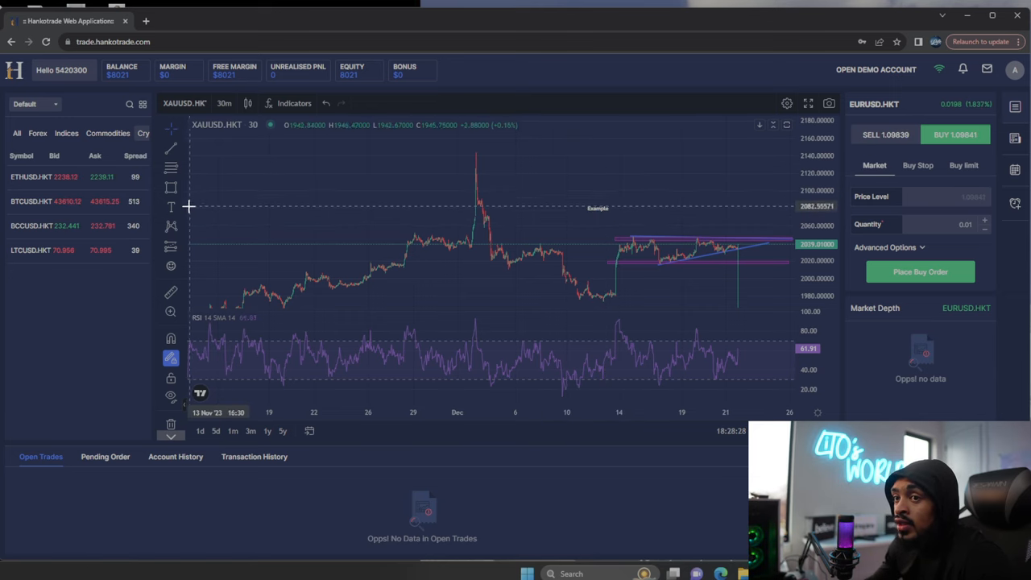
pyautogui.moveTo(760, 235)
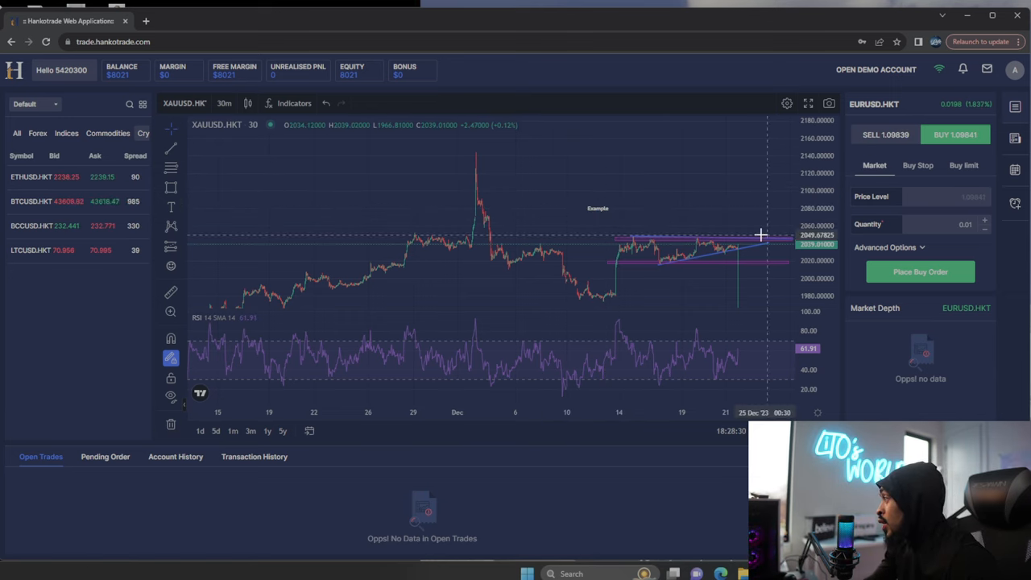
pyautogui.moveTo(738, 222)
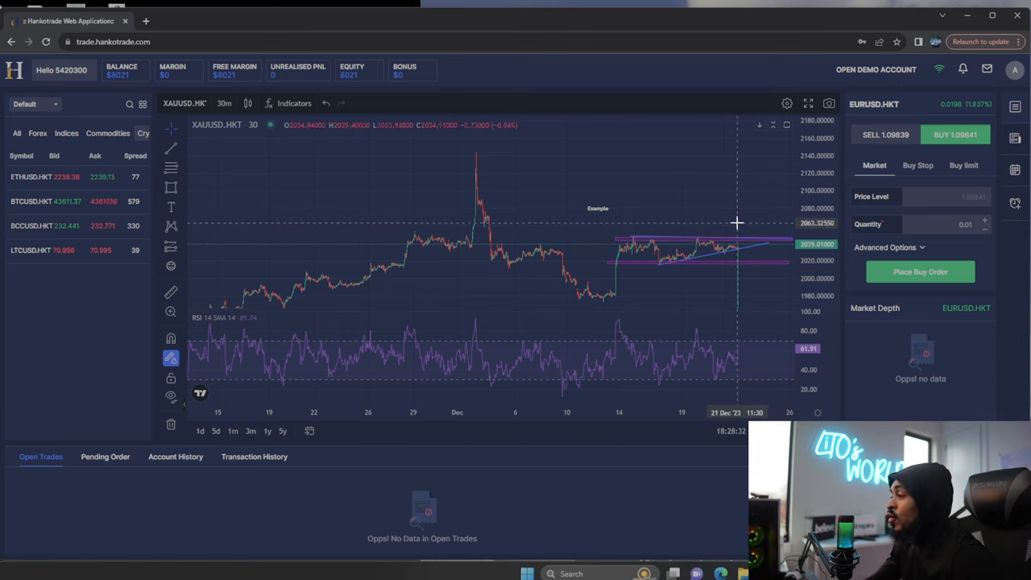
pyautogui.moveTo(731, 207)
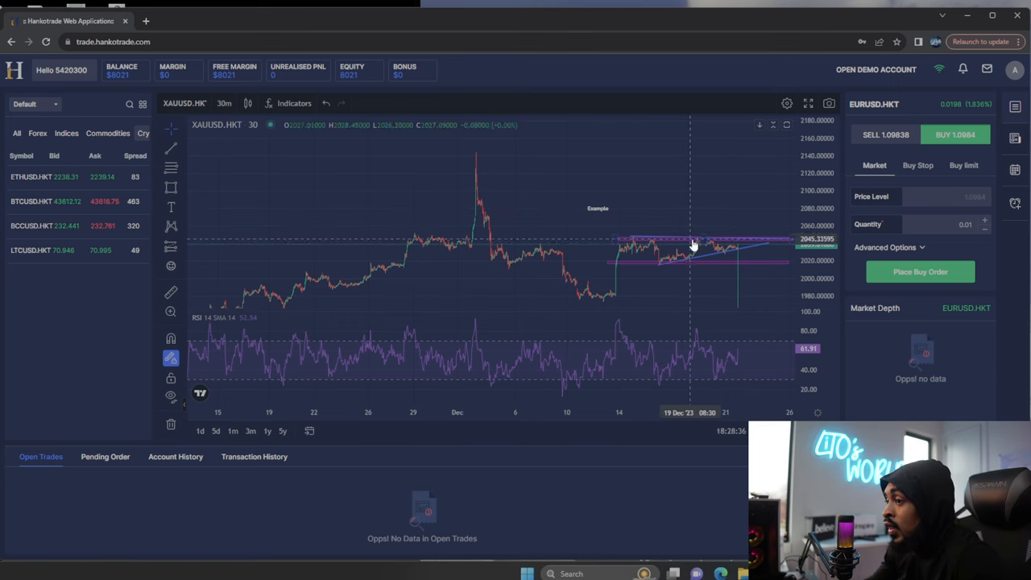
pyautogui.moveTo(711, 260)
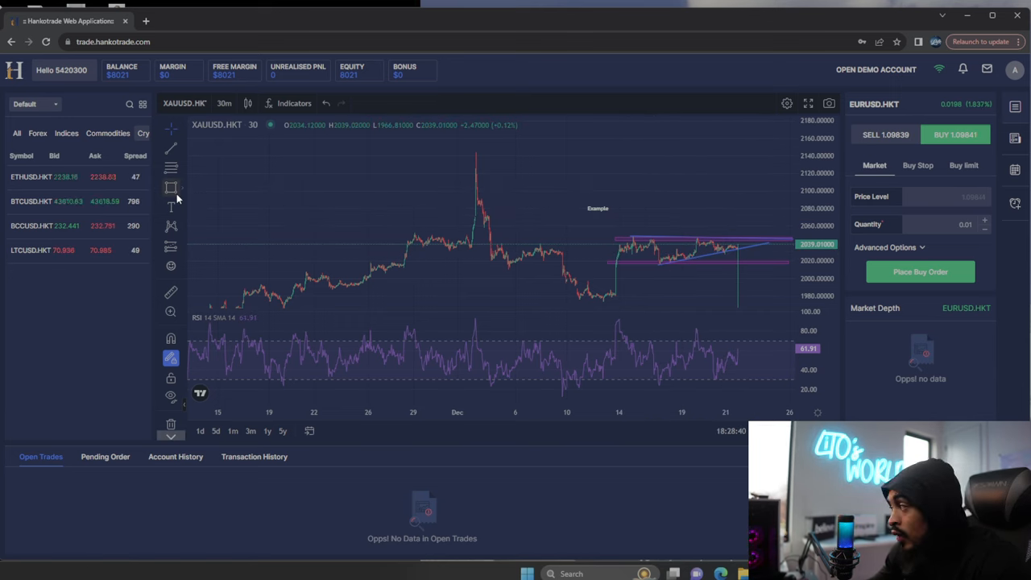
pyautogui.moveTo(650, 190)
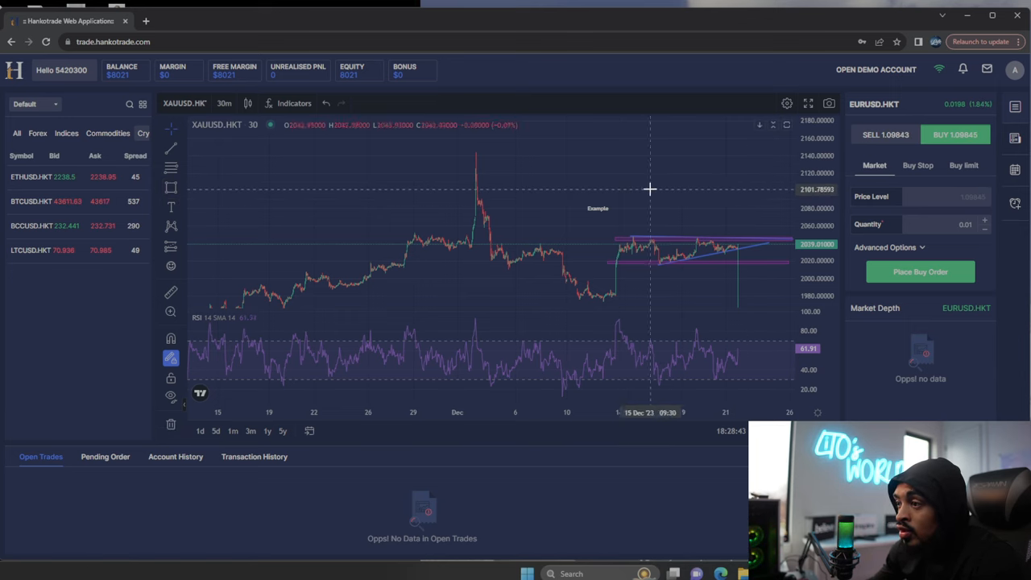
# - Place a Long Position projection at the latest XAUUSD price
pyautogui.click(170, 225)
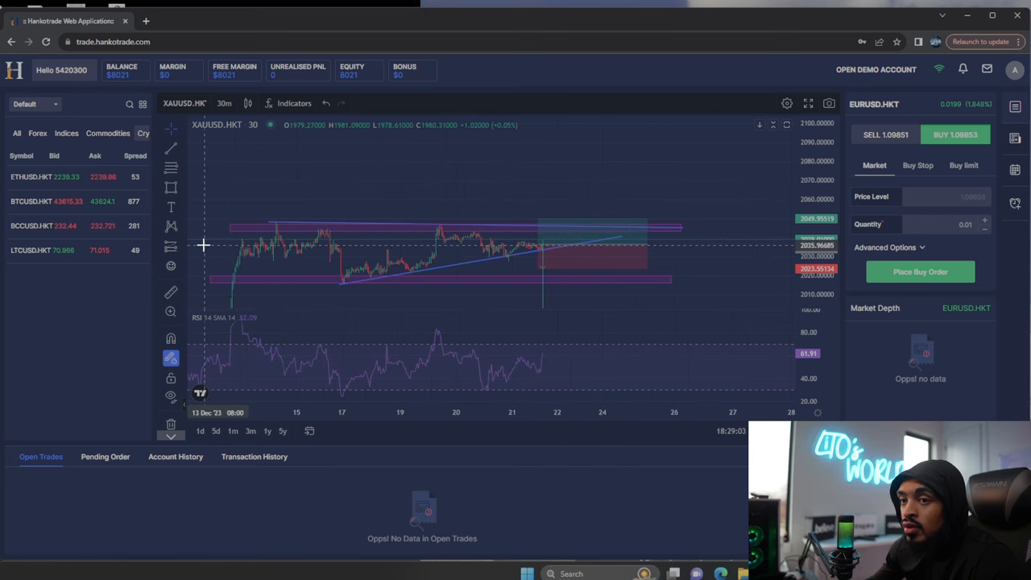
pyautogui.moveTo(498, 222)
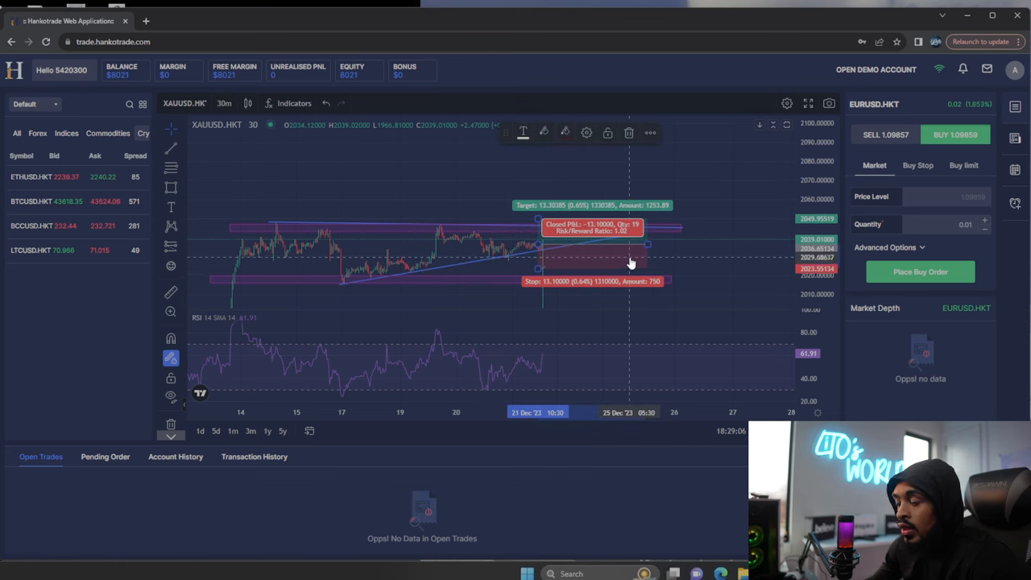
# - Remove the Long Position projection from the chart
pyautogui.click(171, 225)
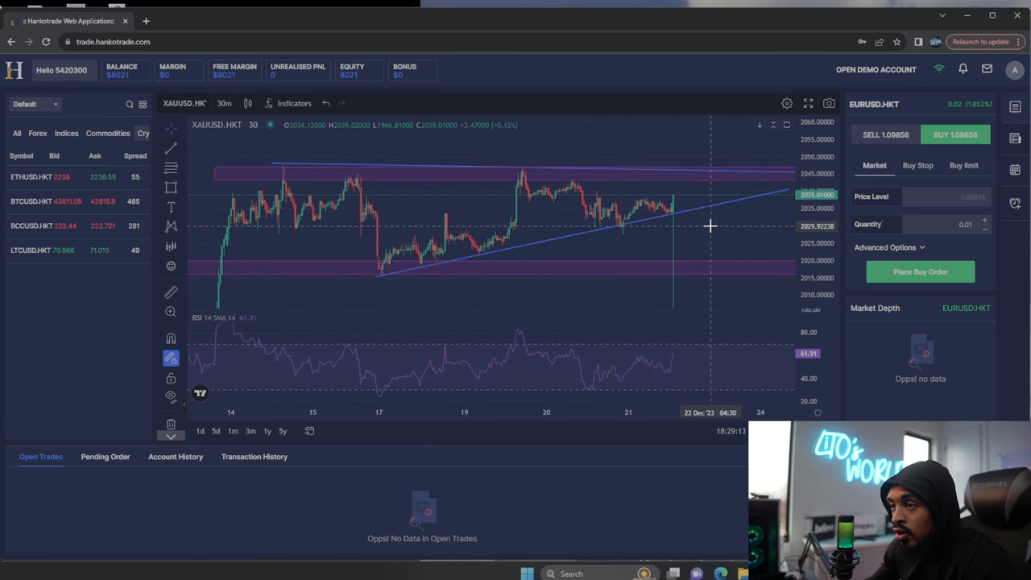
pyautogui.moveTo(443, 249)
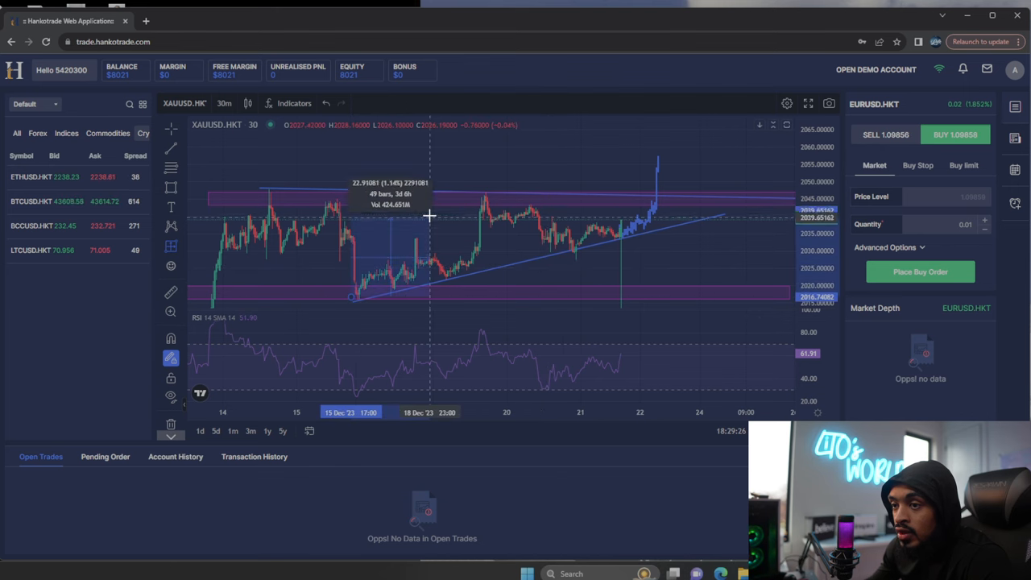
pyautogui.click(170, 245)
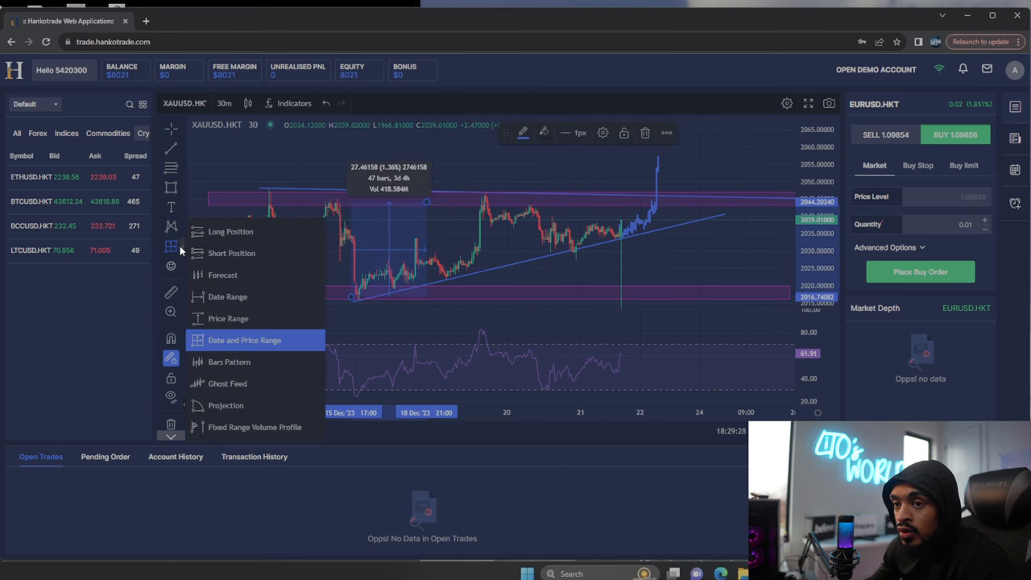
pyautogui.moveTo(277, 280)
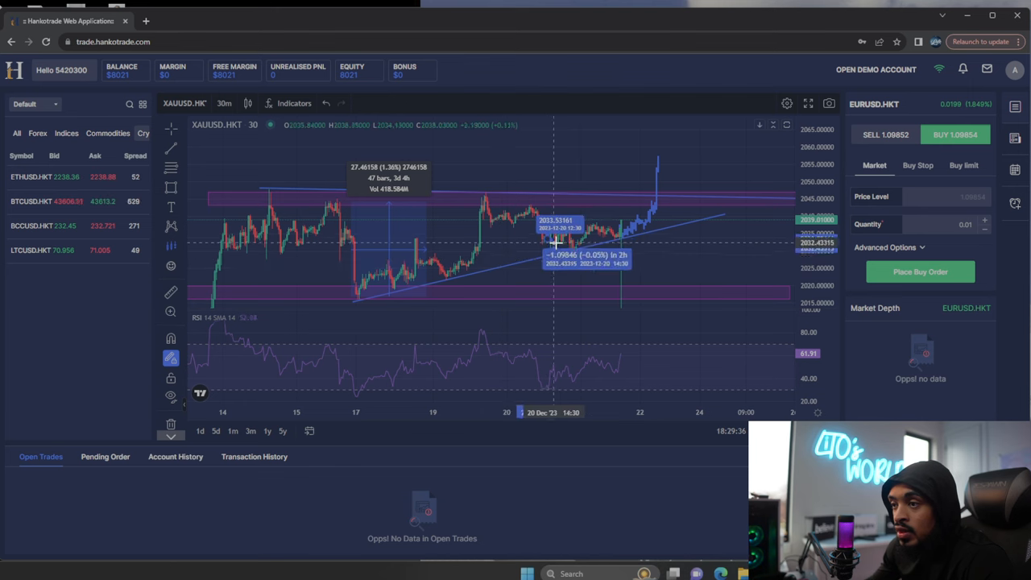
pyautogui.moveTo(553, 259)
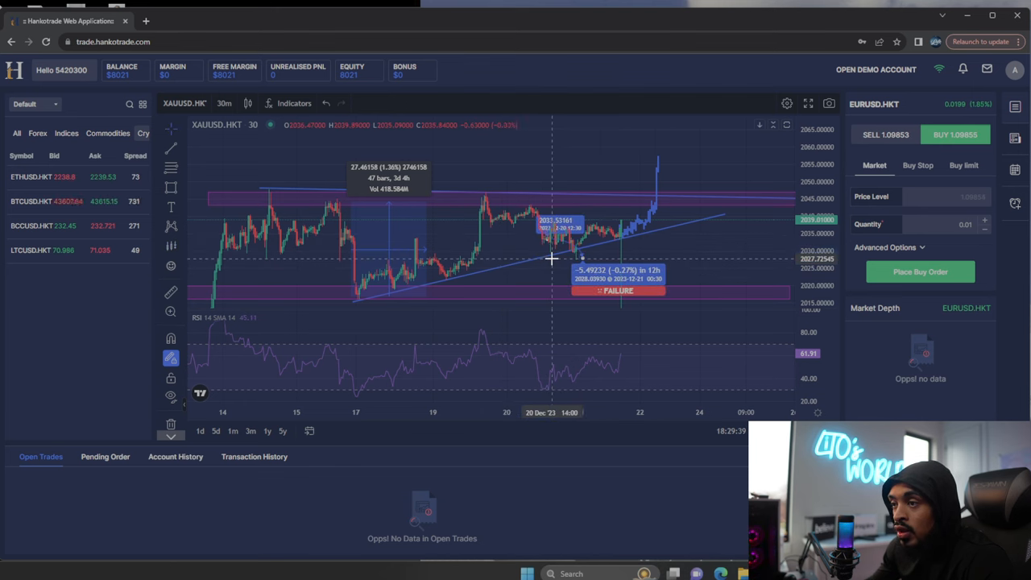
pyautogui.moveTo(557, 267)
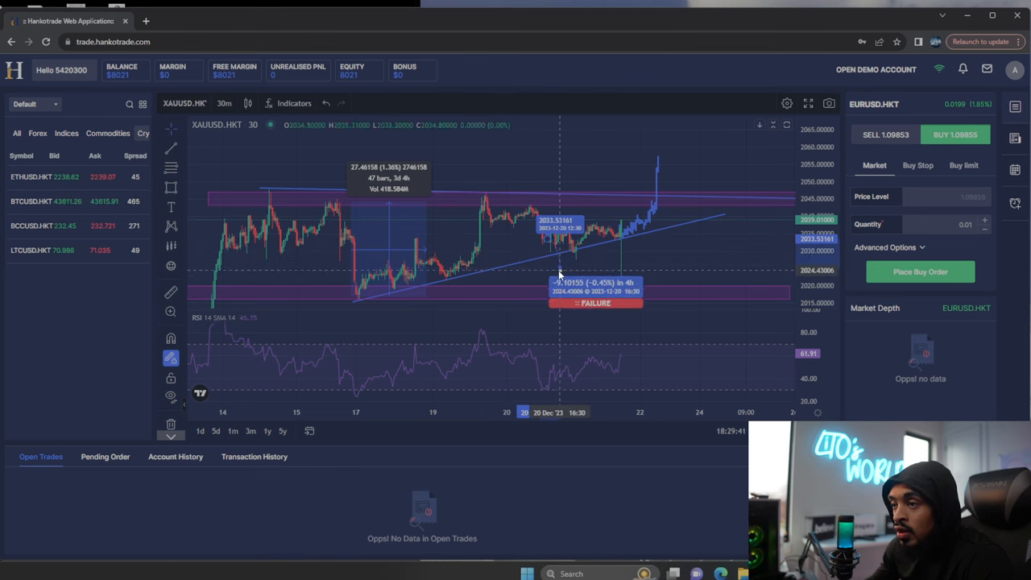
pyautogui.moveTo(625, 190)
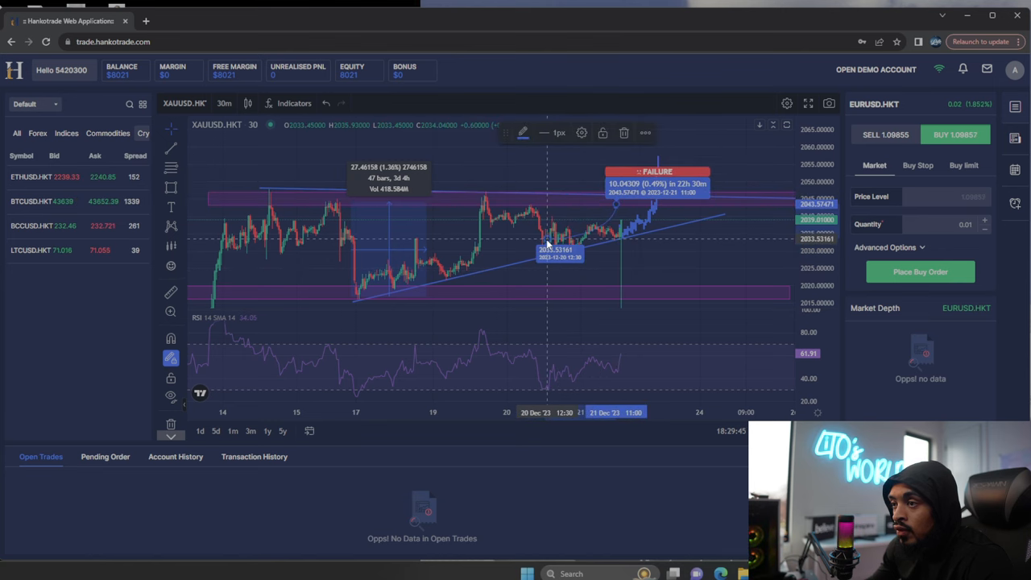
pyautogui.moveTo(644, 183)
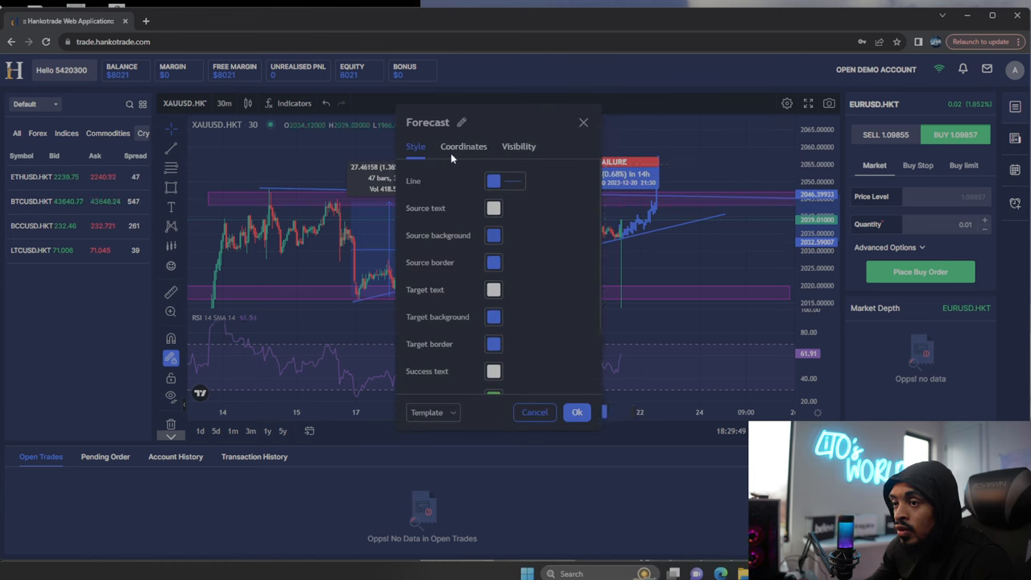
pyautogui.click(577, 412)
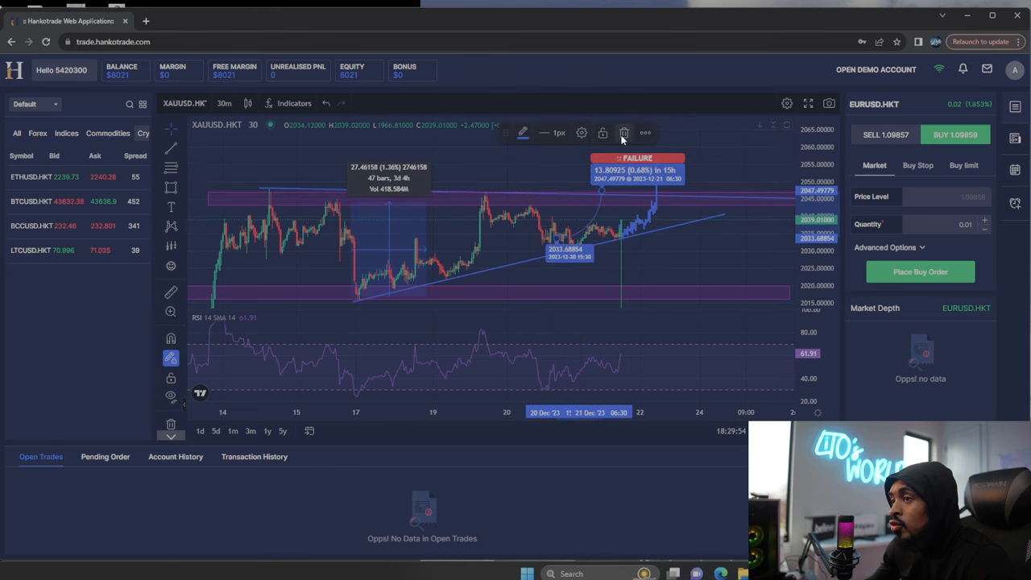
pyautogui.moveTo(625, 132)
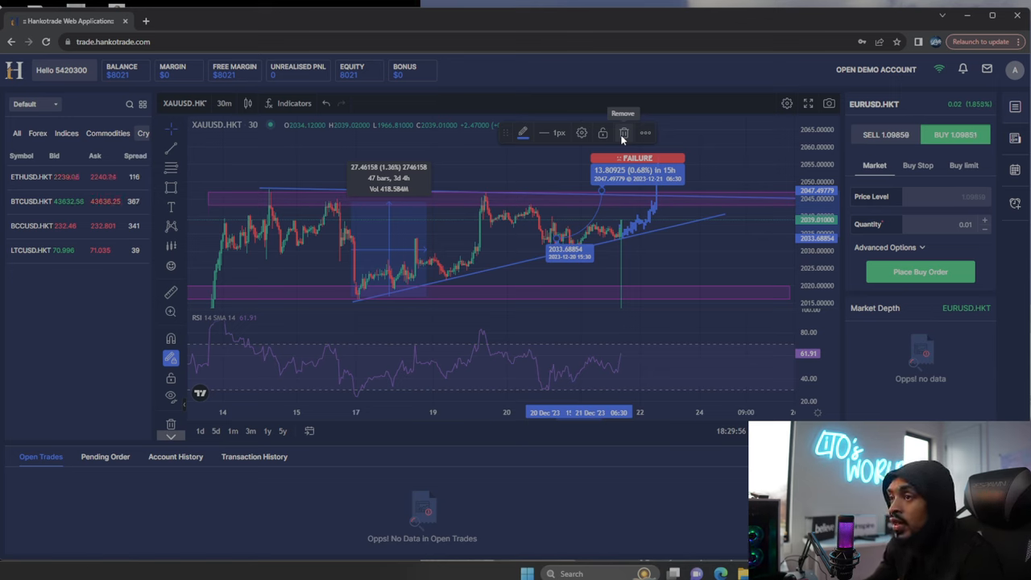
pyautogui.click(621, 133)
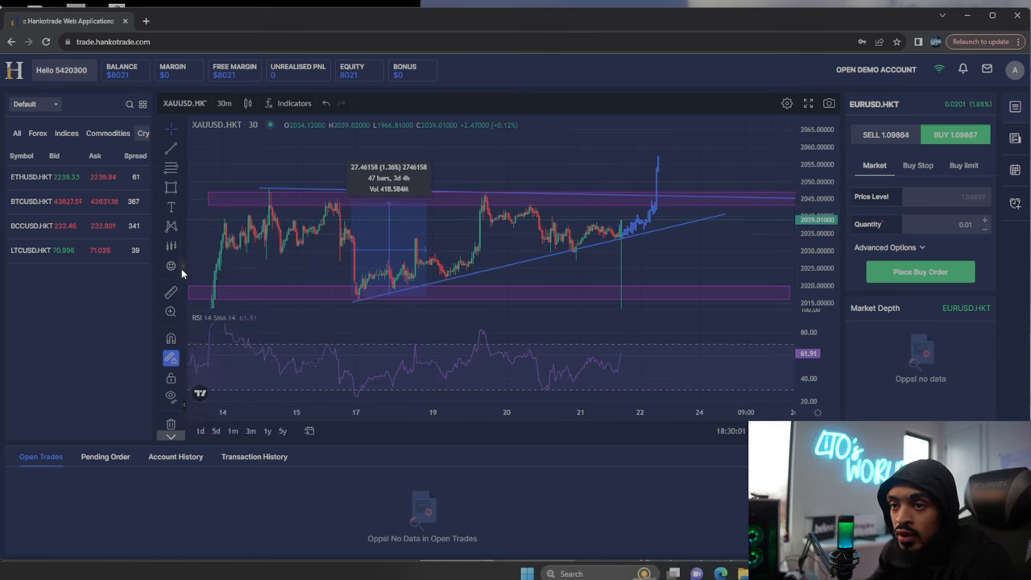
# - Bring up the icon marker collection for placing symbols on the chart
pyautogui.click(171, 266)
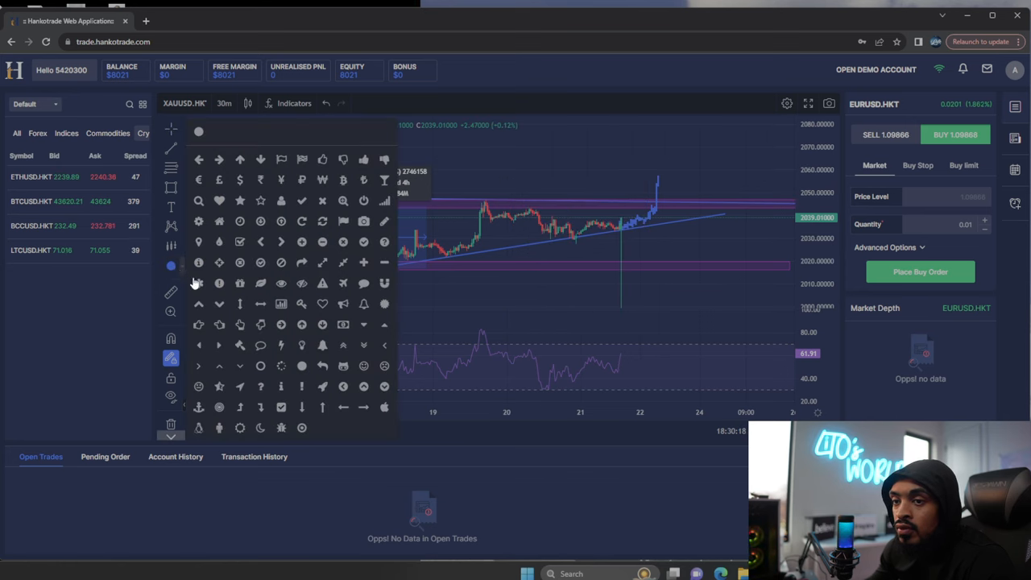
pyautogui.moveTo(267, 412)
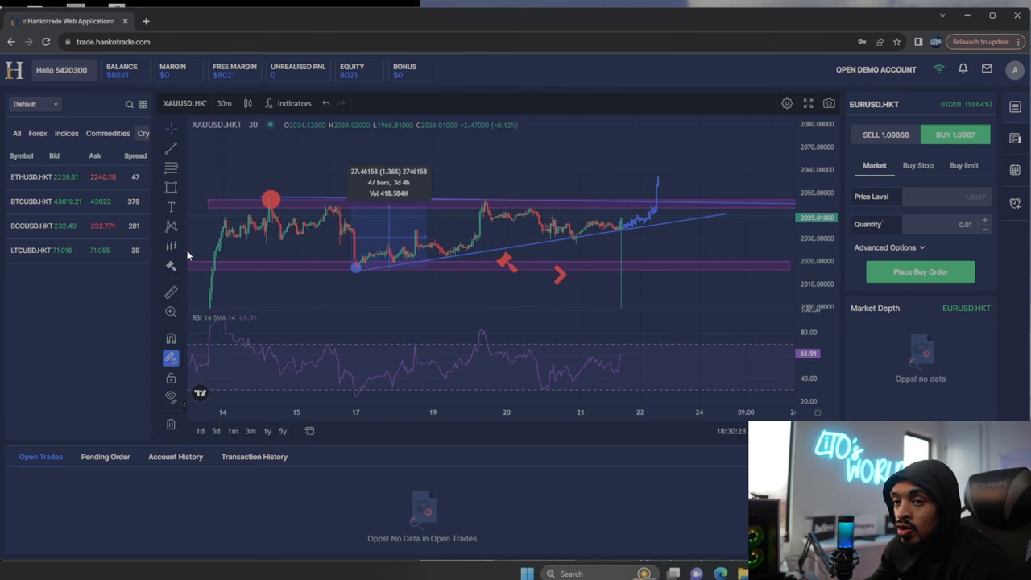
pyautogui.moveTo(554, 234)
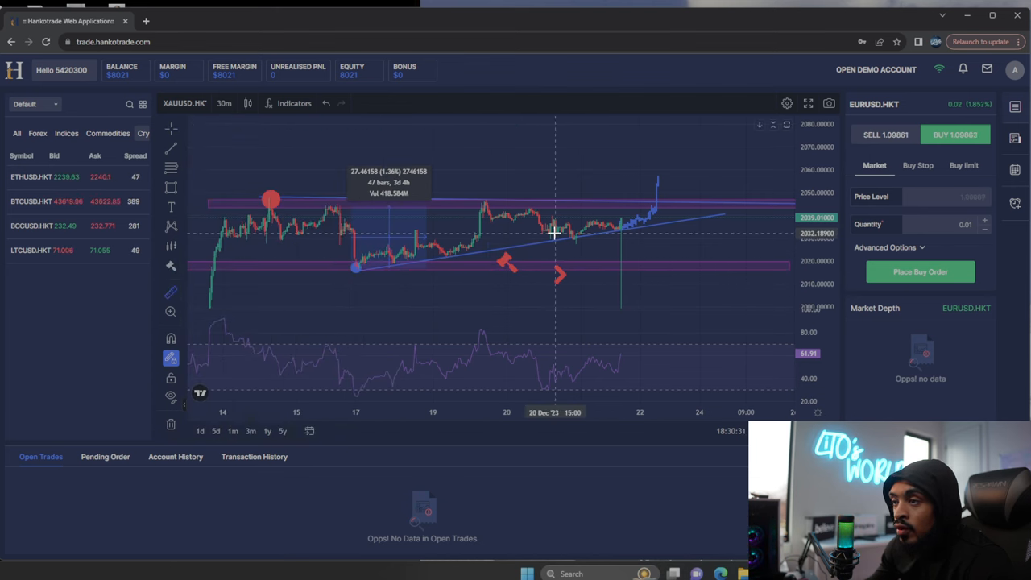
pyautogui.moveTo(603, 222)
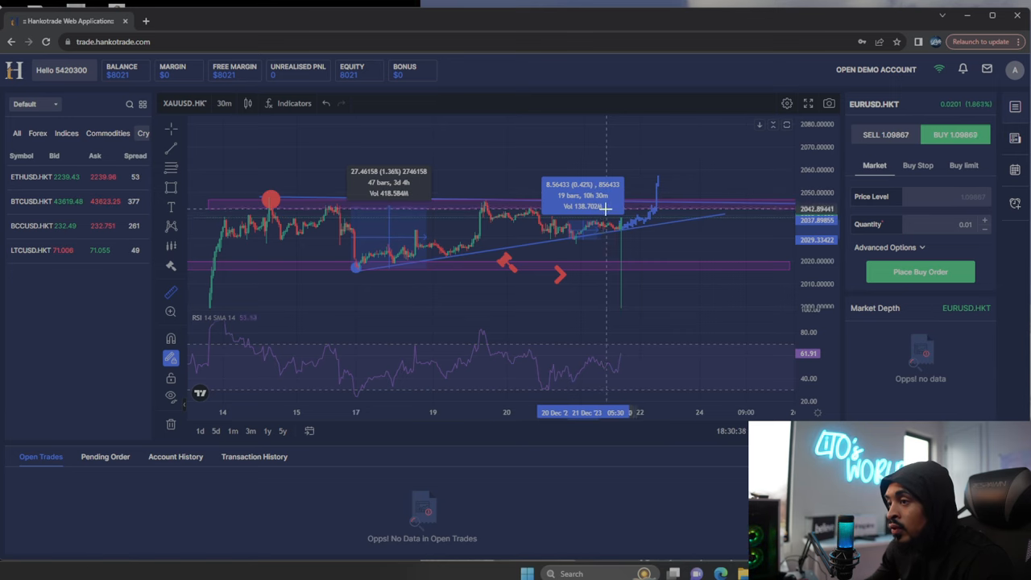
pyautogui.moveTo(583, 228)
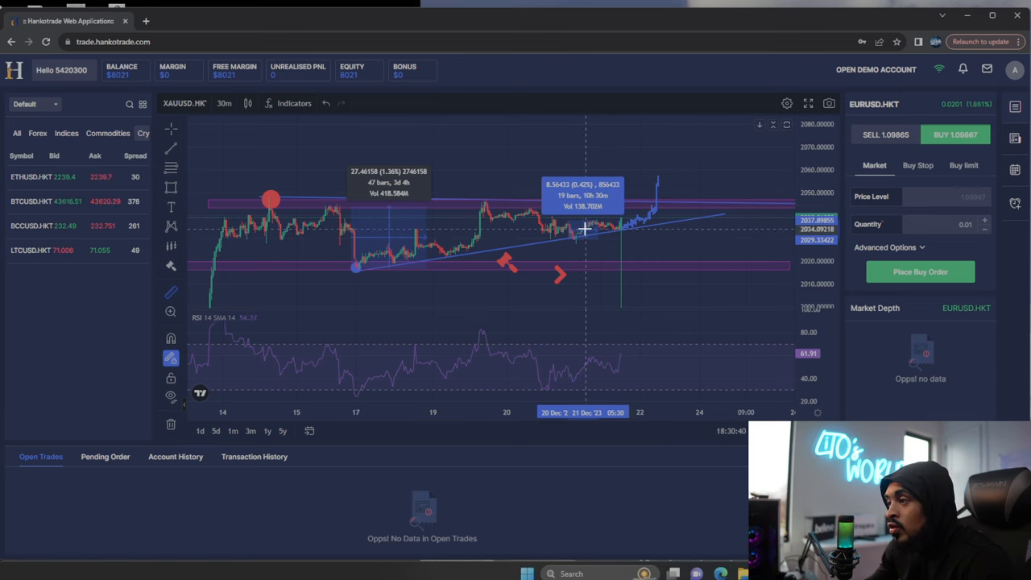
pyautogui.moveTo(604, 185)
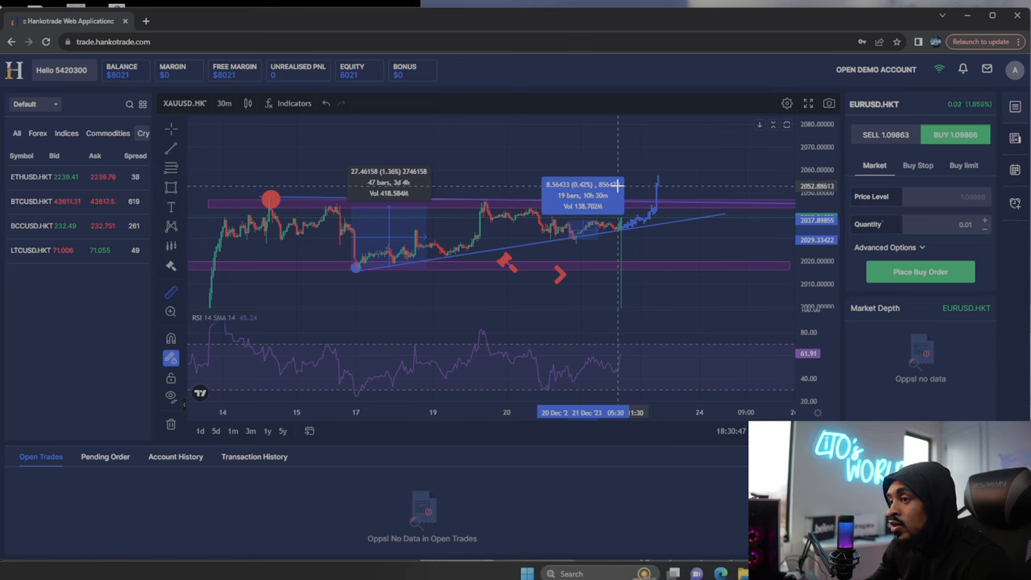
pyautogui.moveTo(558, 166)
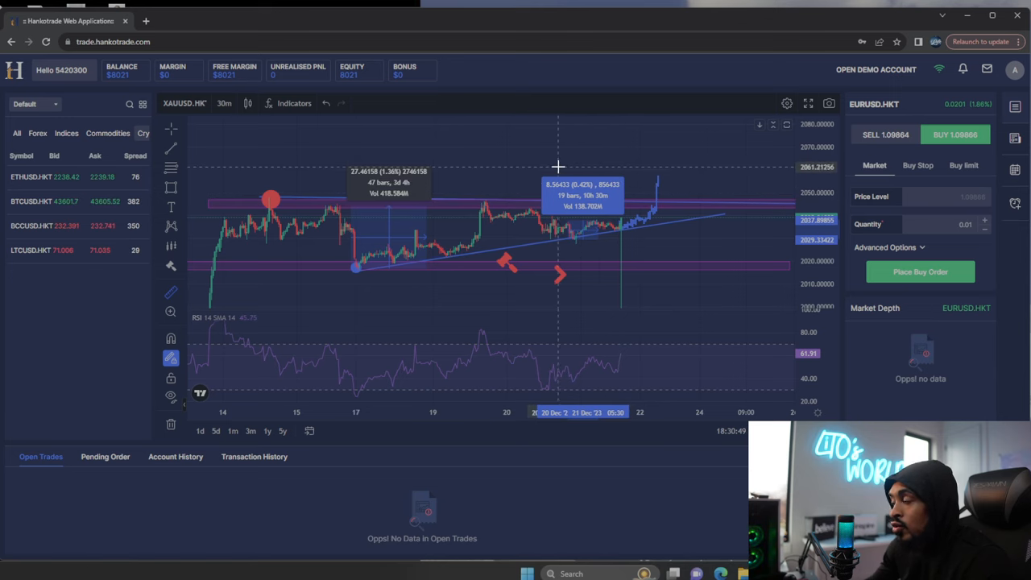
pyautogui.moveTo(763, 214)
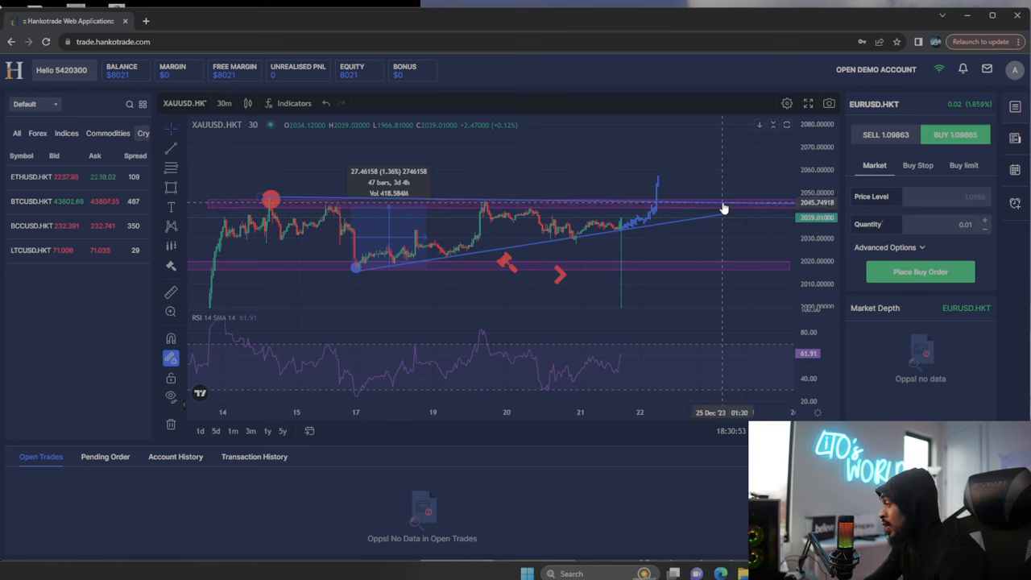
pyautogui.moveTo(711, 192)
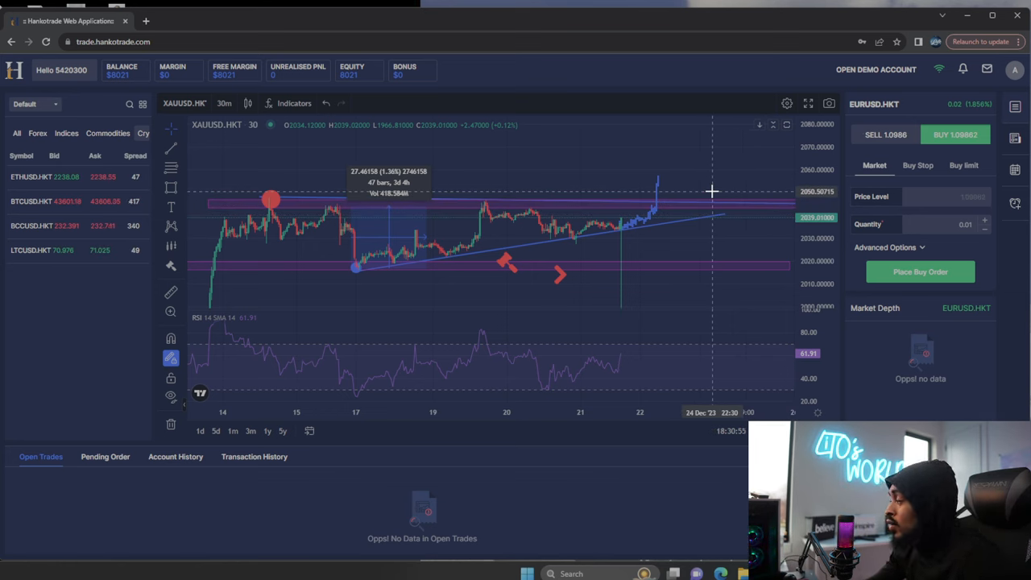
pyautogui.moveTo(638, 222)
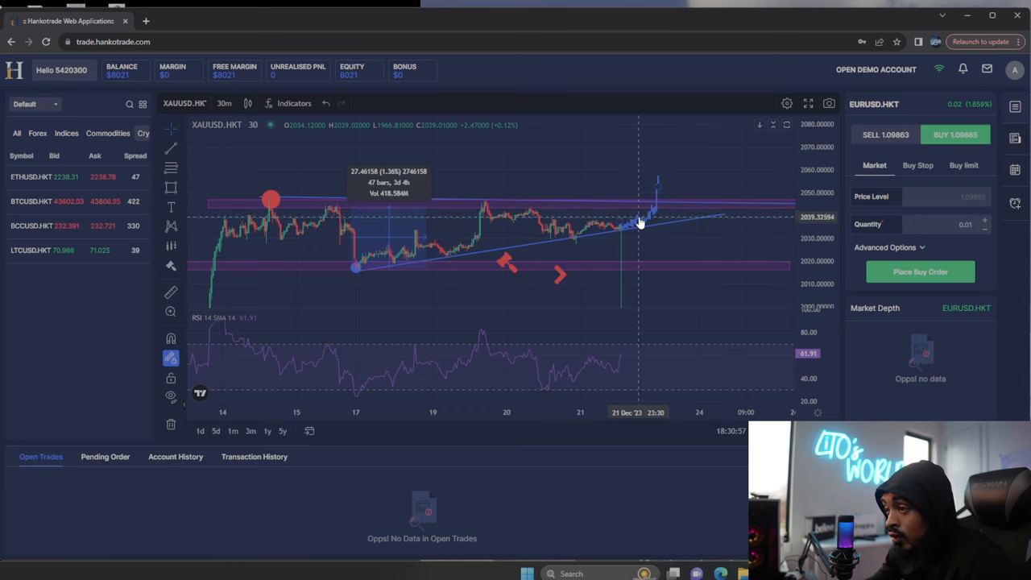
pyautogui.moveTo(701, 232)
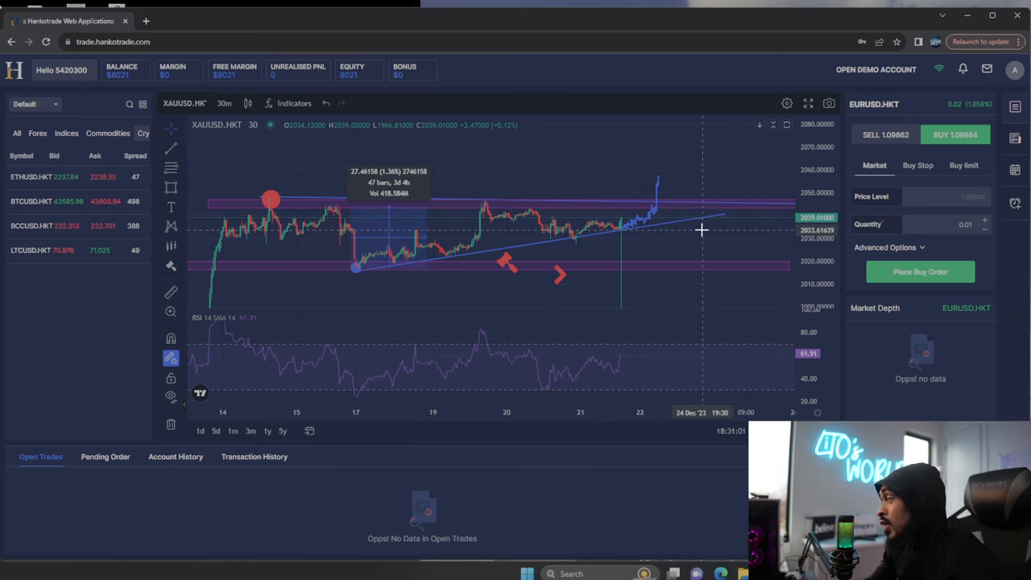
pyautogui.moveTo(694, 222)
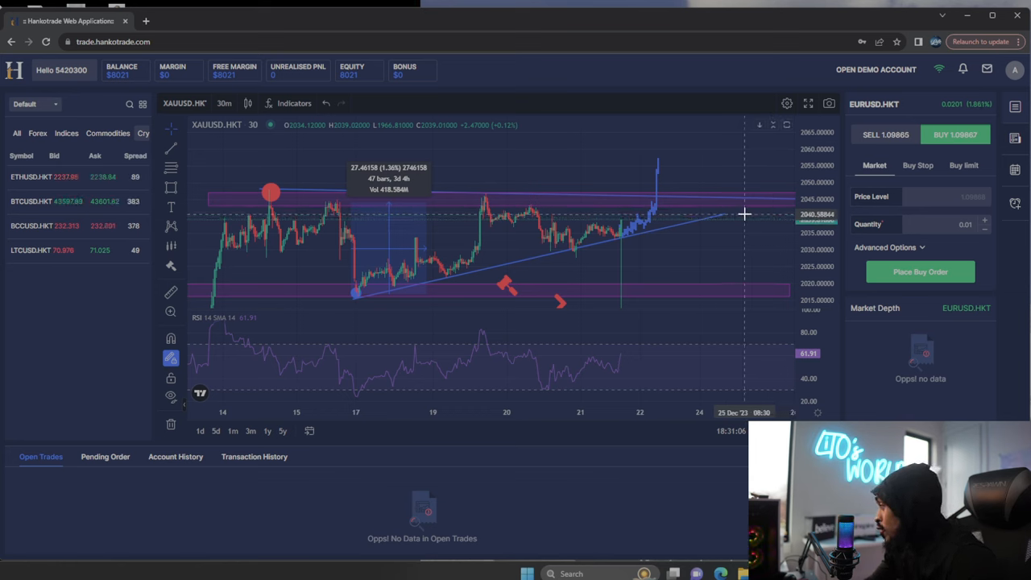
pyautogui.moveTo(675, 233)
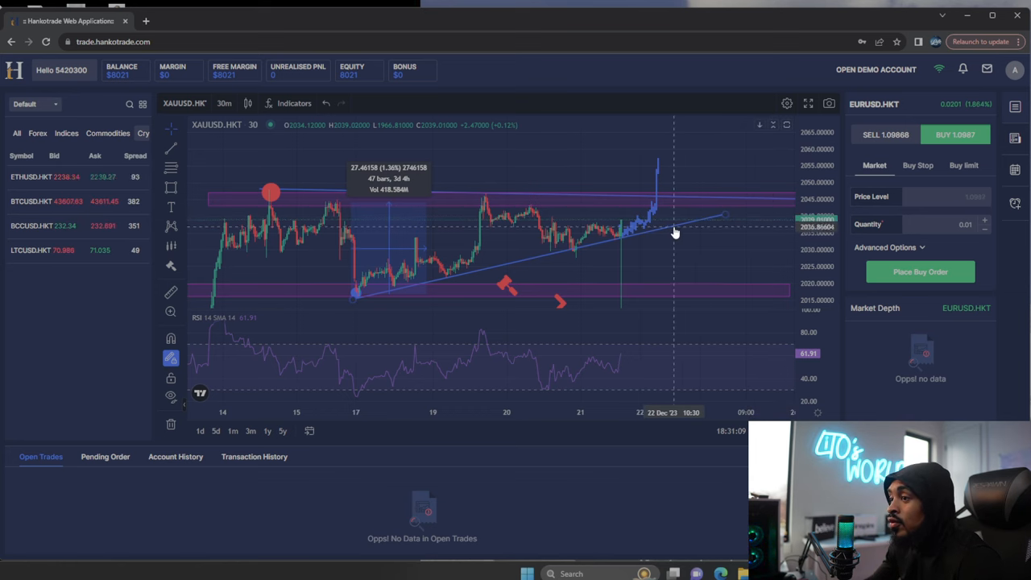
pyautogui.moveTo(609, 257)
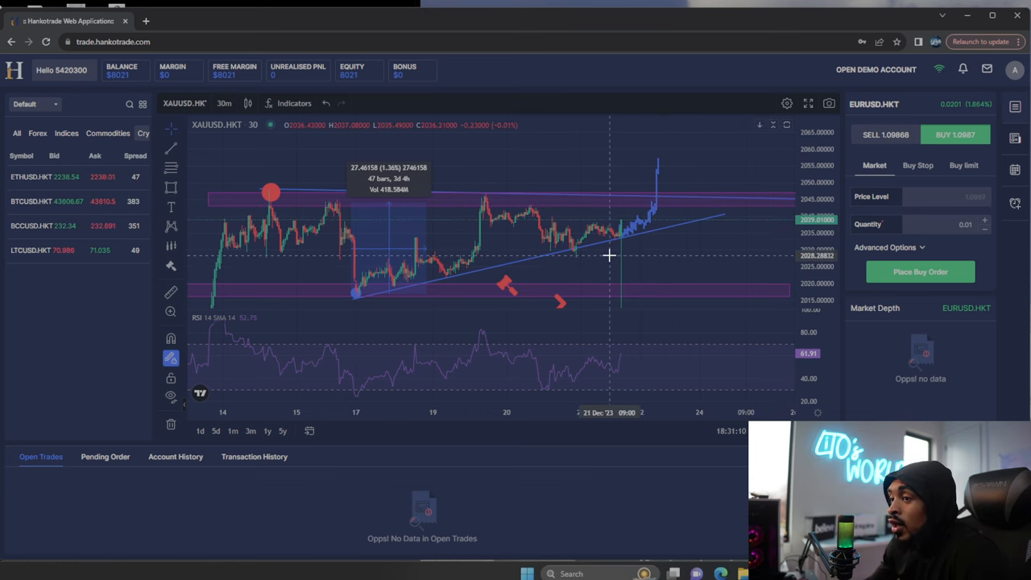
pyautogui.moveTo(637, 243)
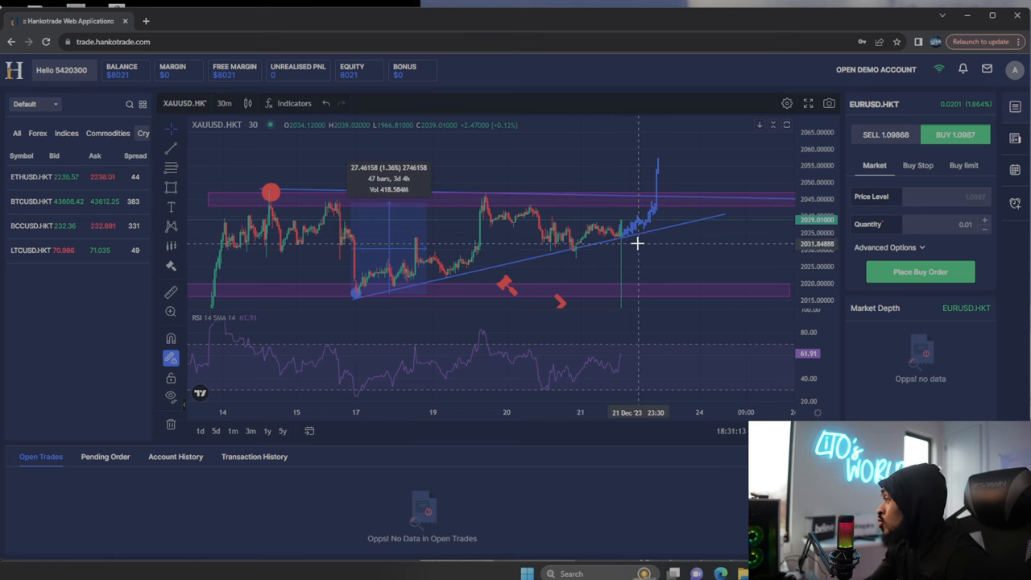
pyautogui.moveTo(409, 290)
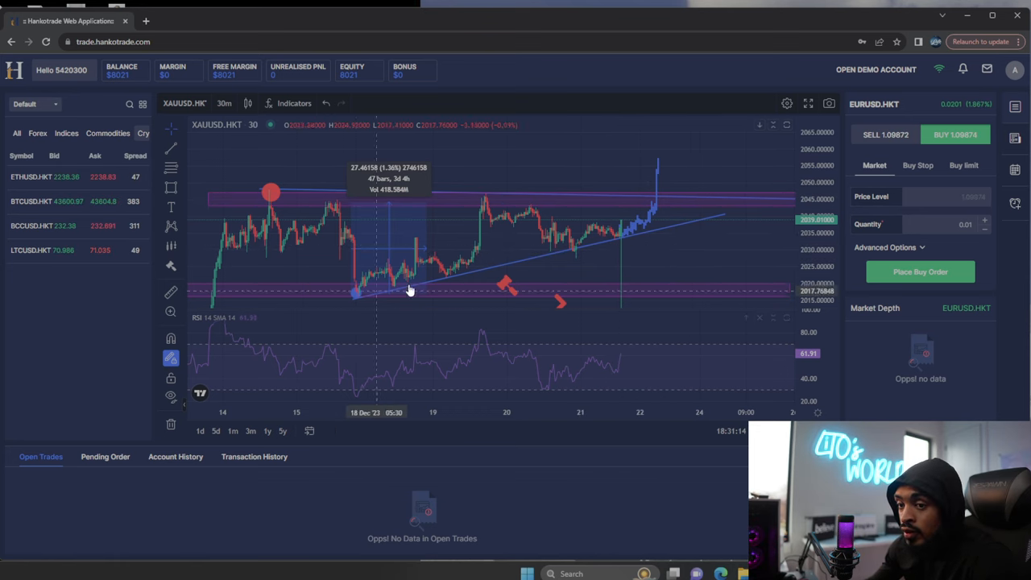
pyautogui.moveTo(678, 182)
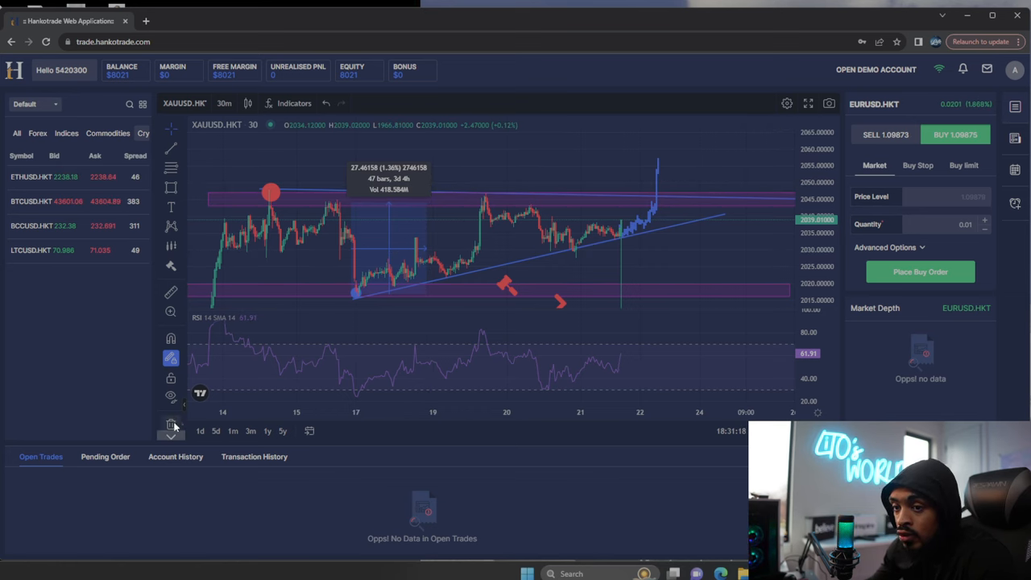
# - Show the remove-drawings options and dismiss them, keeping all drawings
pyautogui.click(171, 425)
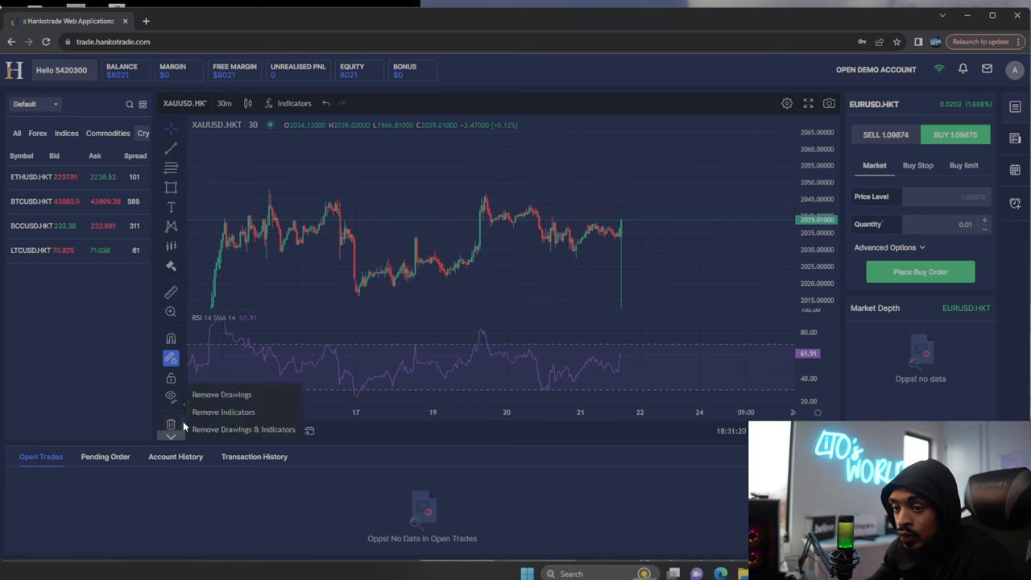
pyautogui.moveTo(277, 369)
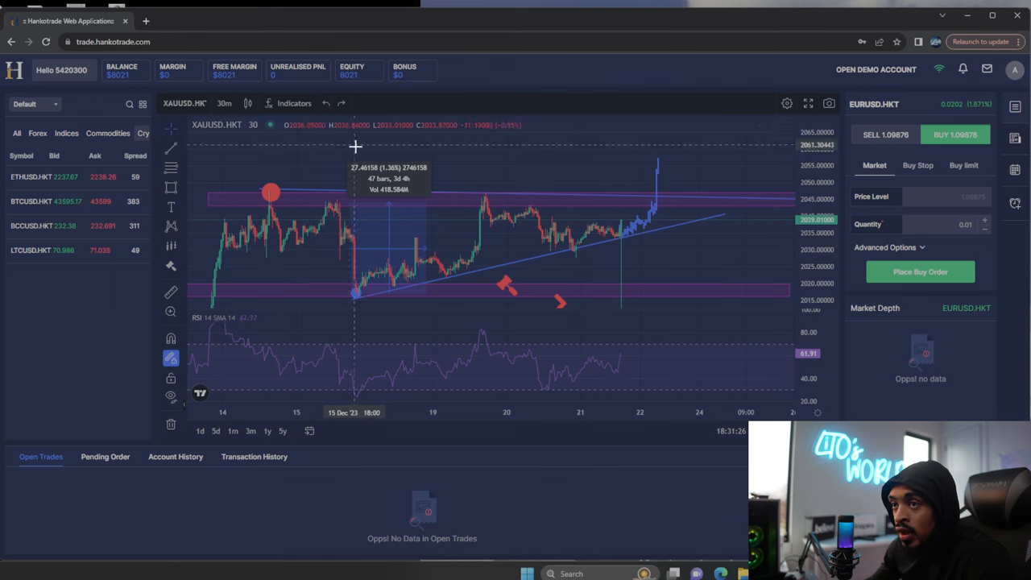
pyautogui.click(170, 396)
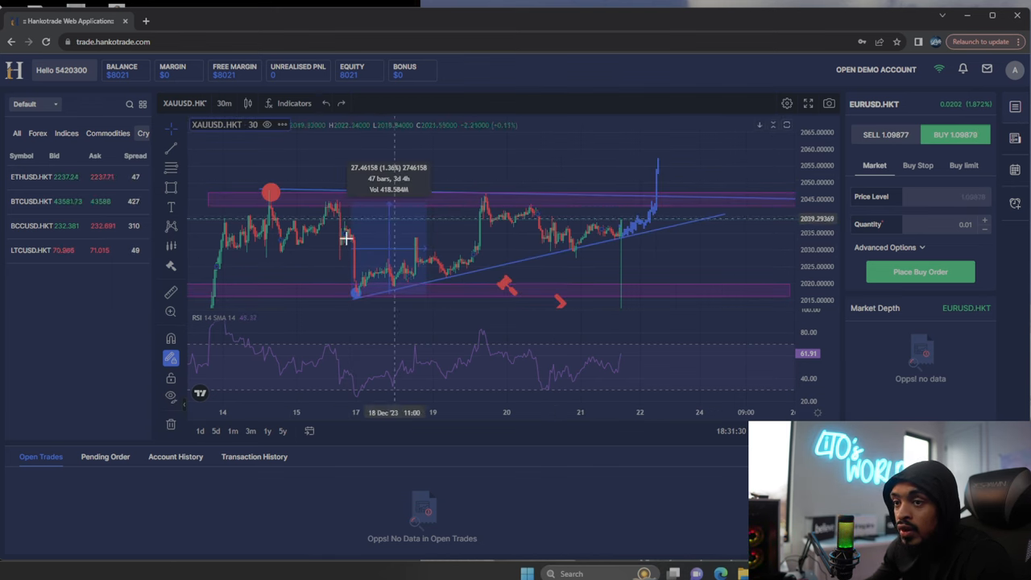
pyautogui.moveTo(454, 252)
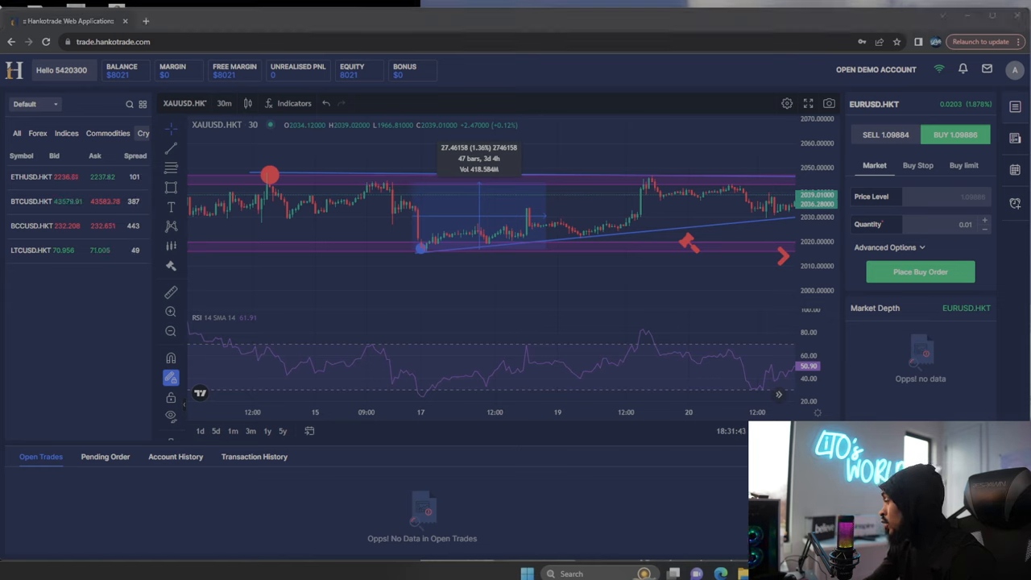
pyautogui.moveTo(569, 296)
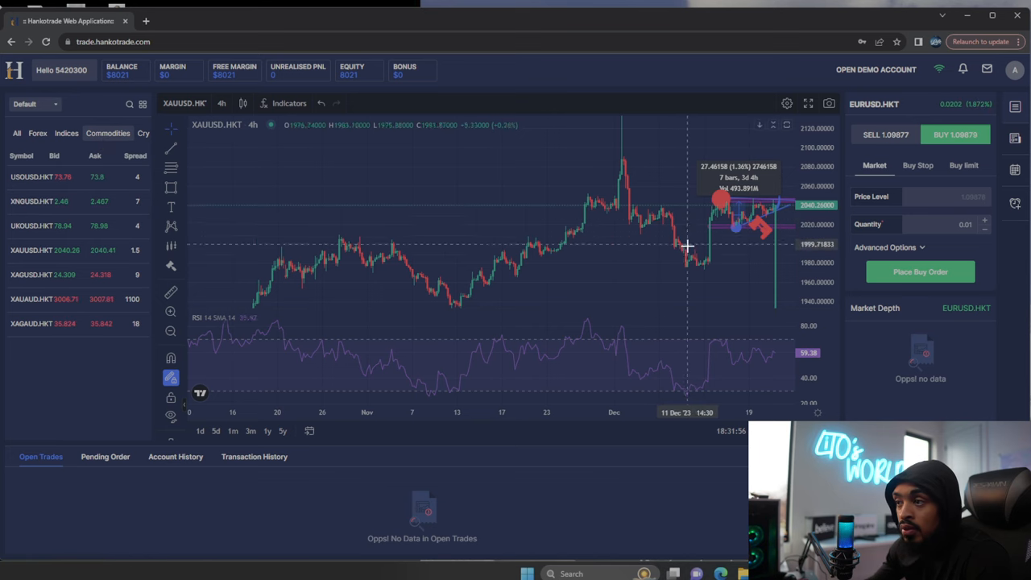
# - Switch the chart to 15-minute candles and start a buy order for XAUUSD
pyautogui.click(222, 103)
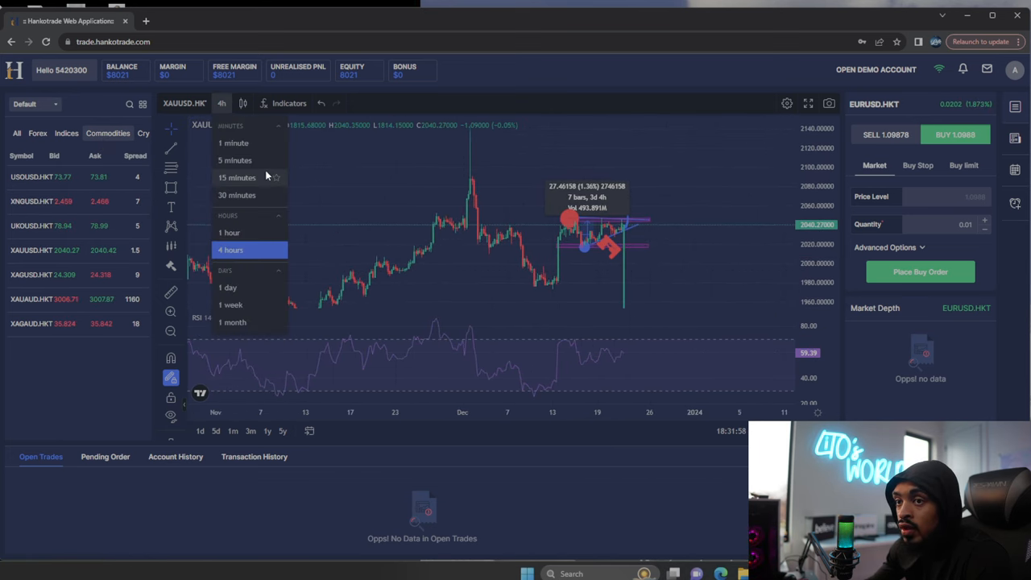
pyautogui.click(237, 178)
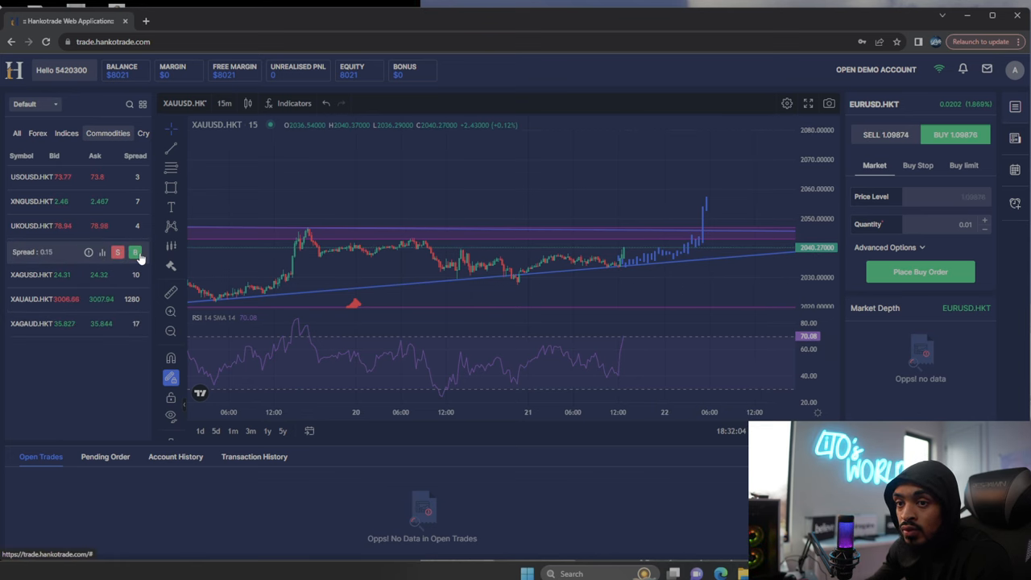
pyautogui.click(135, 252)
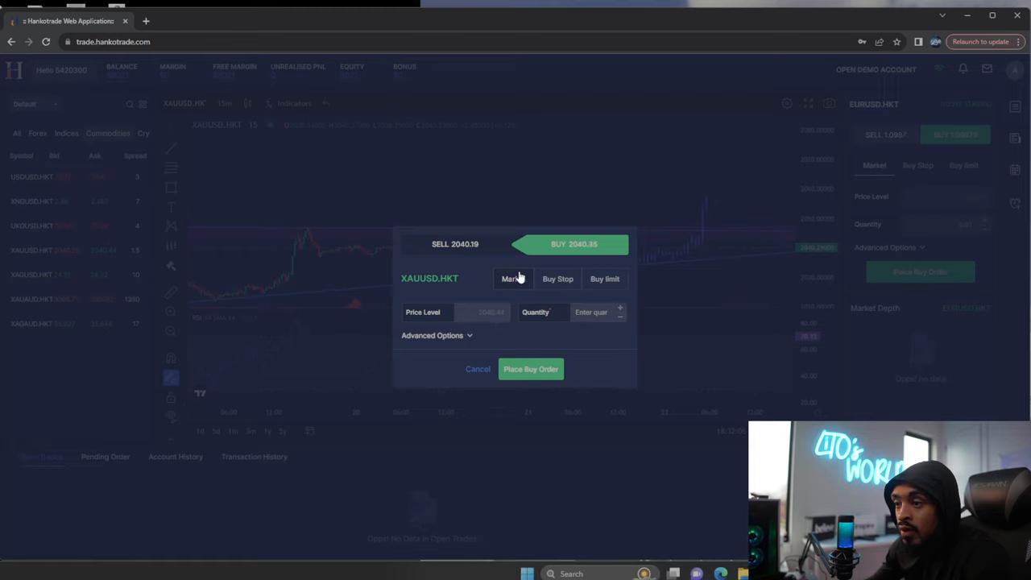
# - Submit a 0.01-lot XAUUSD market buy with stop loss 2038 and take profit 2045
pyautogui.click(431, 335)
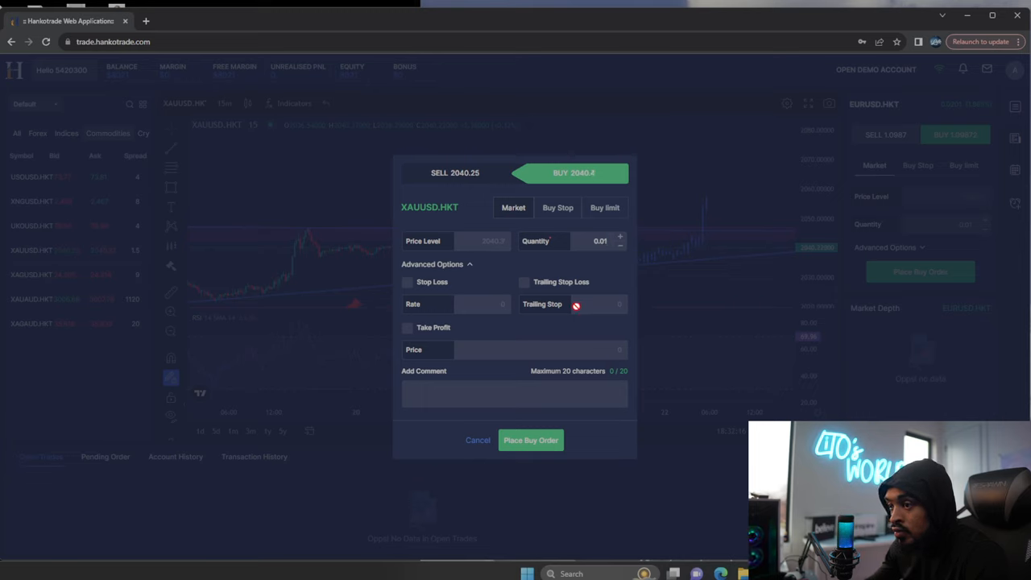
pyautogui.click(408, 282)
pyautogui.write('2038')
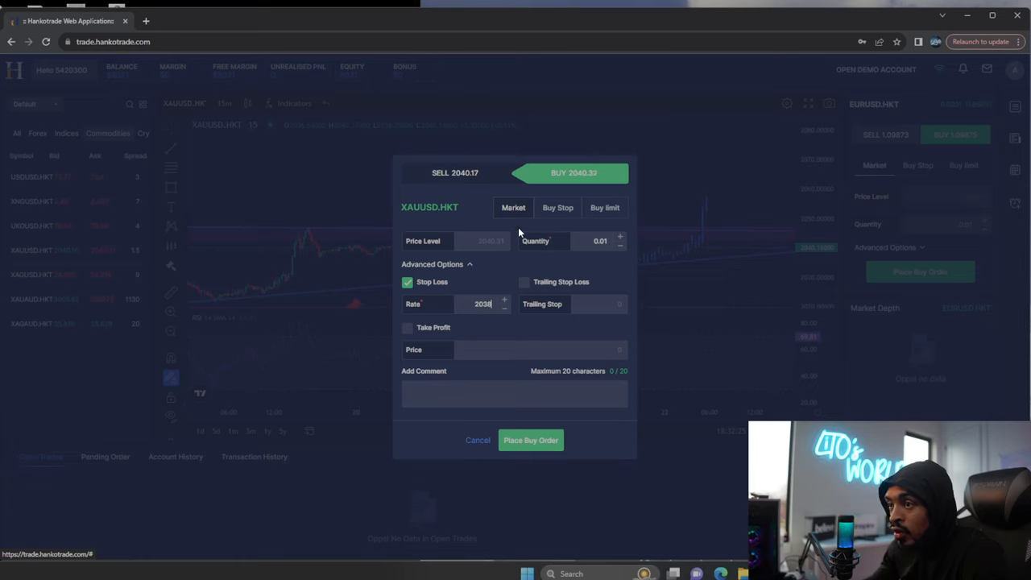
pyautogui.click(406, 328)
pyautogui.write('2045')
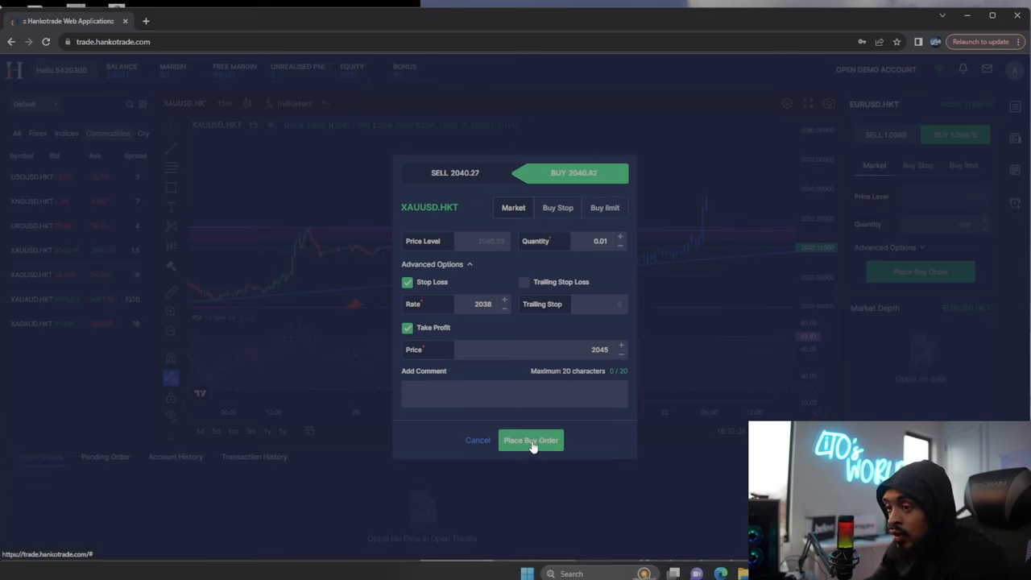
pyautogui.click(530, 440)
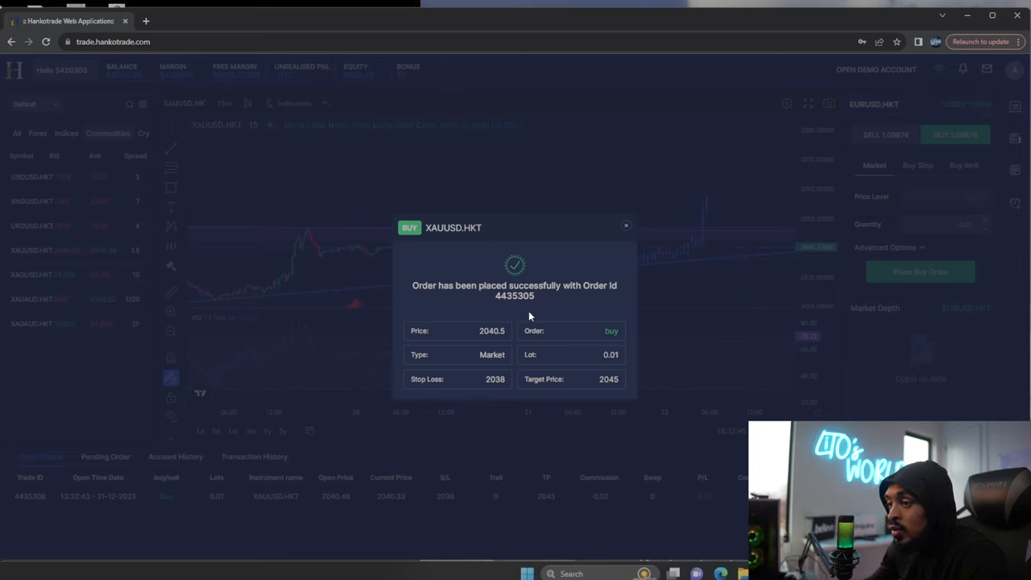
pyautogui.moveTo(494, 354)
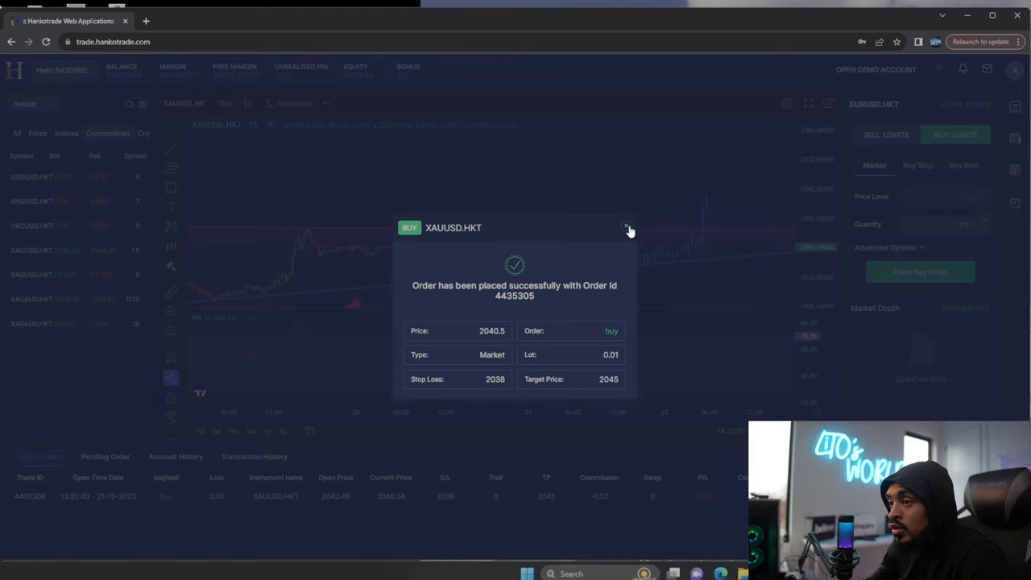
# - Close the order confirmation and switch the order form to Buy limit
pyautogui.click(628, 227)
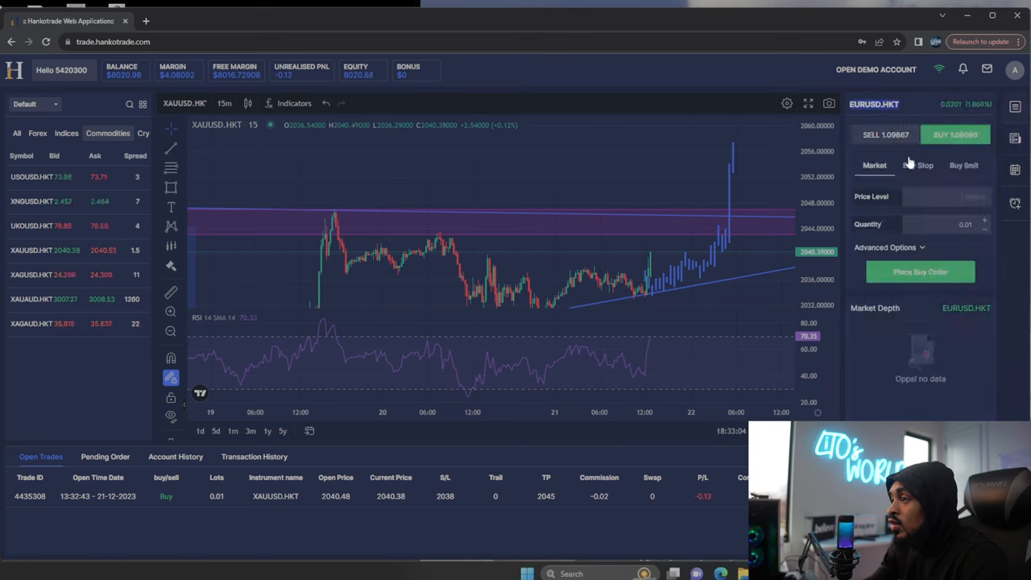
pyautogui.click(963, 164)
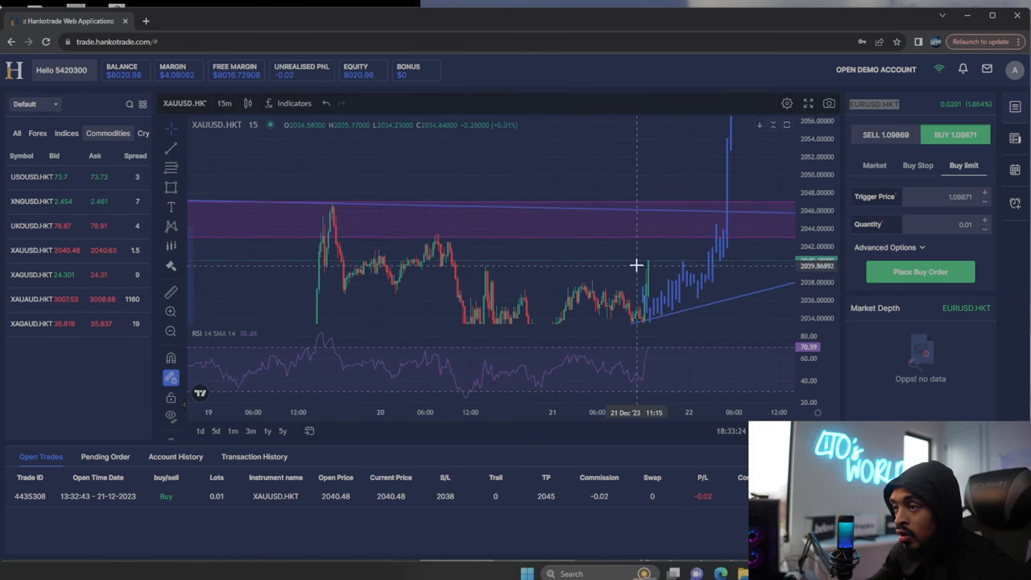
# - Browse the chart settings' status line and price scale pages and toggle the countdown to bar close
pyautogui.rightClick(636, 265)
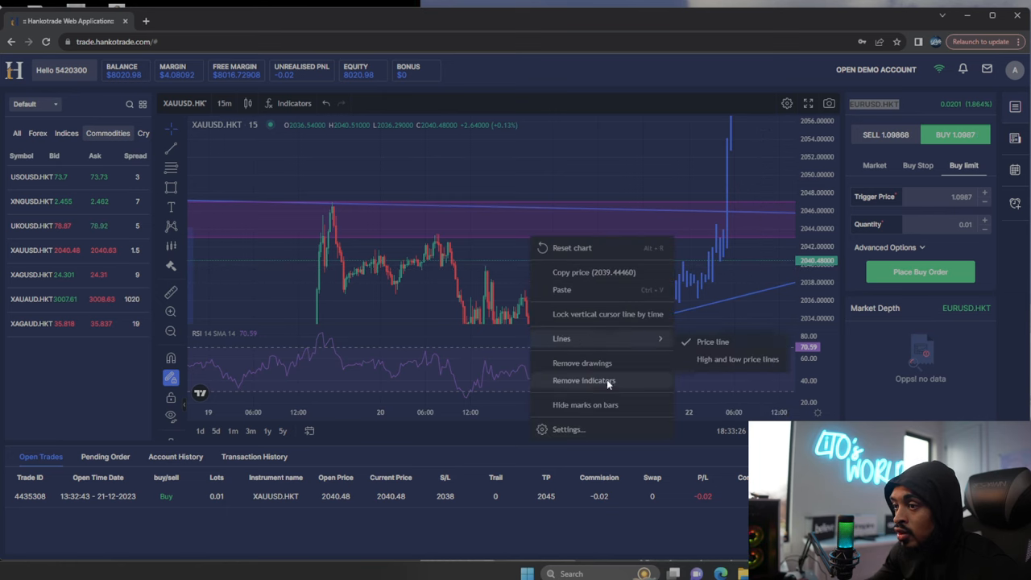
pyautogui.click(568, 429)
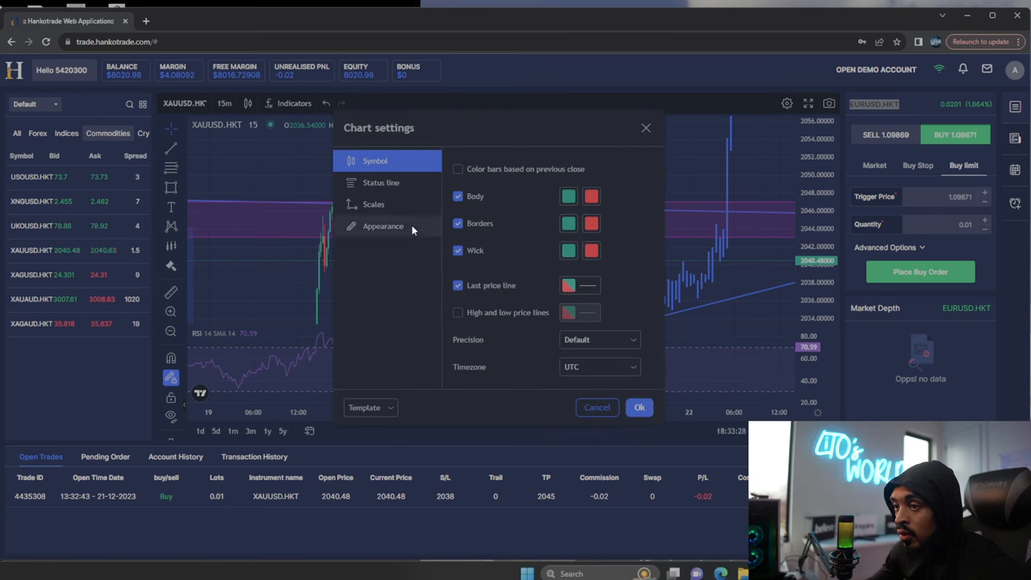
pyautogui.click(380, 177)
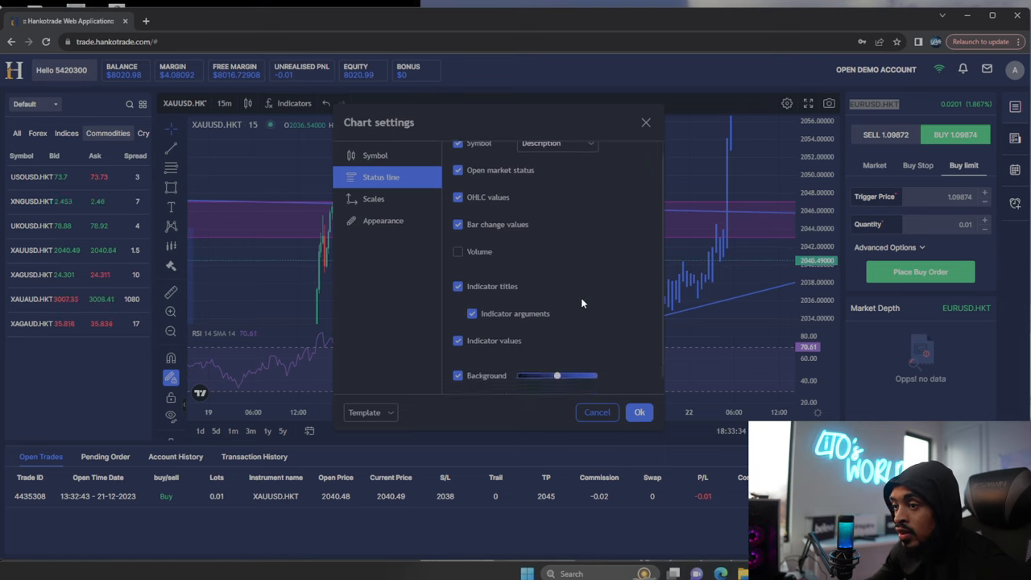
pyautogui.click(374, 200)
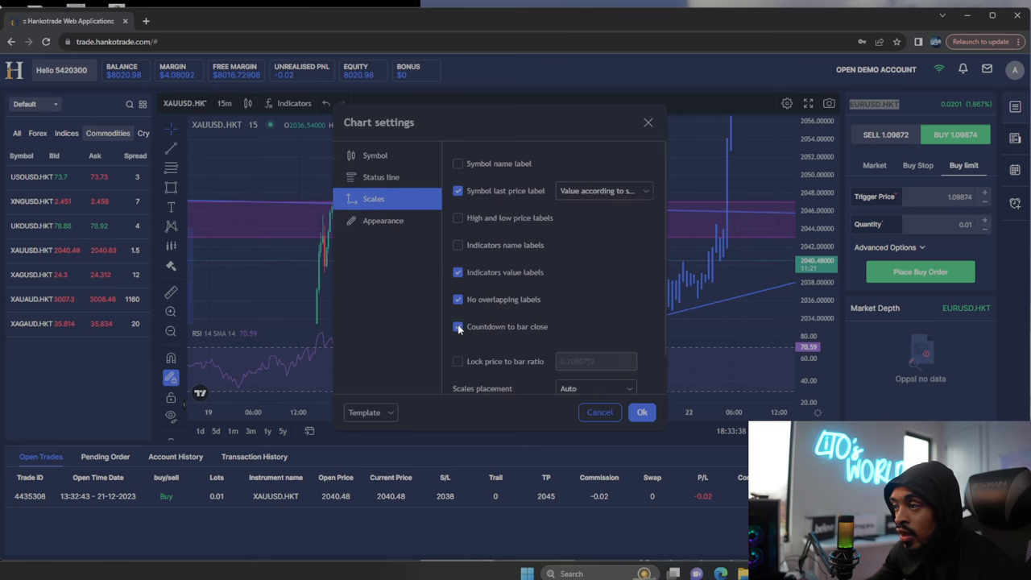
pyautogui.click(641, 412)
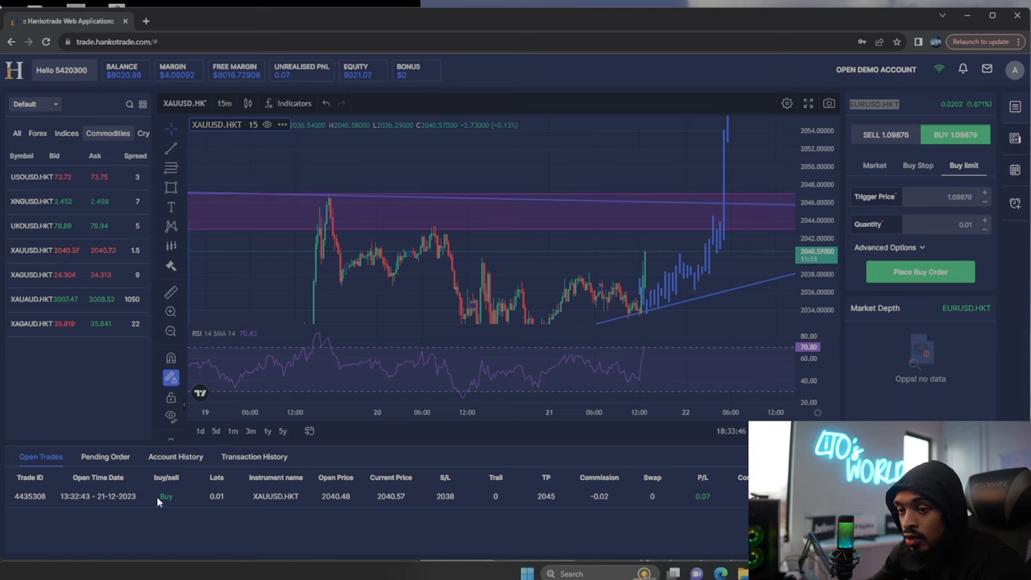
# - Check the Pending Order tab, then bring up the Modify window for the open XAUUSD buy
pyautogui.click(104, 456)
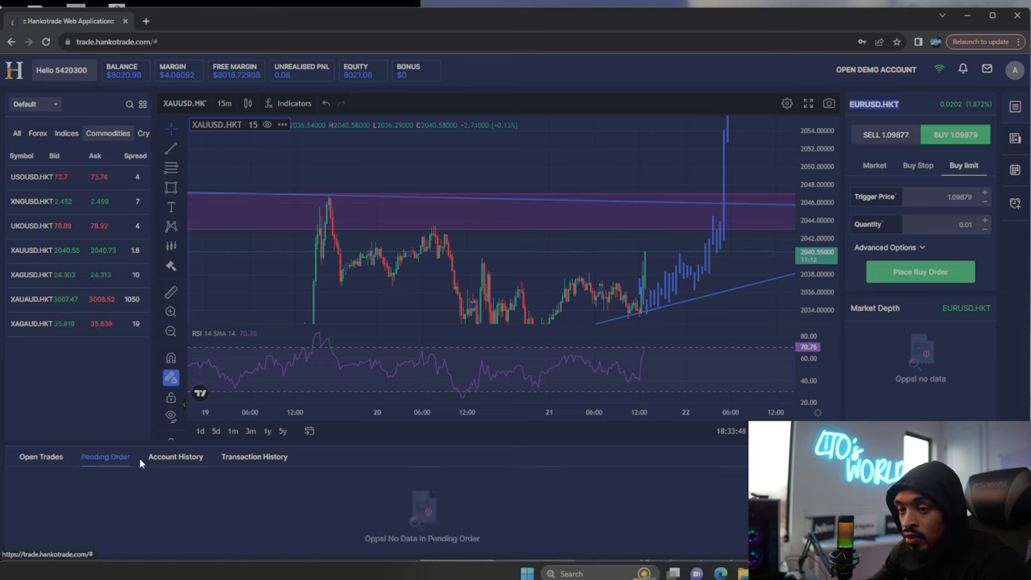
pyautogui.click(42, 457)
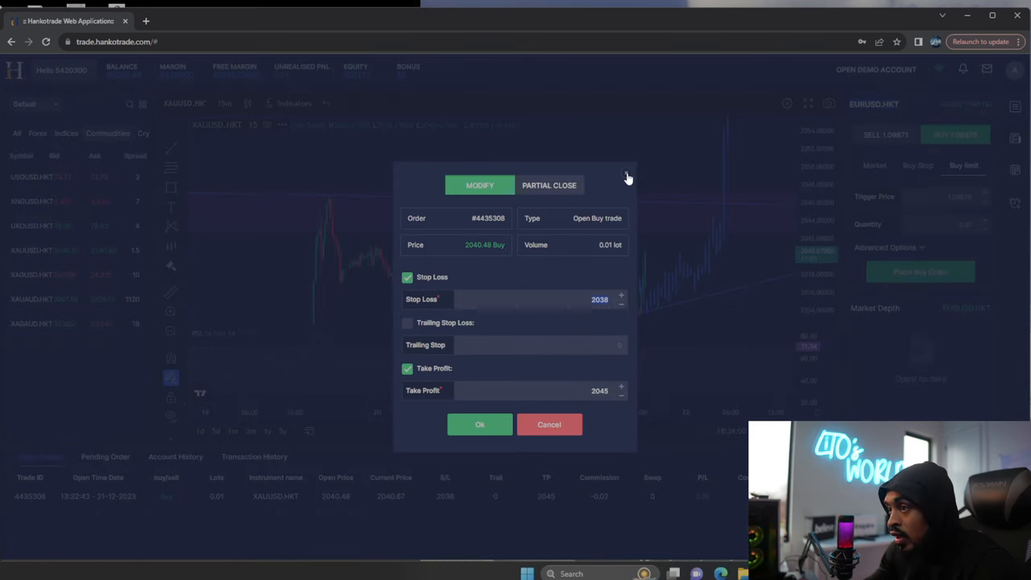
# - Review Partial Close, then set trade 4435308's take profit to 2044 and confirm the change
pyautogui.click(628, 175)
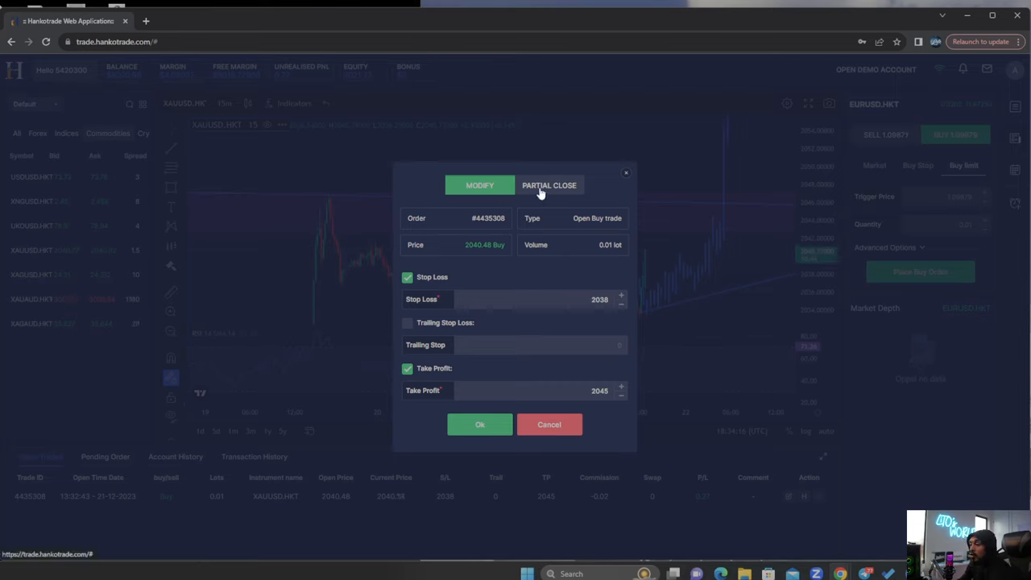
pyautogui.click(548, 183)
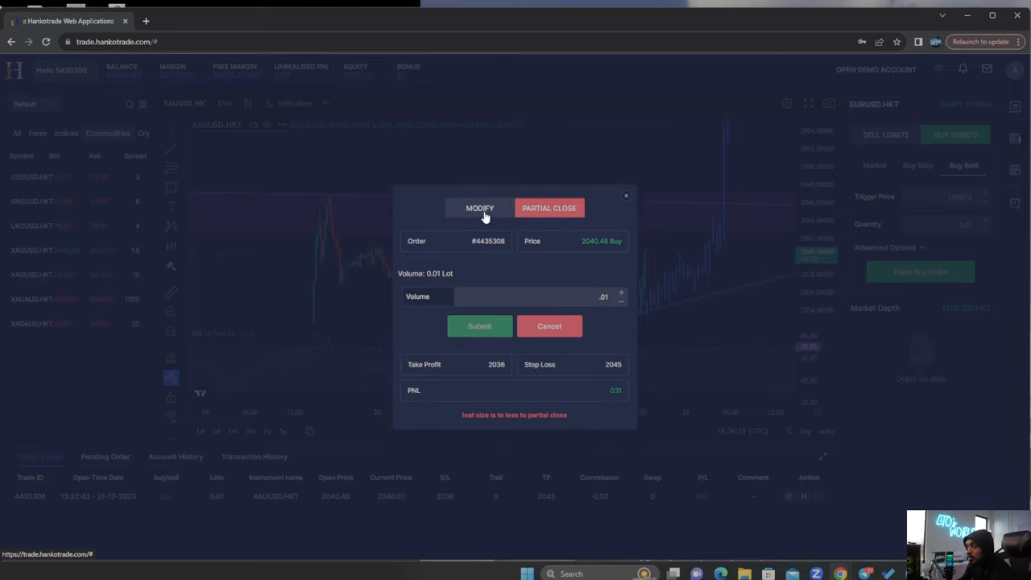
pyautogui.click(479, 207)
pyautogui.write('2044')
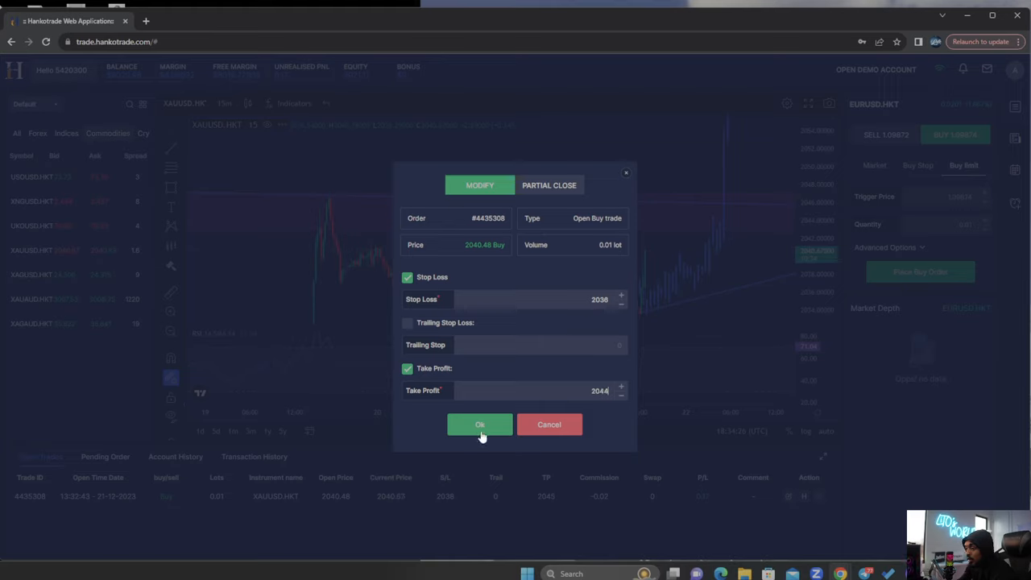
pyautogui.click(480, 425)
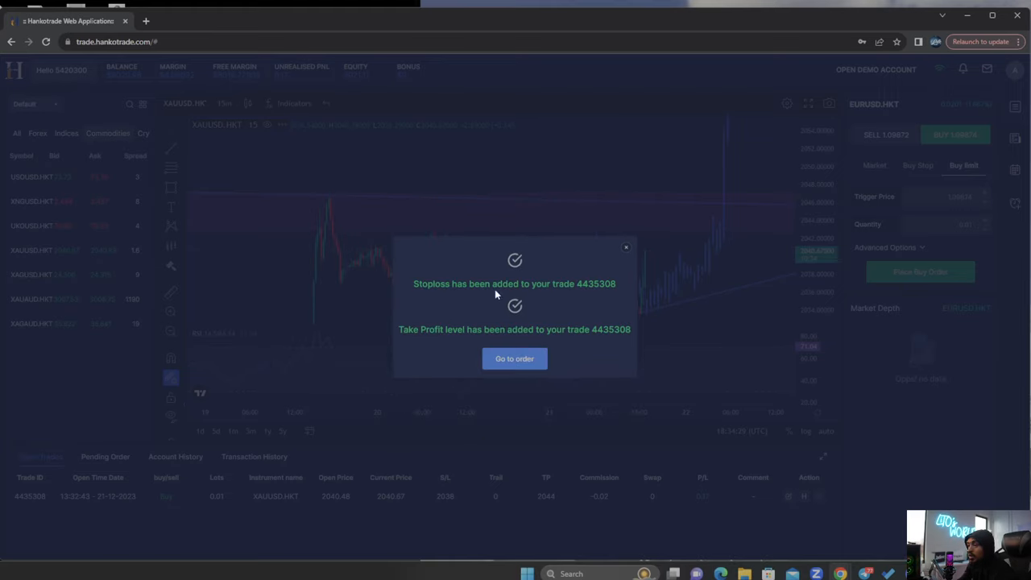
pyautogui.moveTo(538, 342)
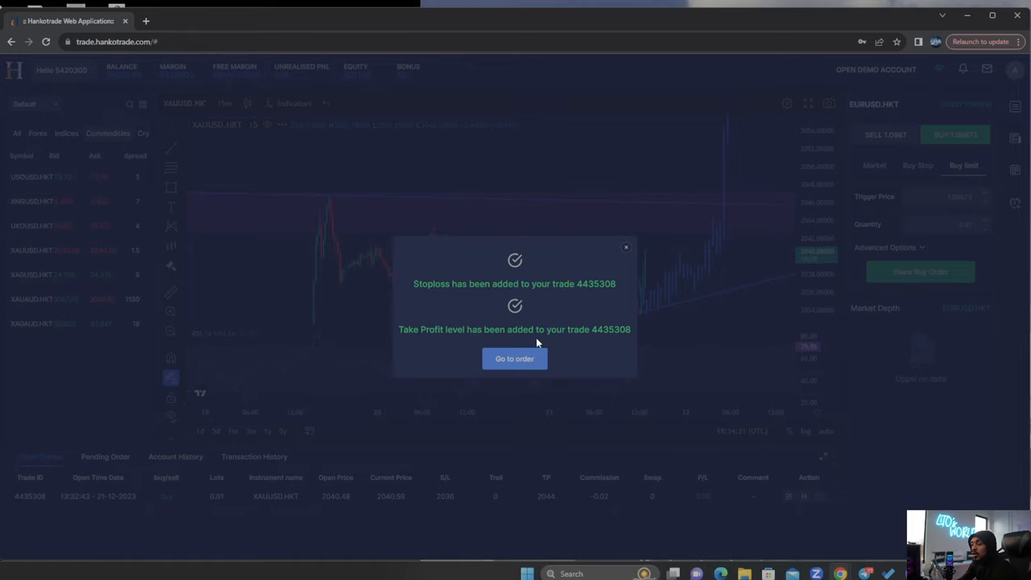
pyautogui.click(514, 357)
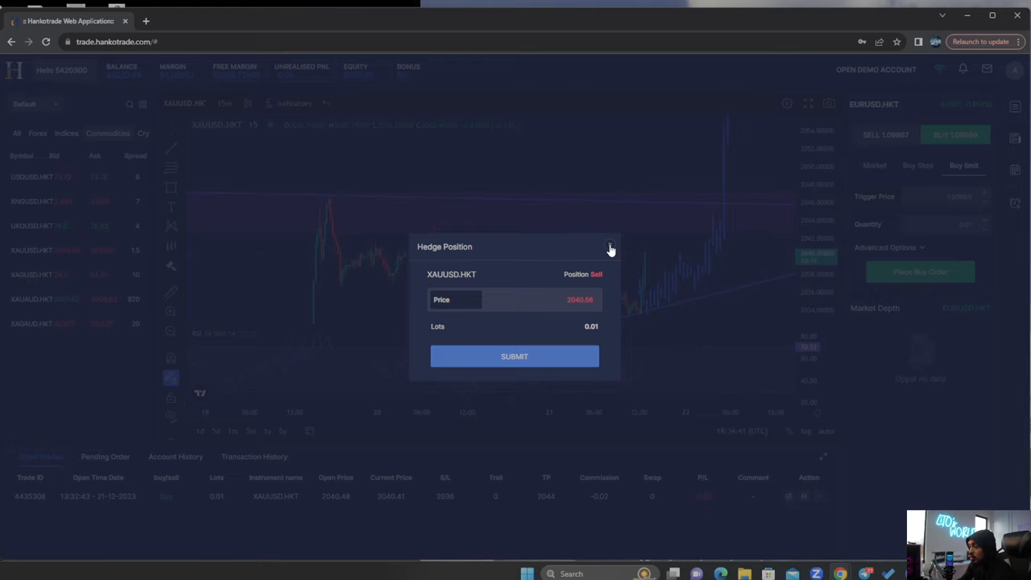
# - Submit the 0.01-lot XAUUSD hedge sell to close the buy trade, emptying open trades
pyautogui.click(611, 248)
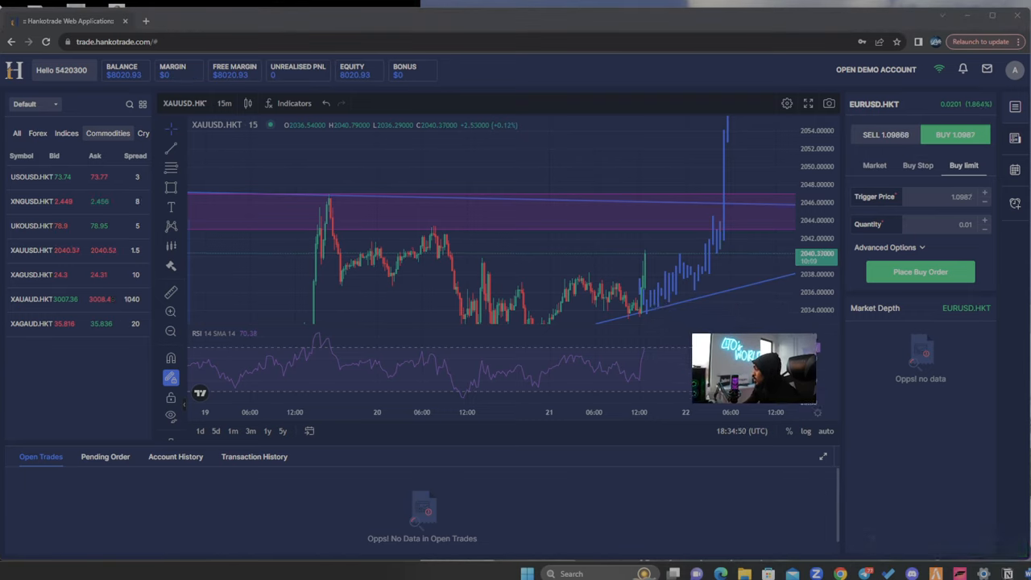
pyautogui.moveTo(718, 395)
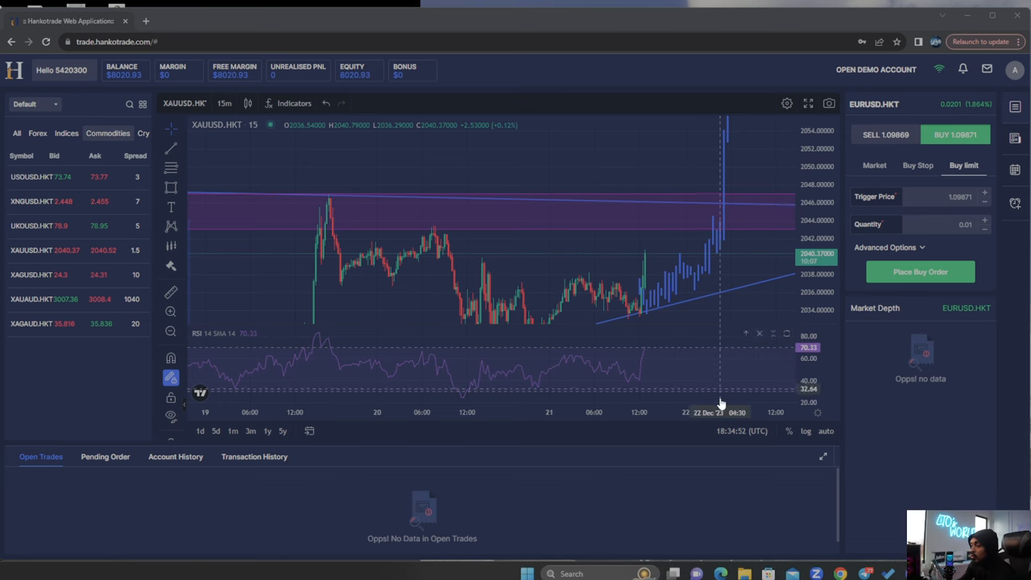
pyautogui.moveTo(569, 208)
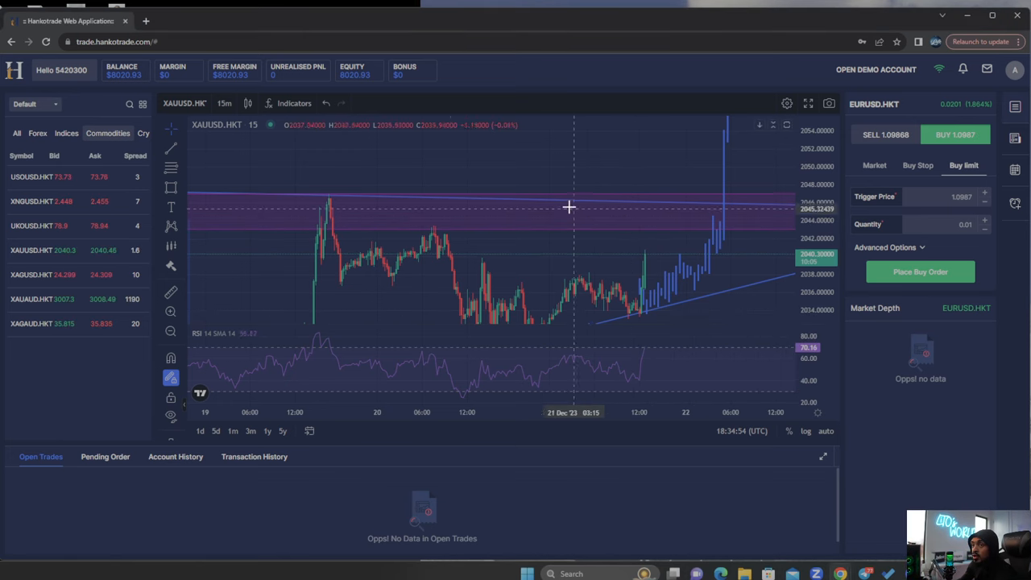
pyautogui.moveTo(669, 213)
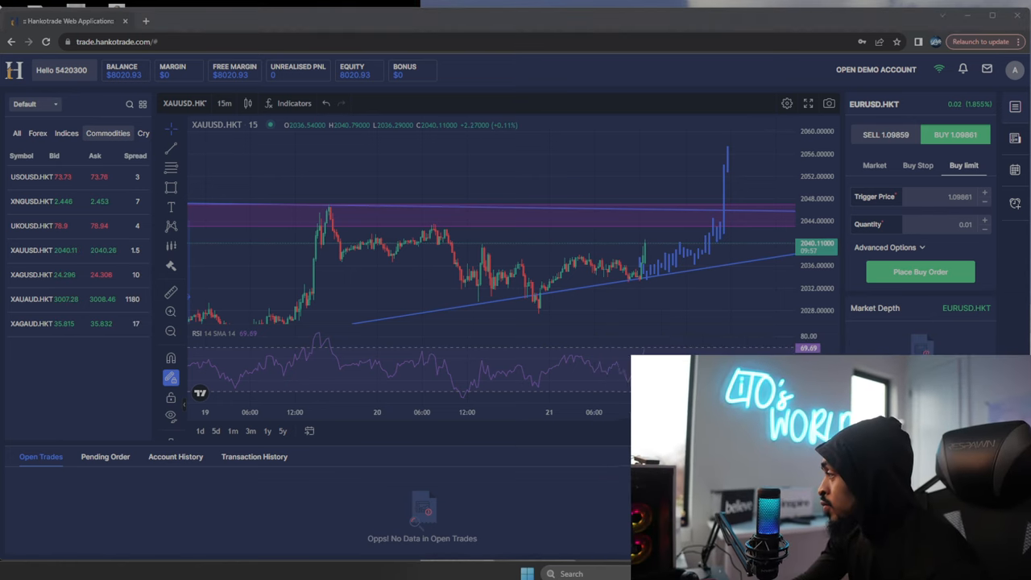
pyautogui.moveTo(657, 228)
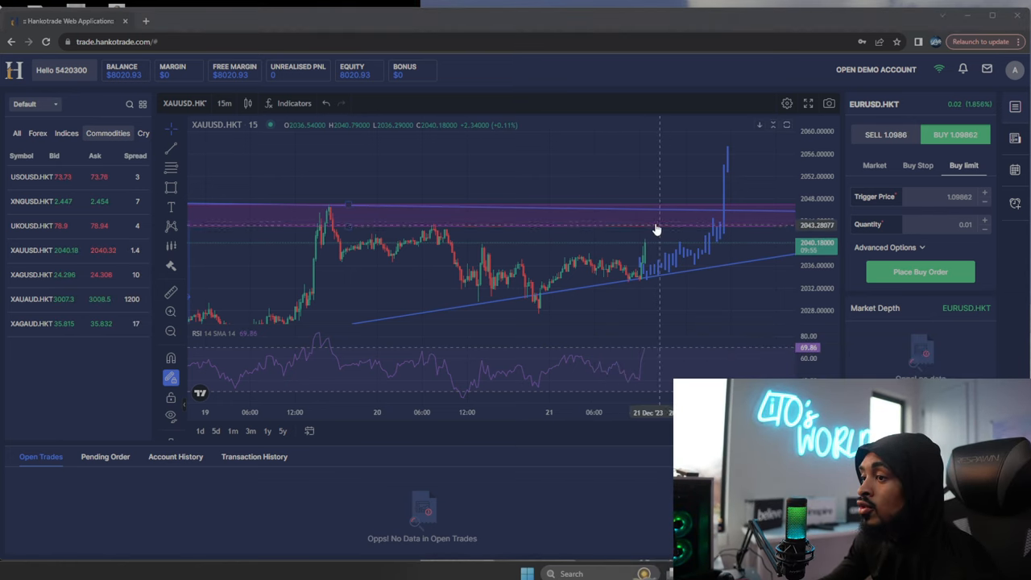
pyautogui.moveTo(523, 213)
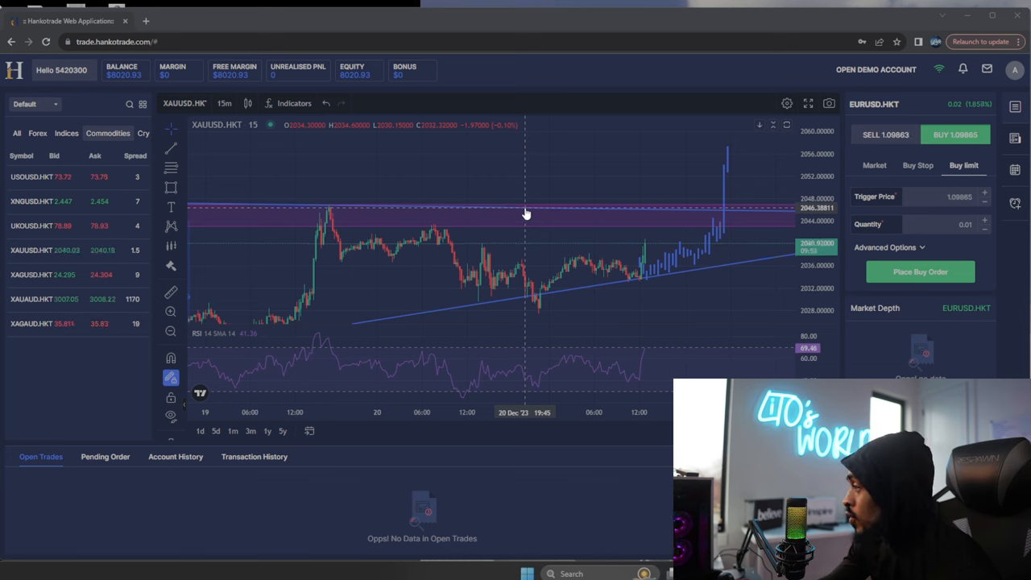
pyautogui.moveTo(298, 194)
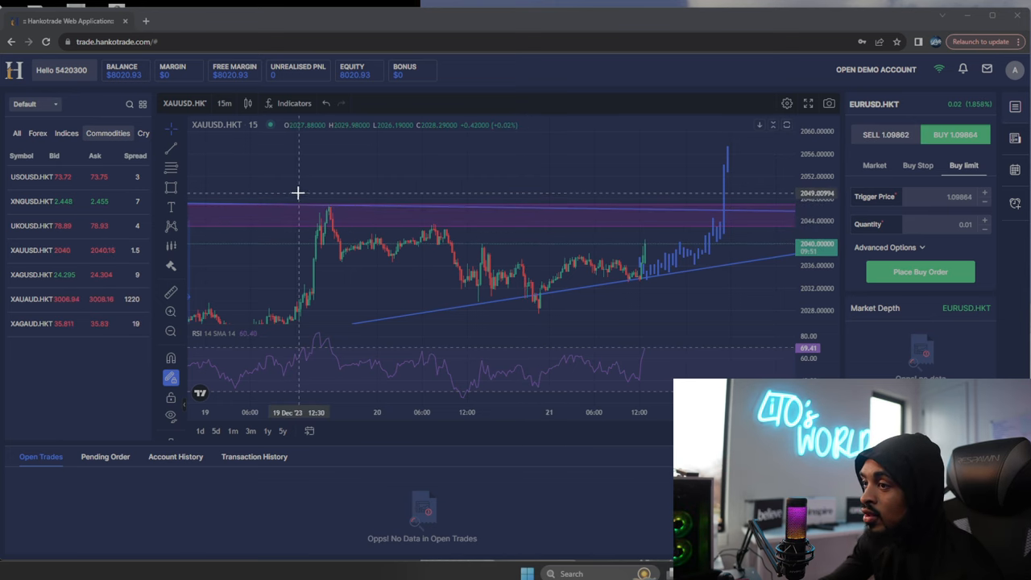
pyautogui.moveTo(480, 172)
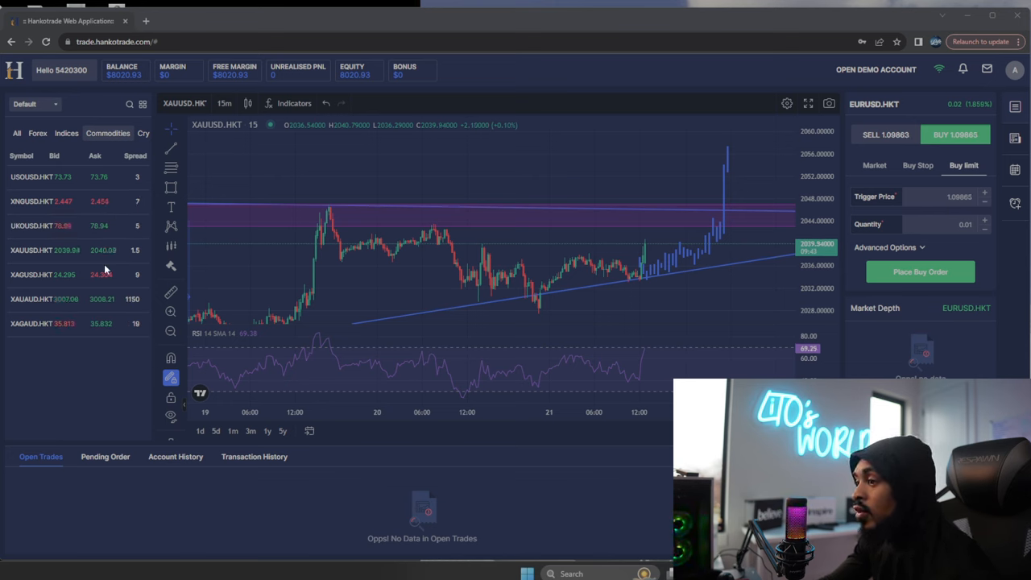
pyautogui.moveTo(566, 196)
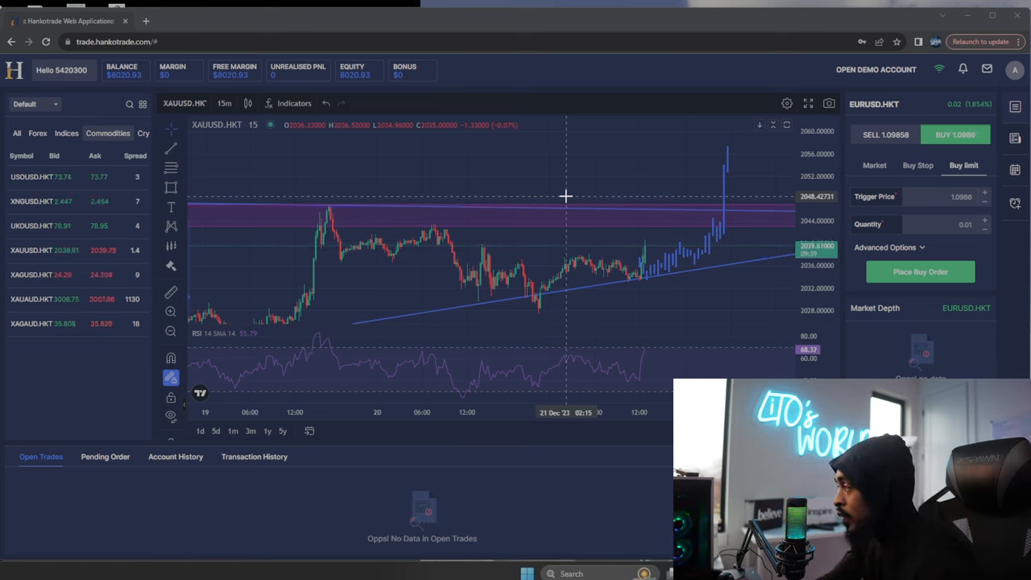
pyautogui.moveTo(521, 177)
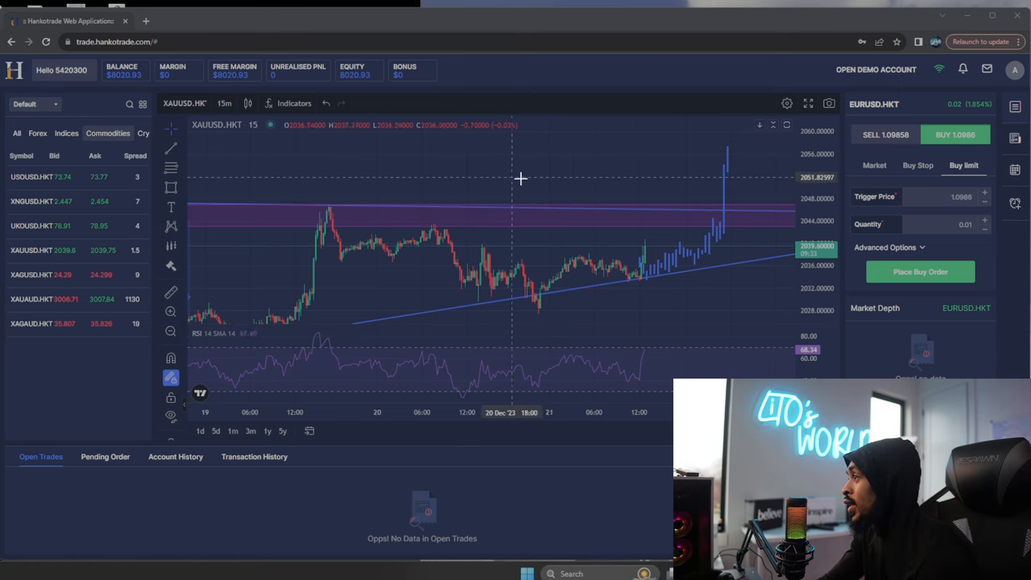
pyautogui.moveTo(579, 173)
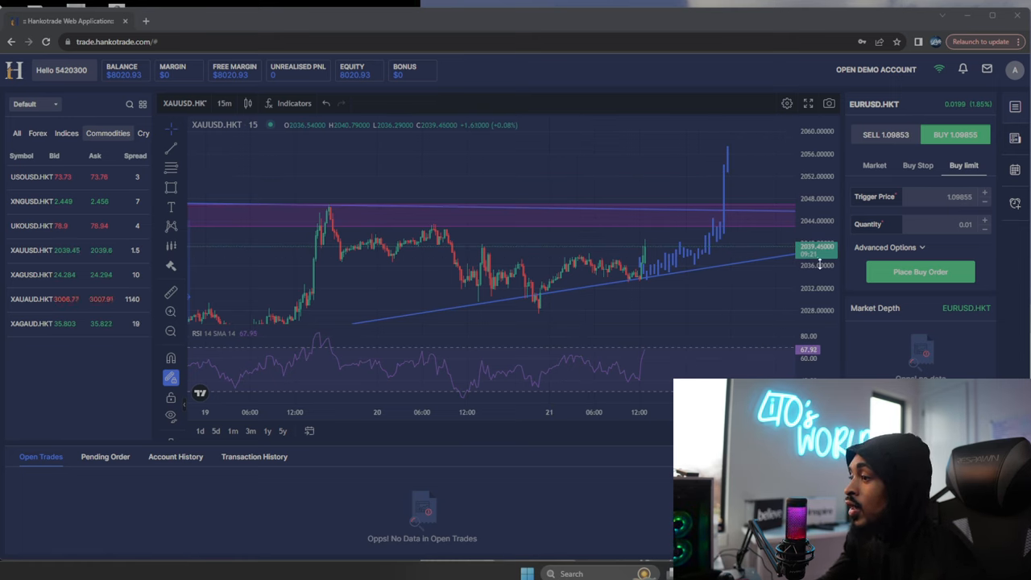
pyautogui.moveTo(744, 260)
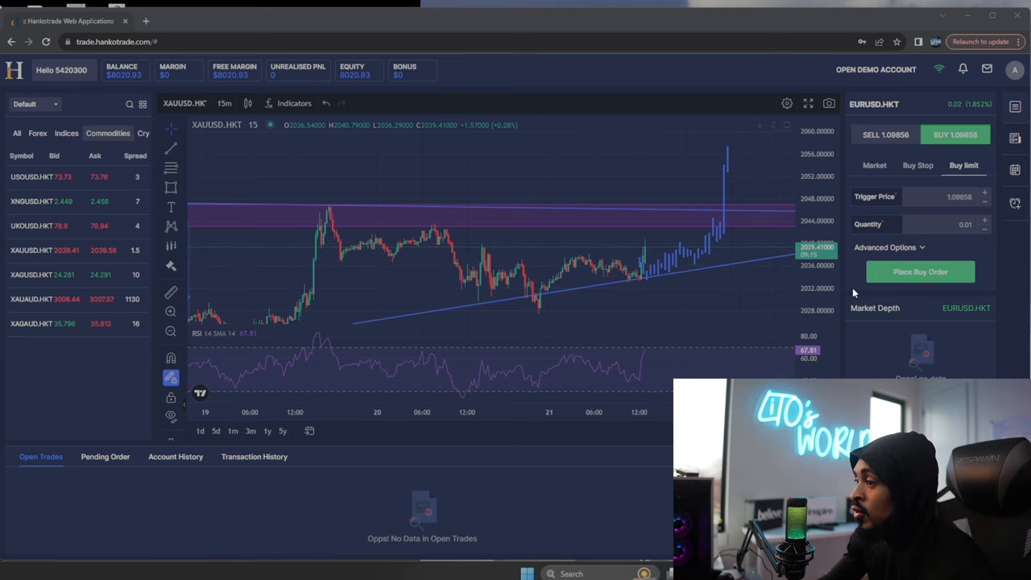
pyautogui.moveTo(688, 280)
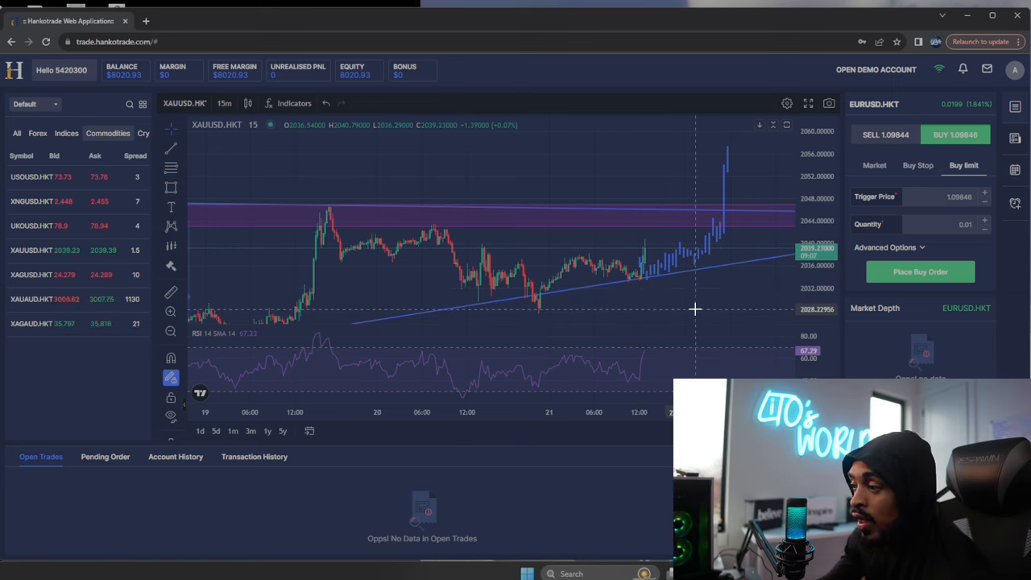
pyautogui.moveTo(563, 297)
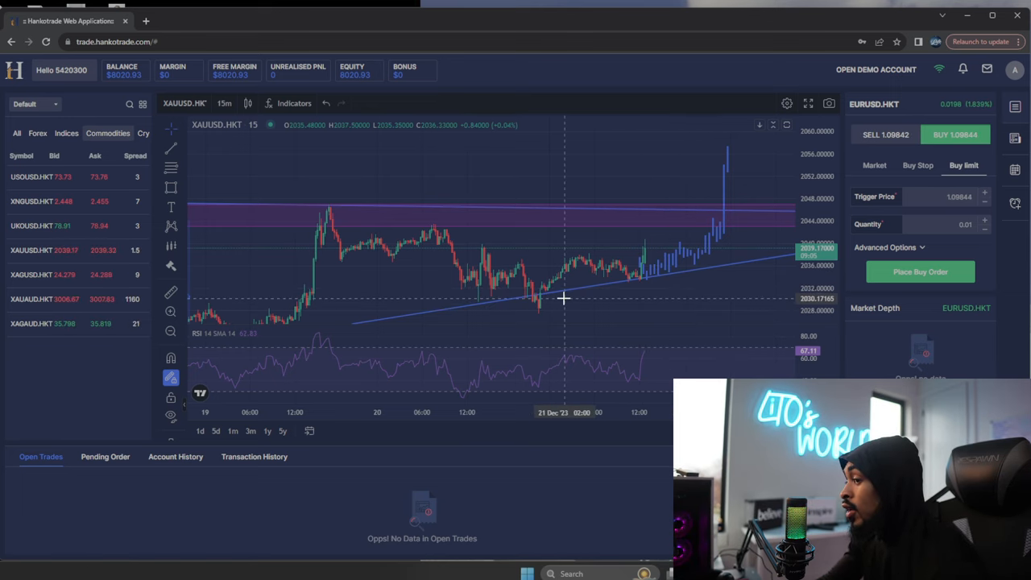
pyautogui.moveTo(325, 310)
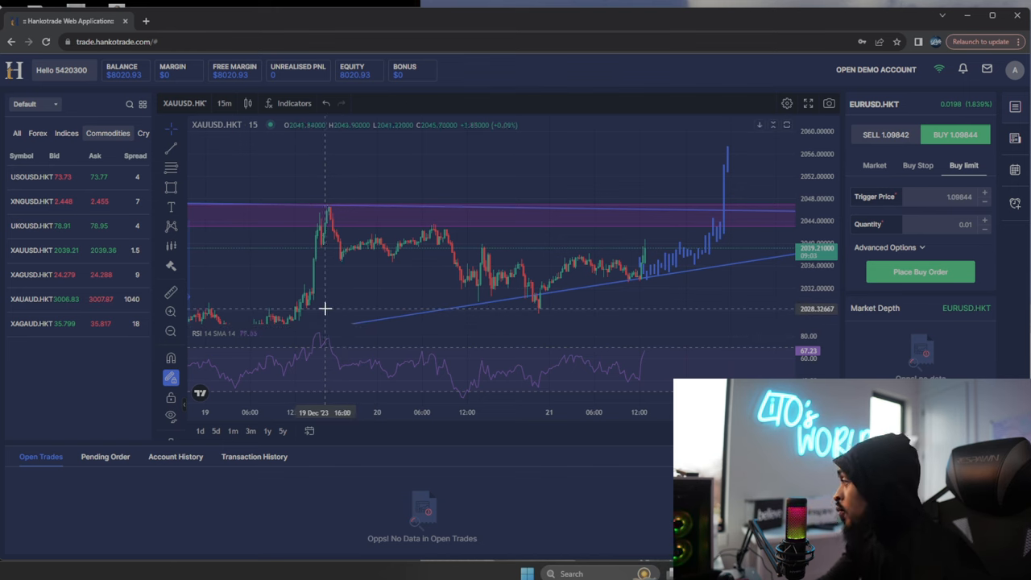
pyautogui.moveTo(301, 309)
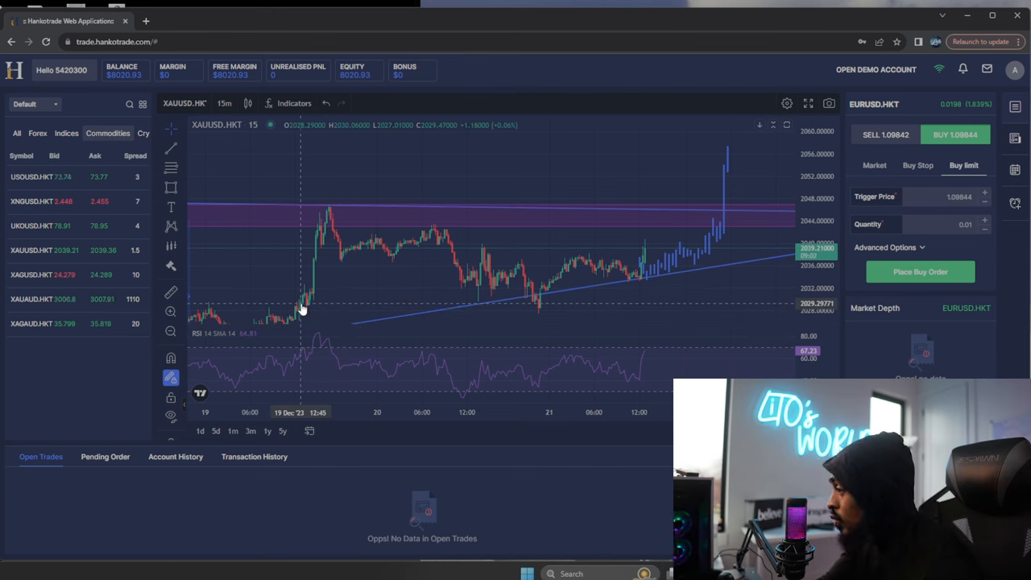